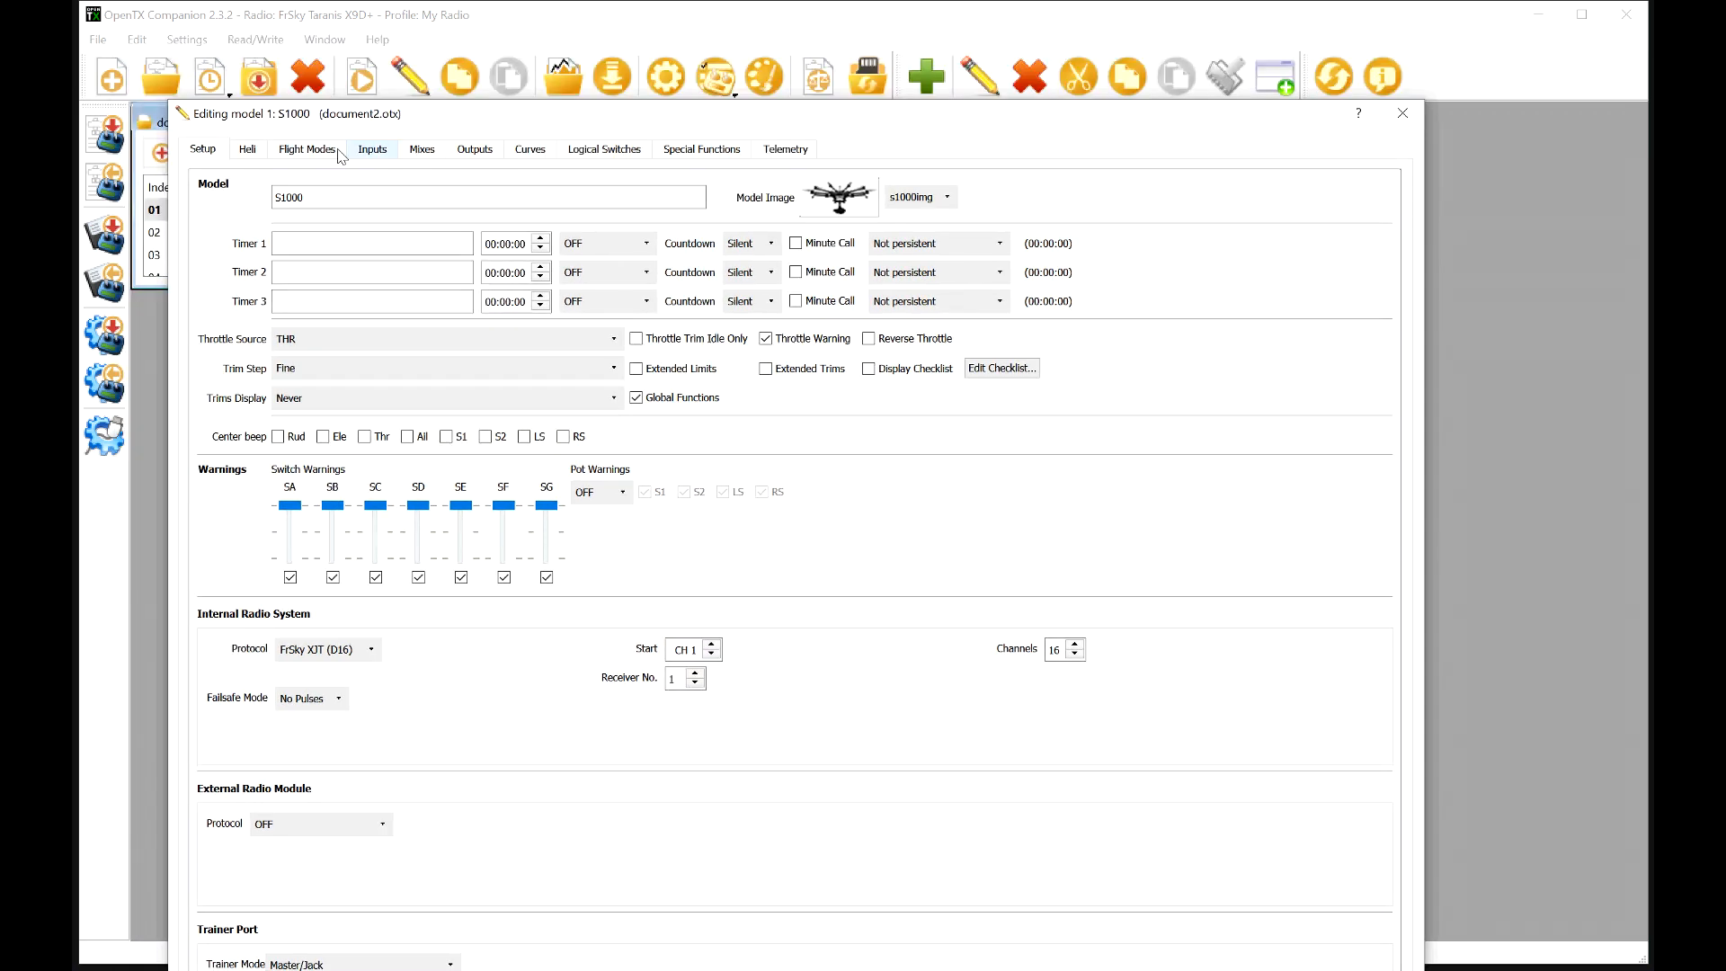
# Confirm flight mode 1 Loiter is activated by logical switch L01, then view the inputs list.
pyautogui.click(306, 149)
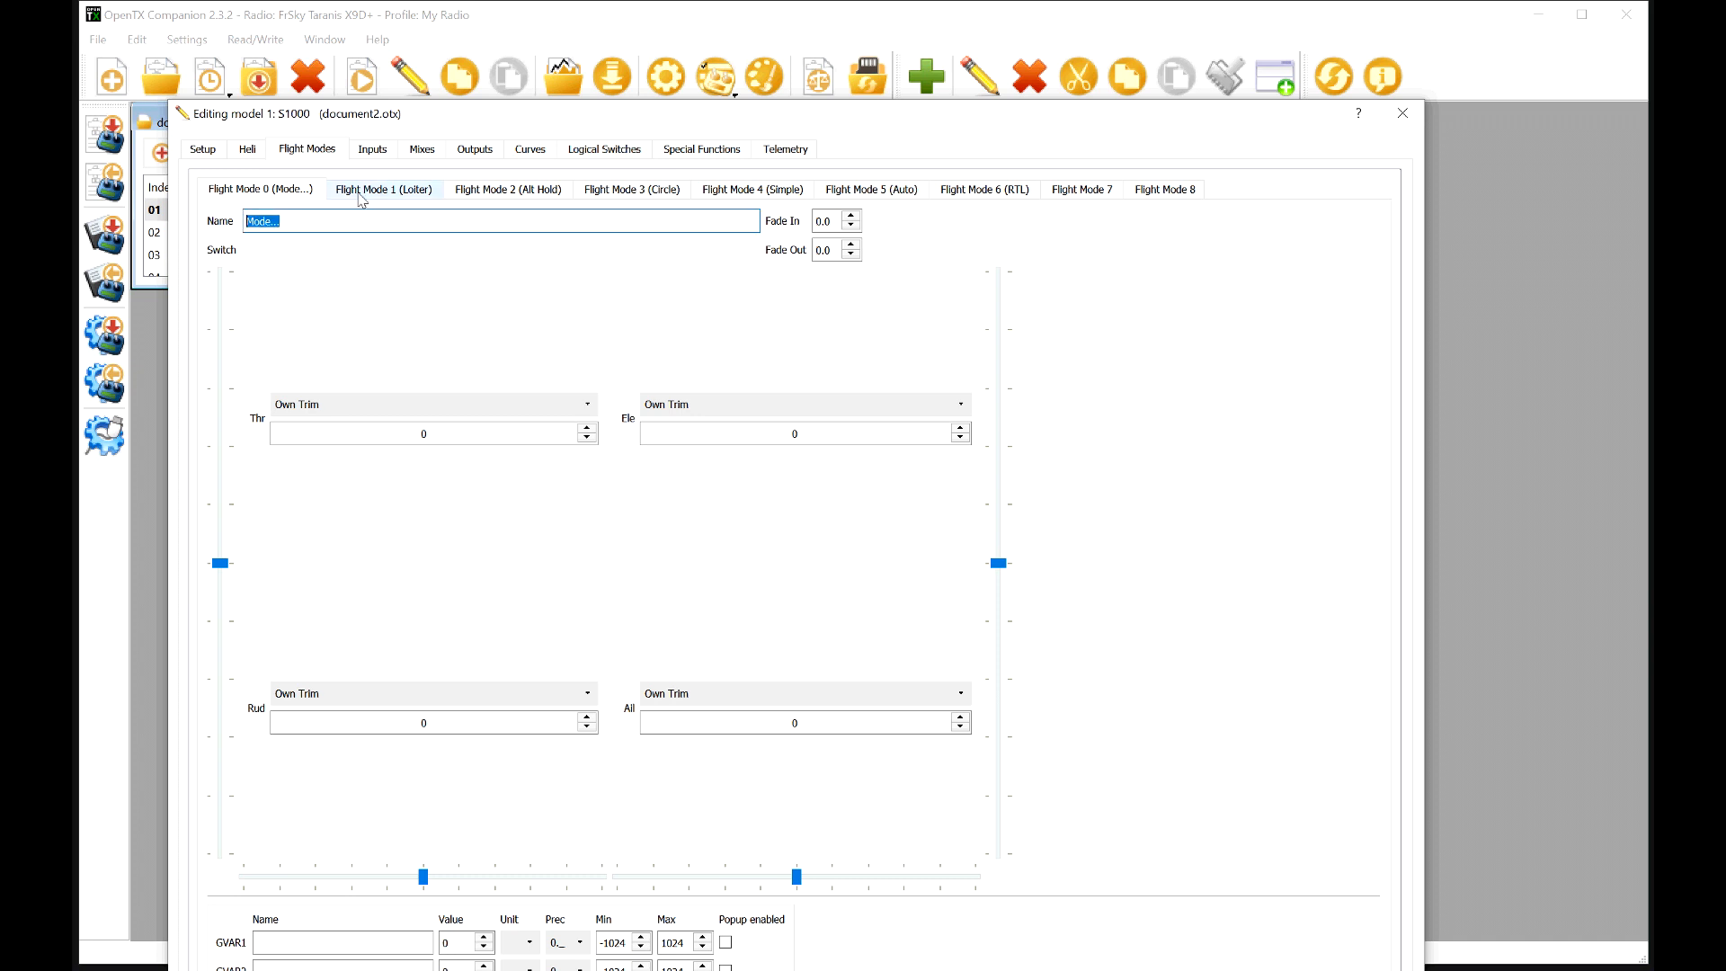
pyautogui.click(383, 189)
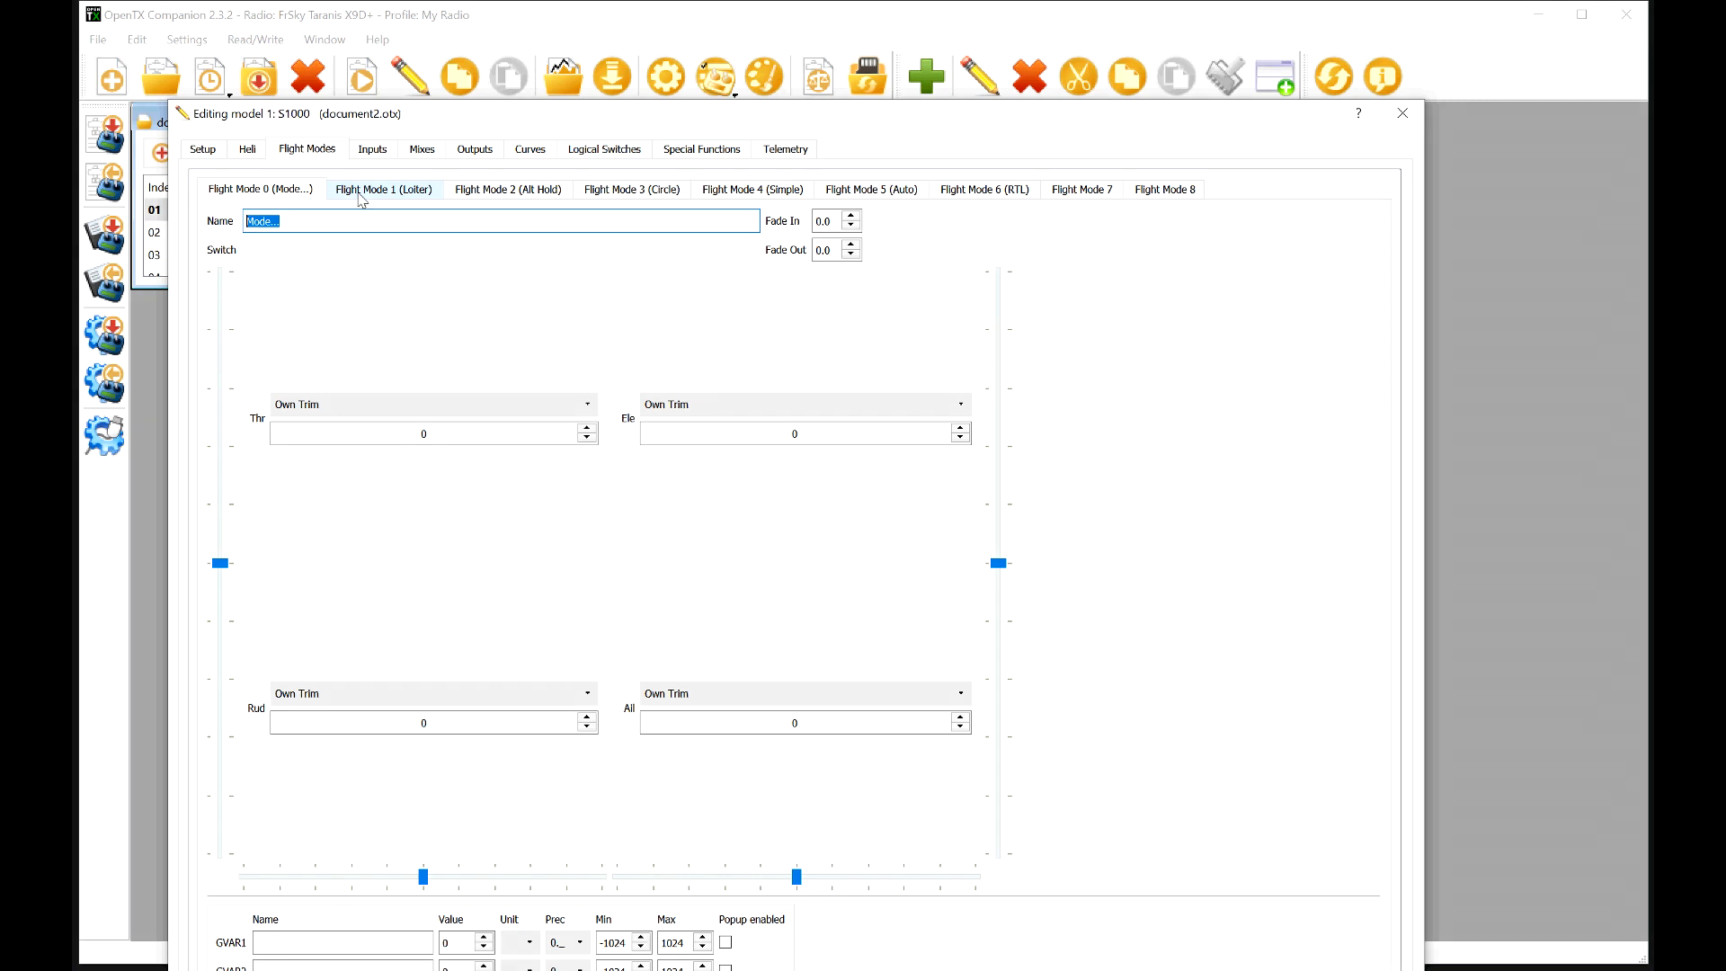
pyautogui.click(381, 189)
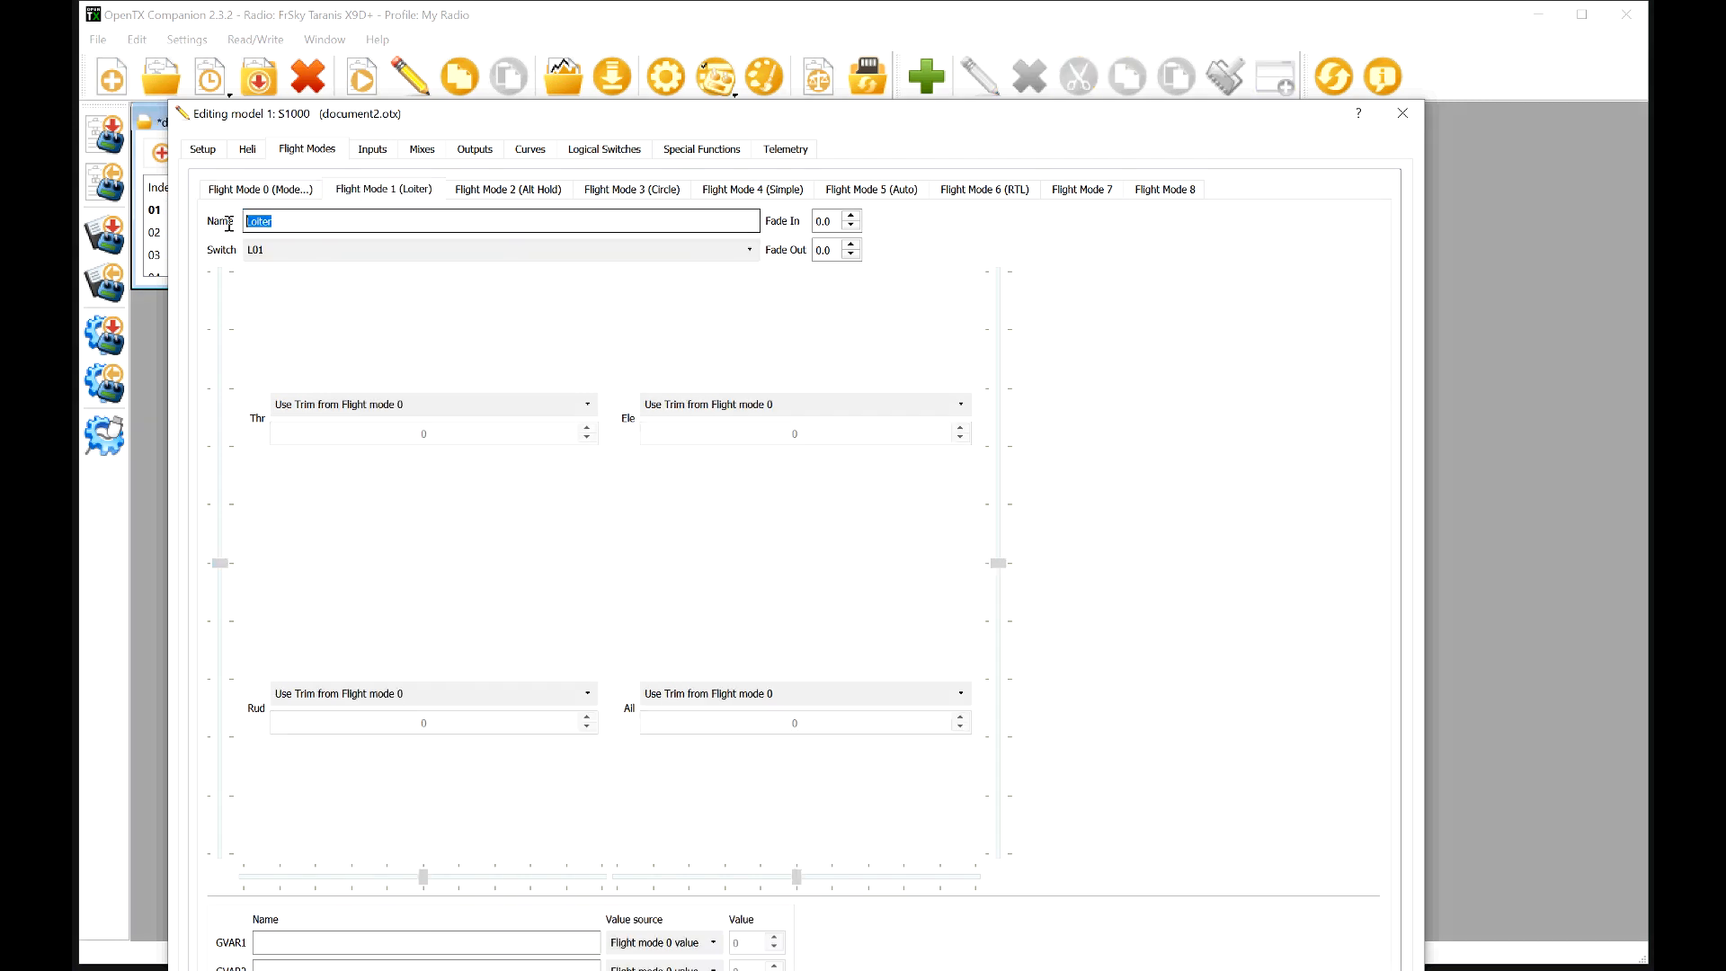
pyautogui.click(496, 250)
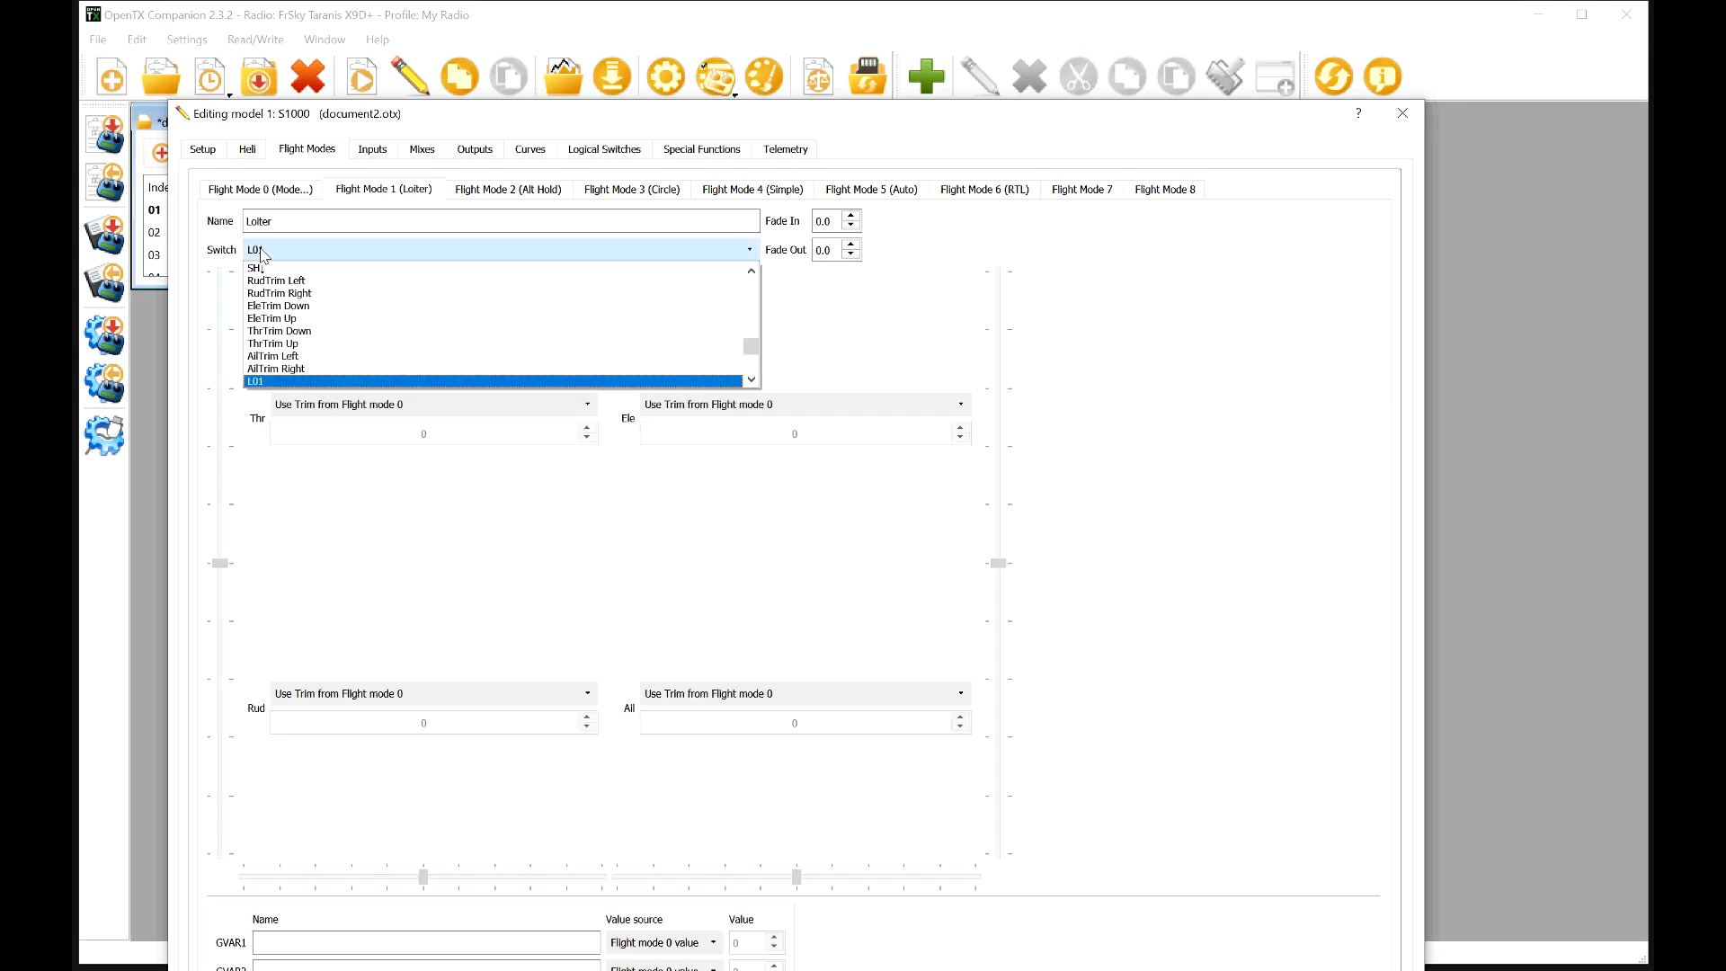
pyautogui.click(256, 381)
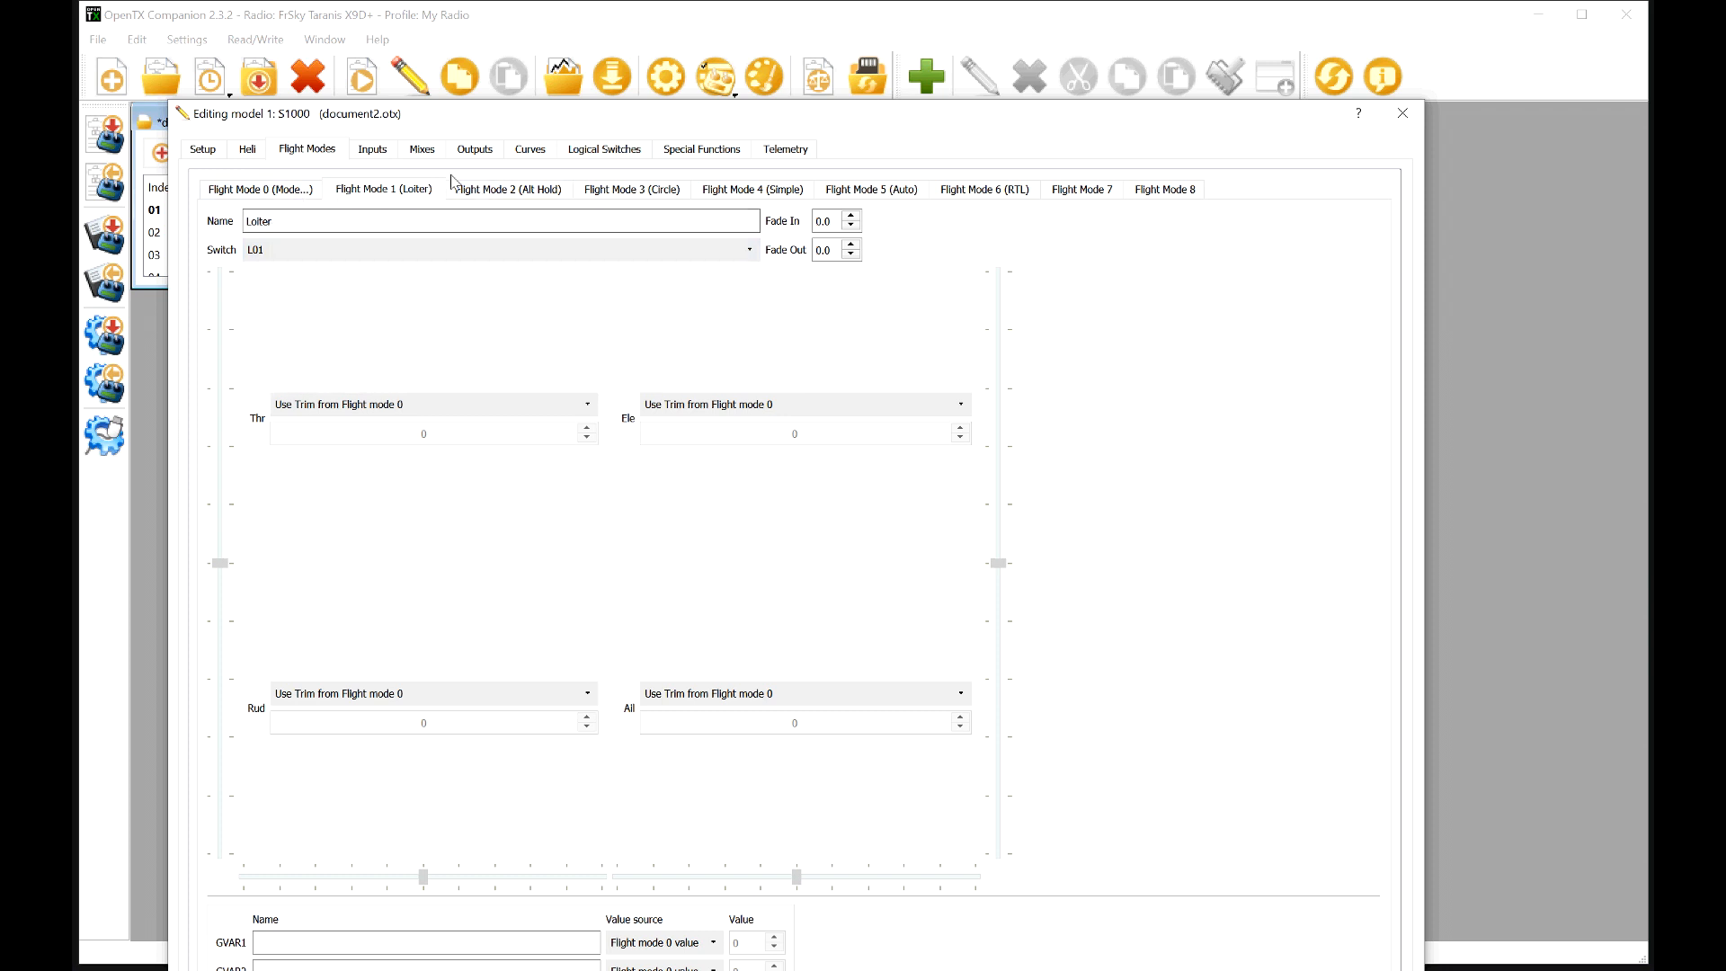
pyautogui.moveTo(417, 189)
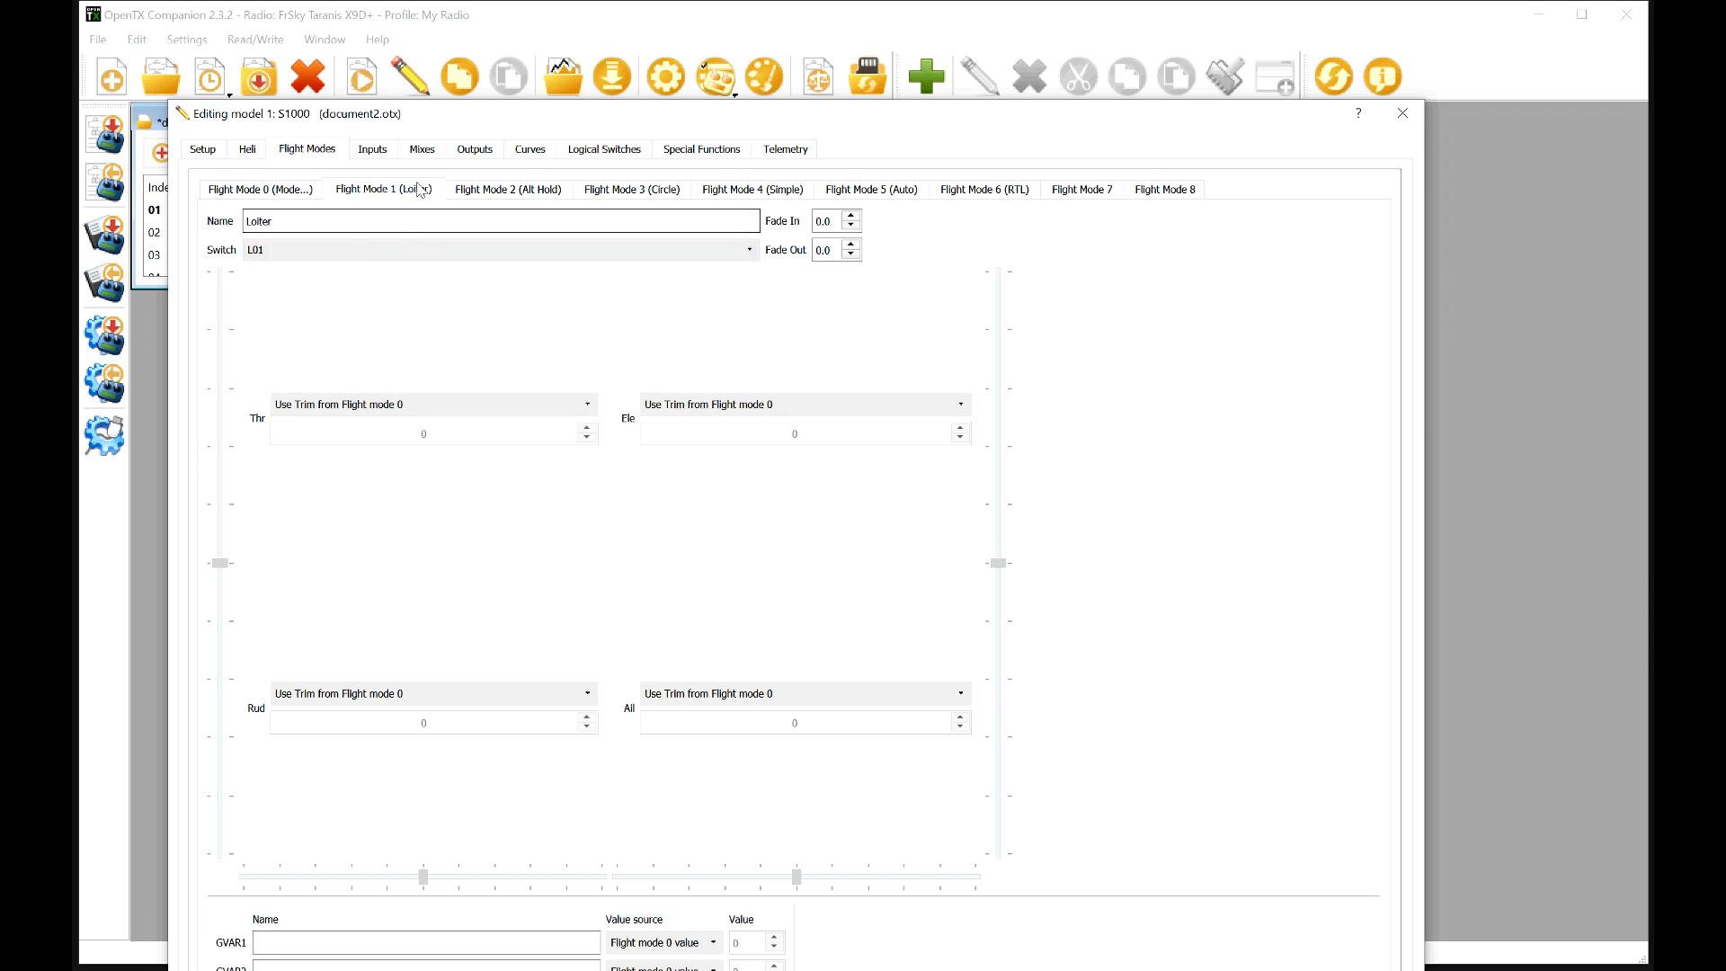
pyautogui.click(373, 148)
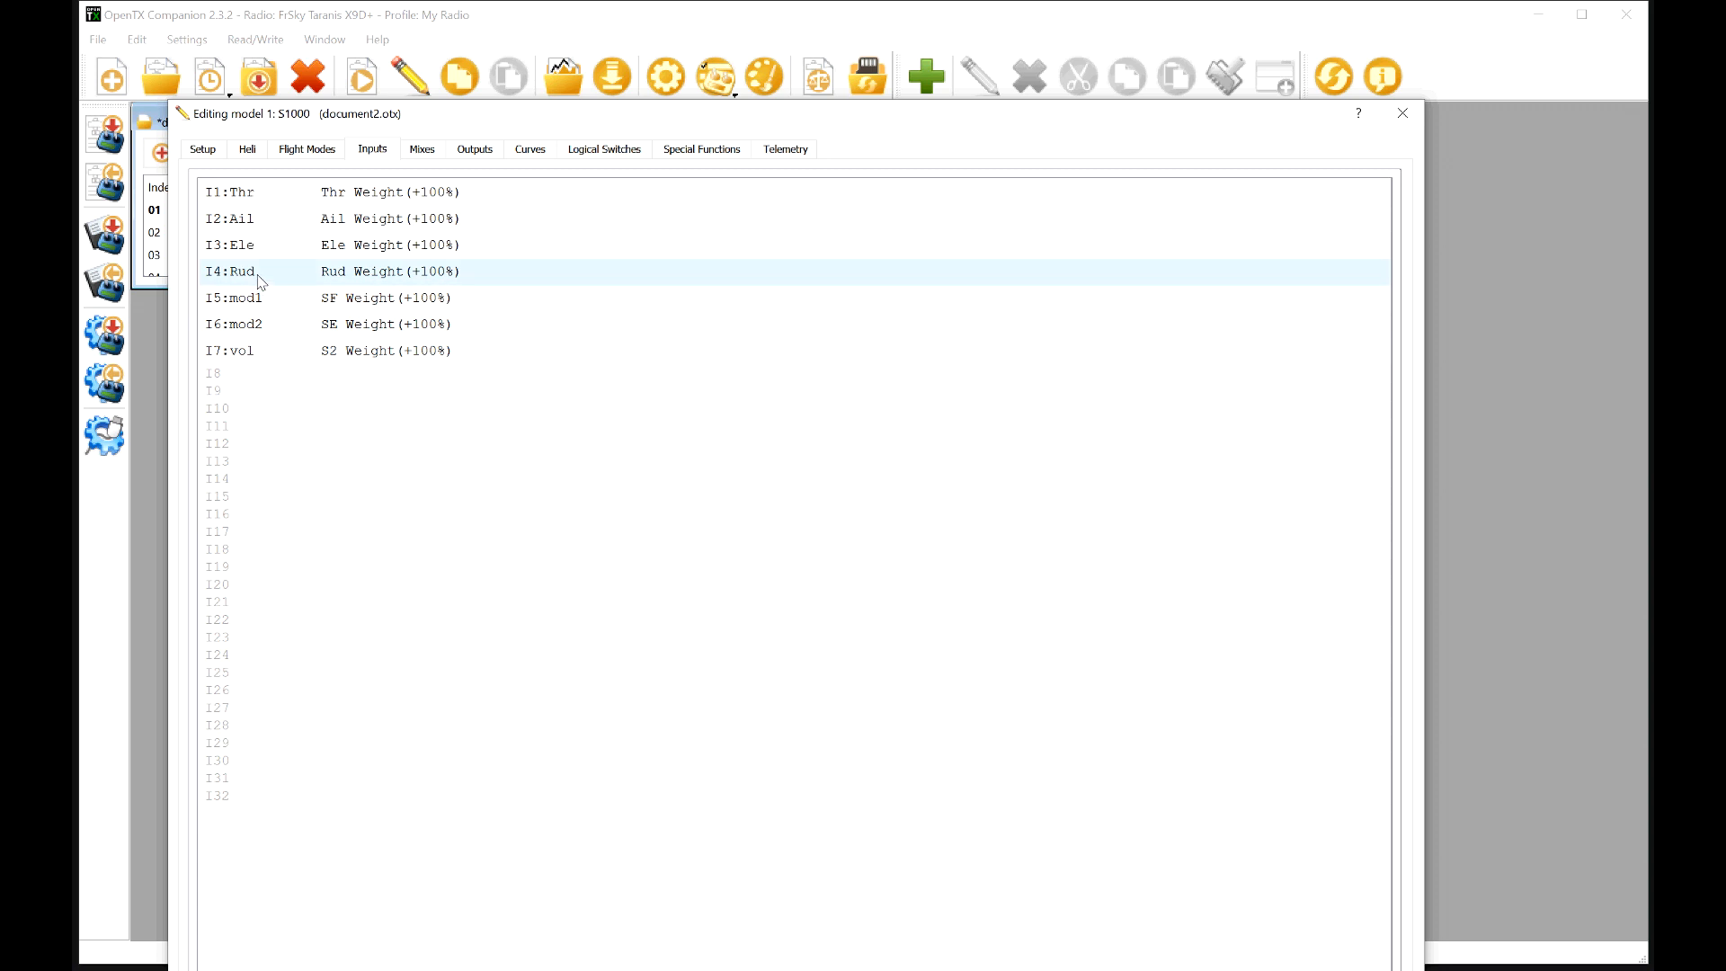
pyautogui.click(253, 323)
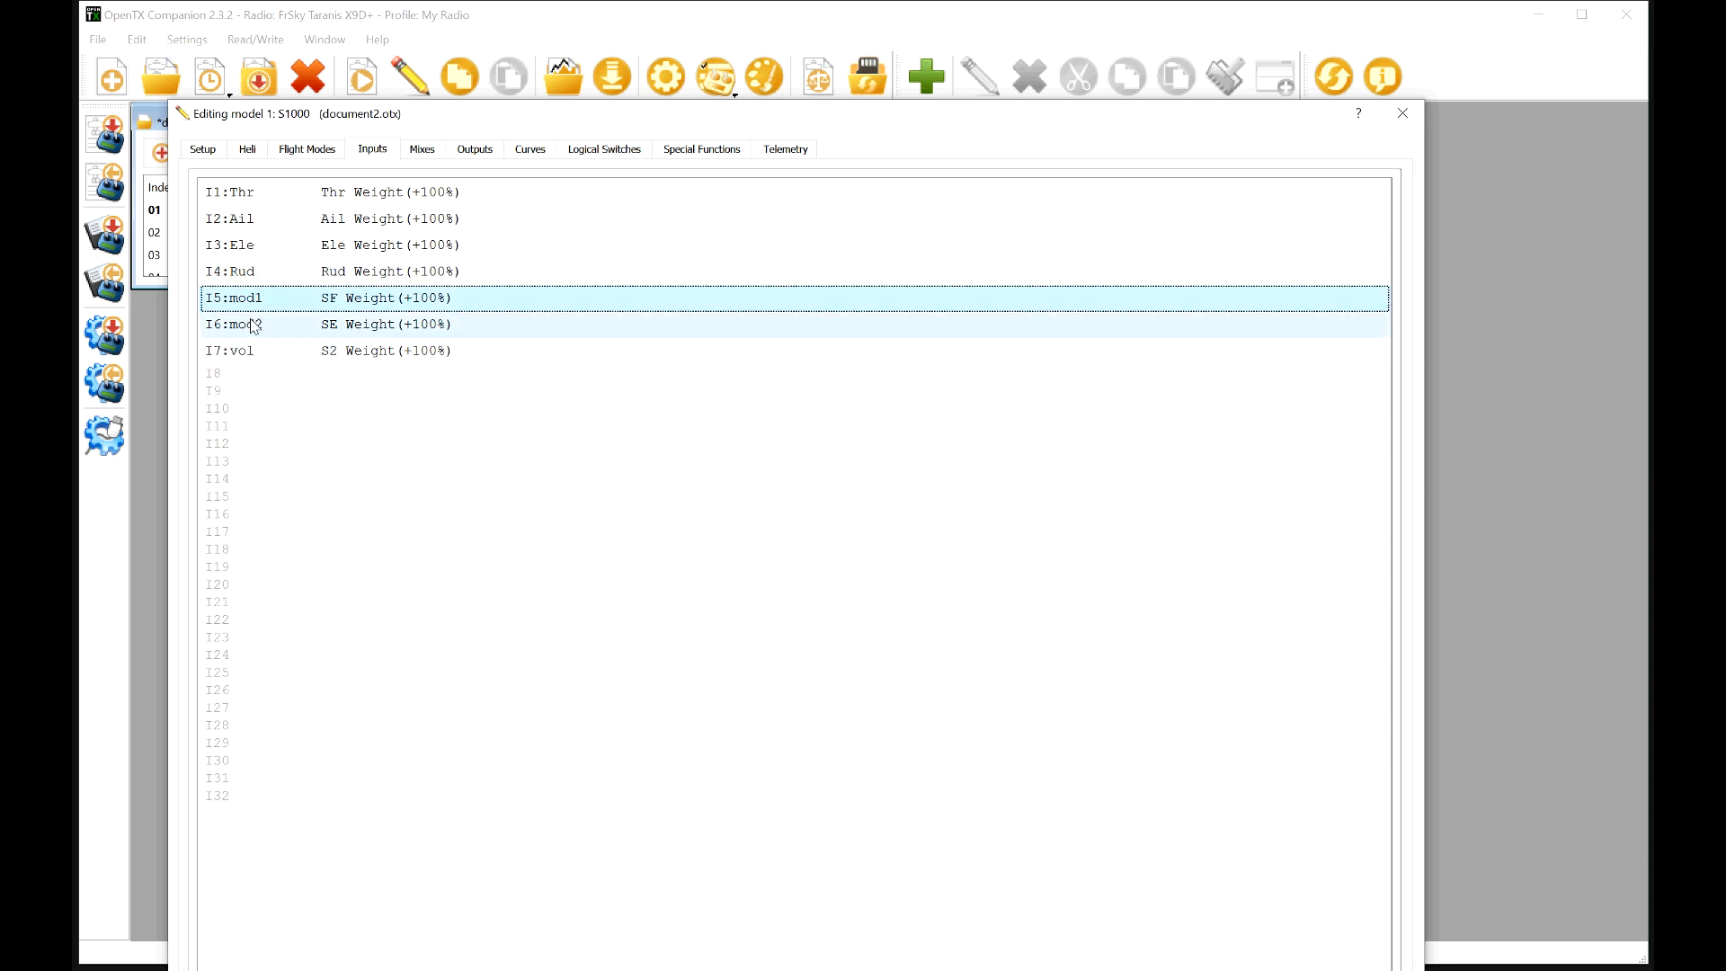
pyautogui.click(237, 299)
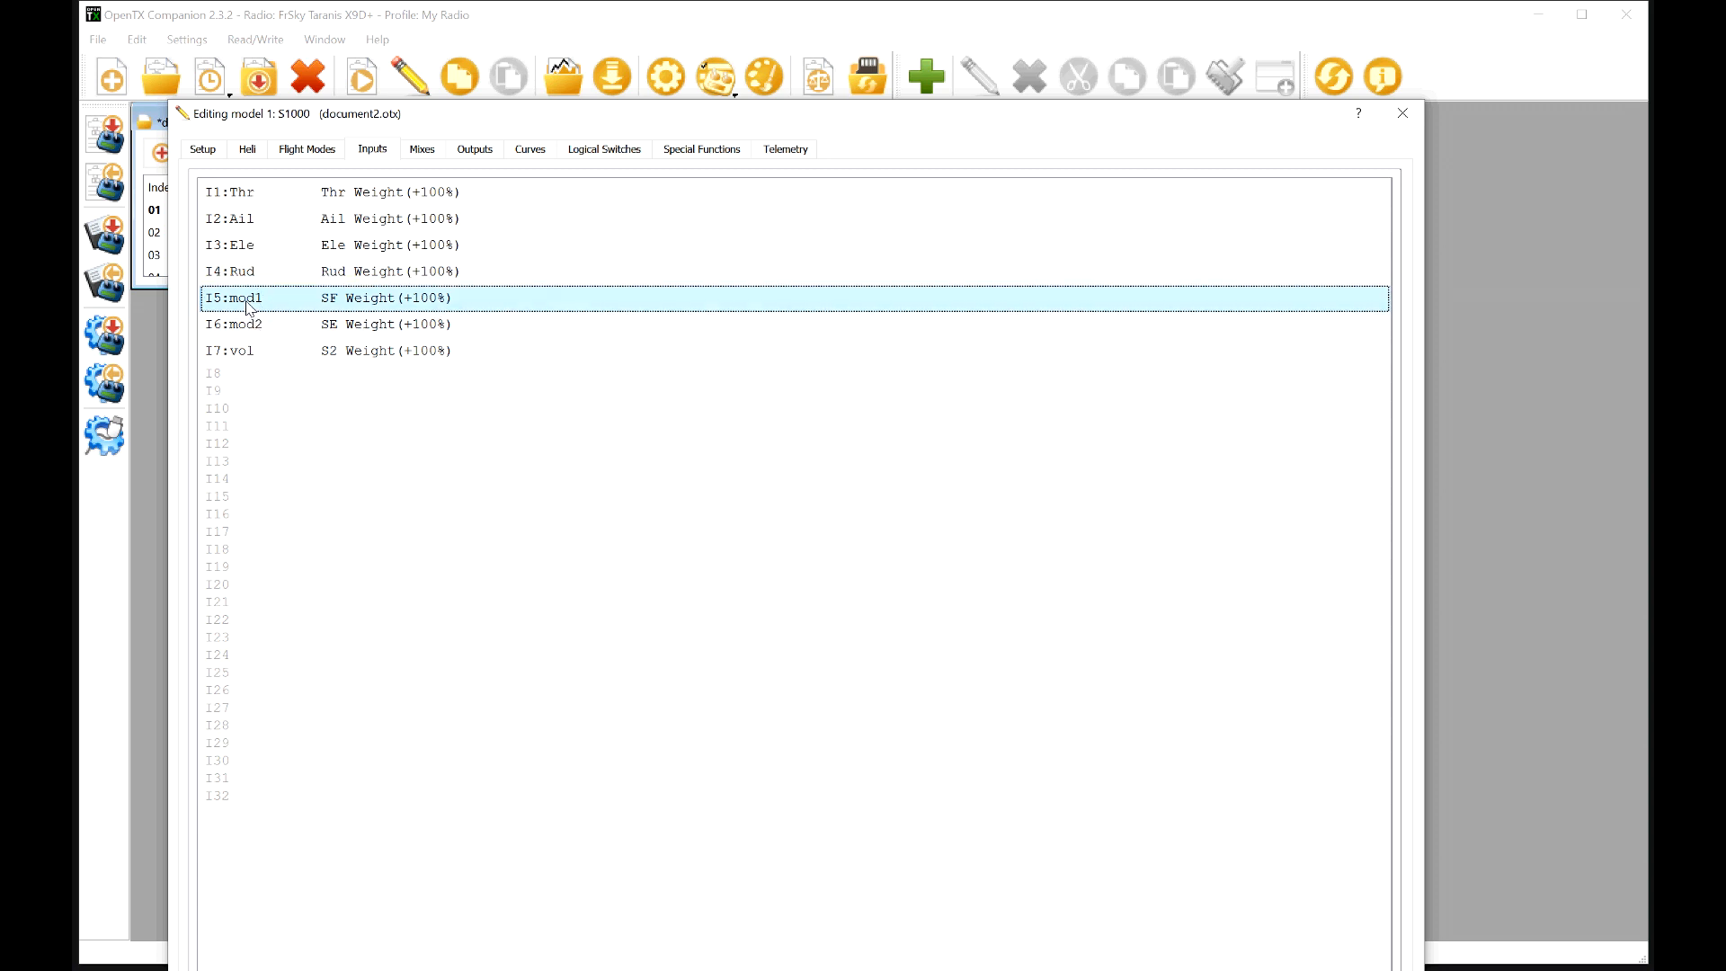
pyautogui.doubleClick(245, 299)
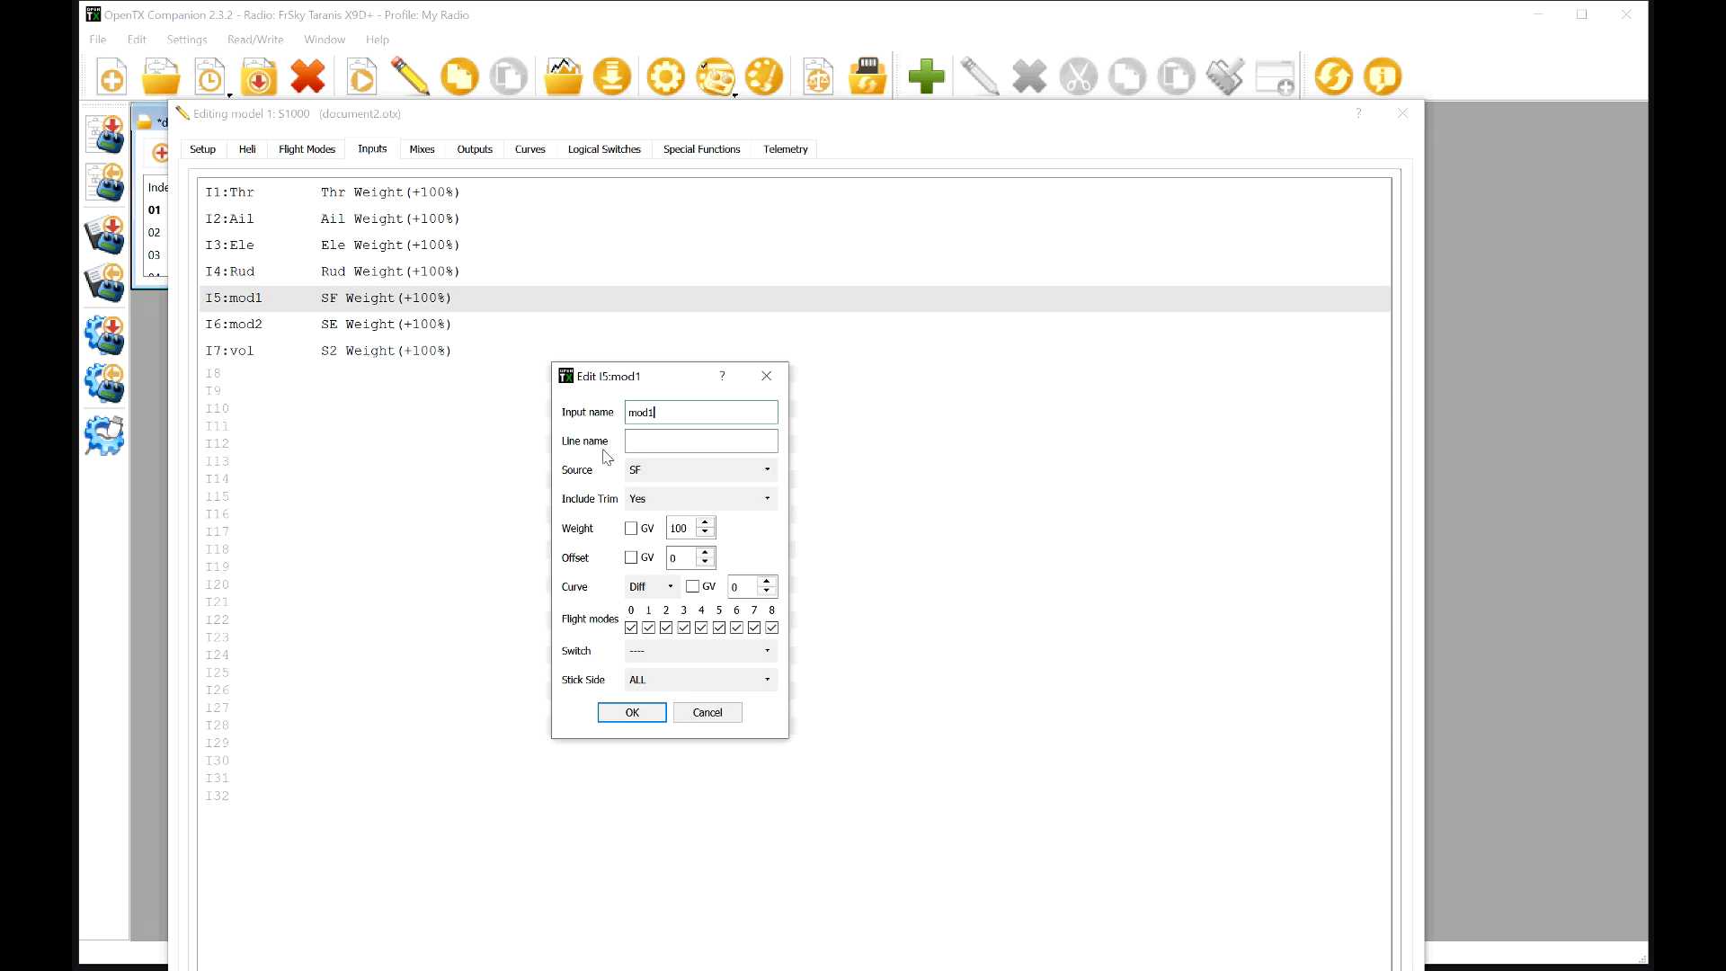
pyautogui.tripleClick(700, 412)
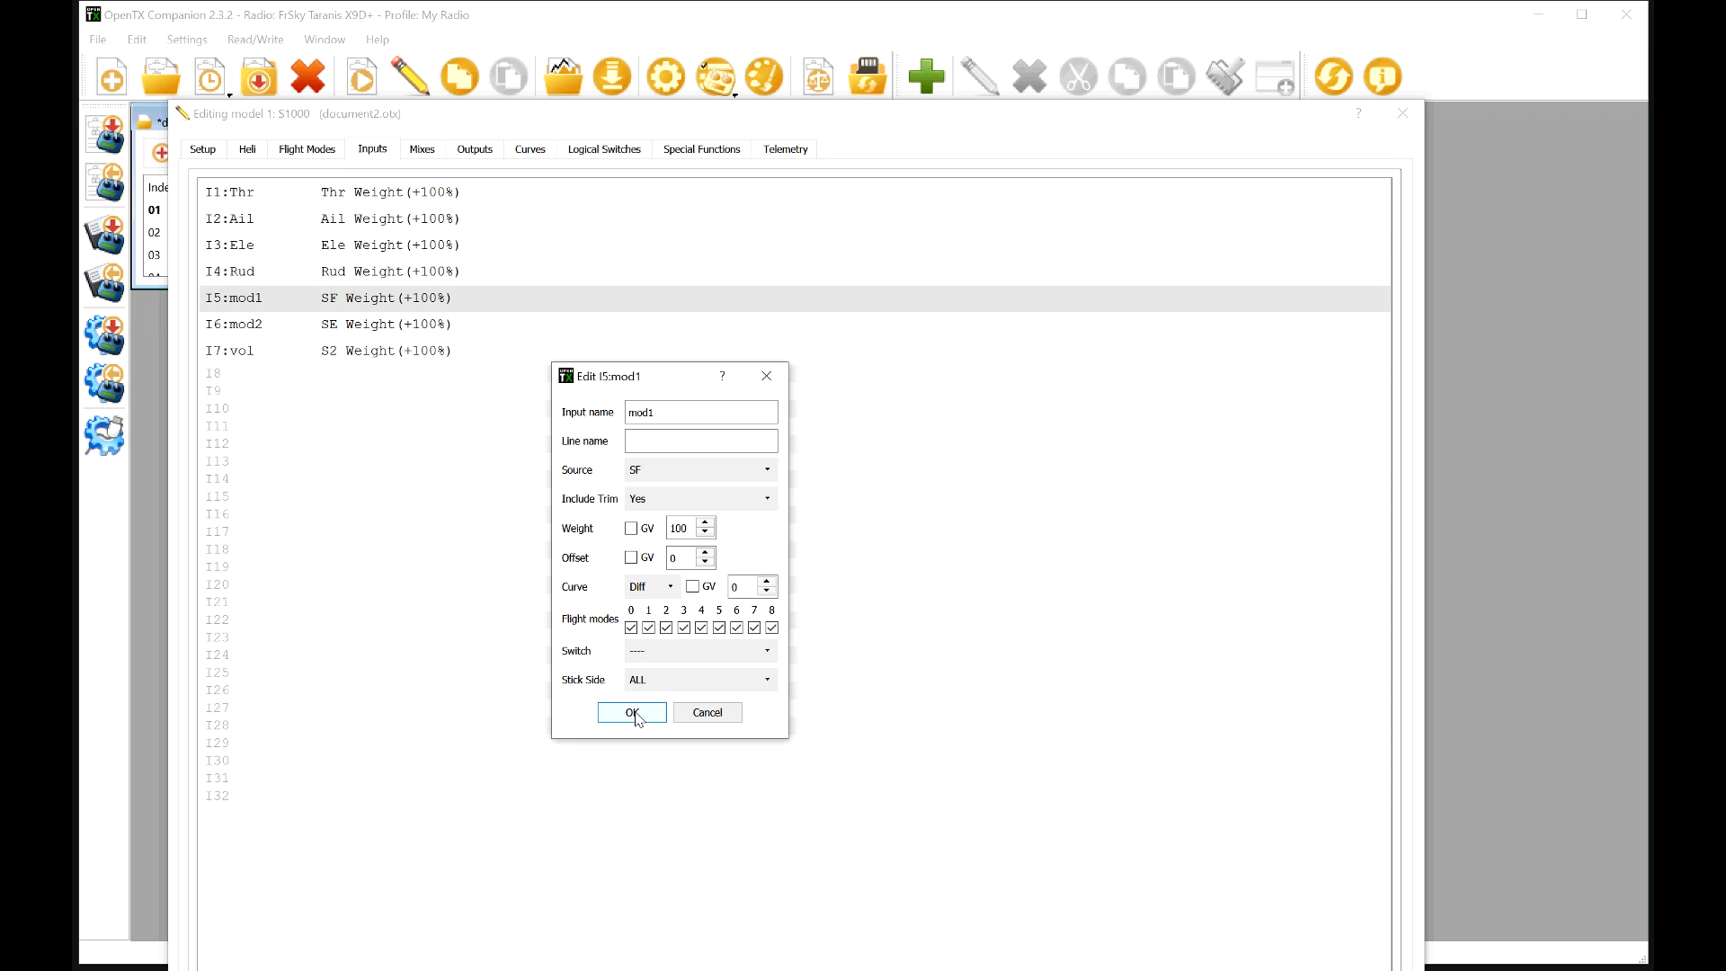
pyautogui.click(633, 712)
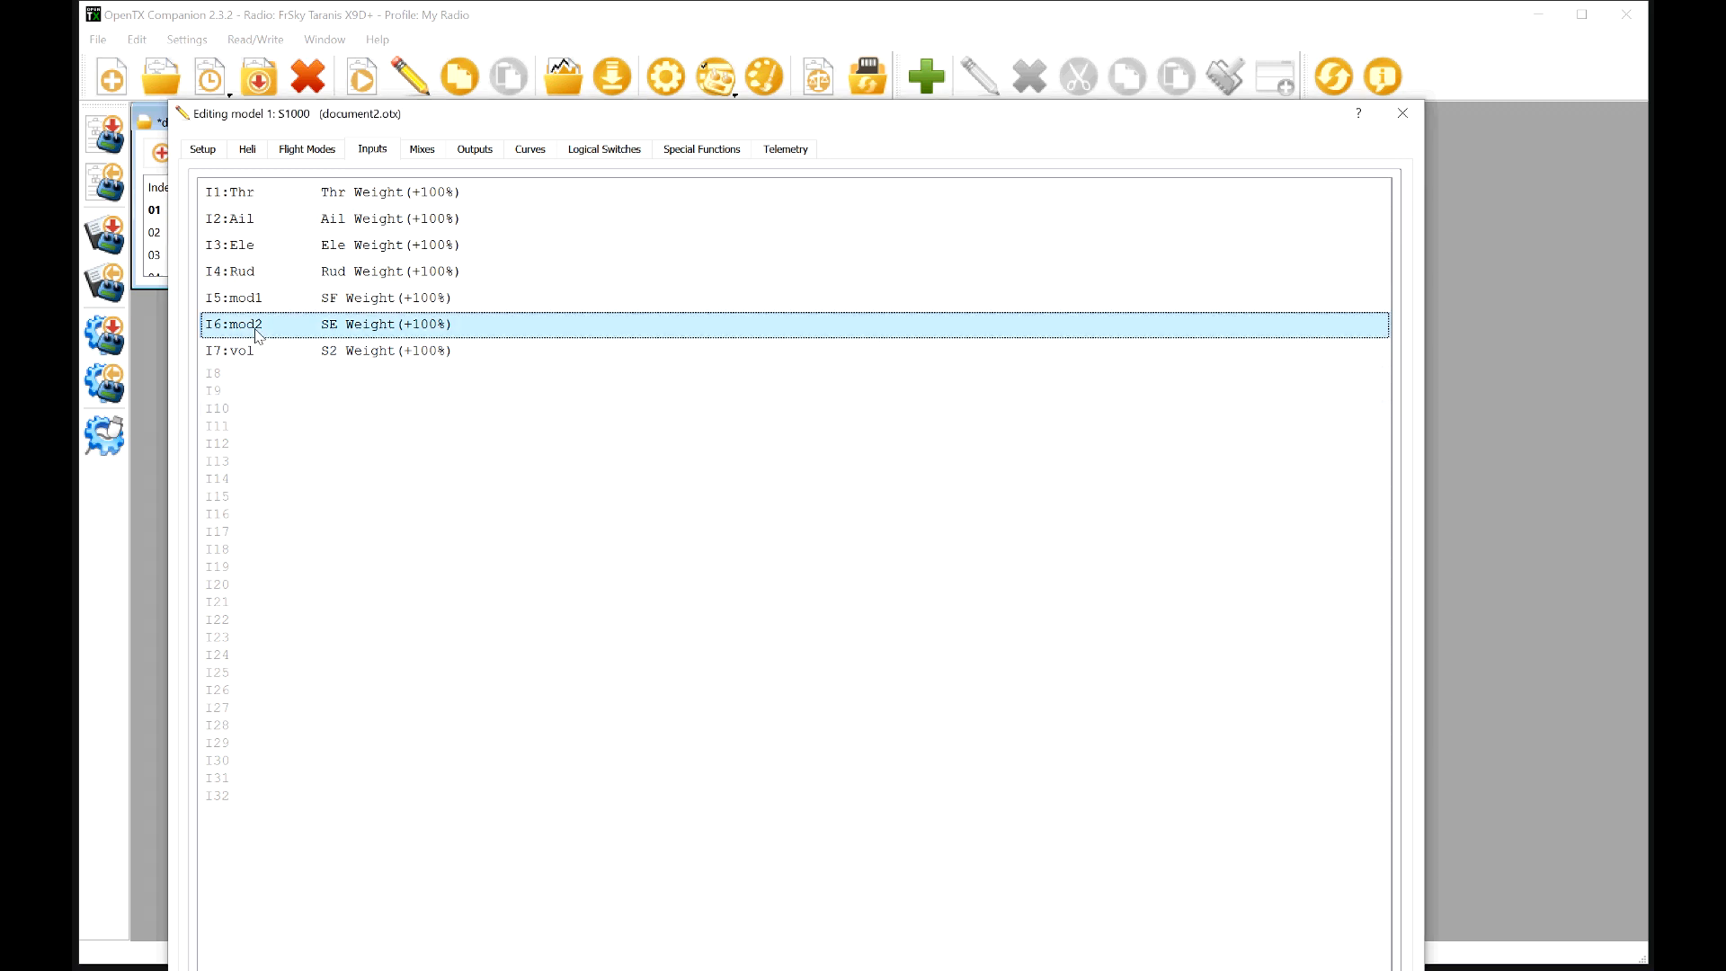
pyautogui.doubleClick(259, 324)
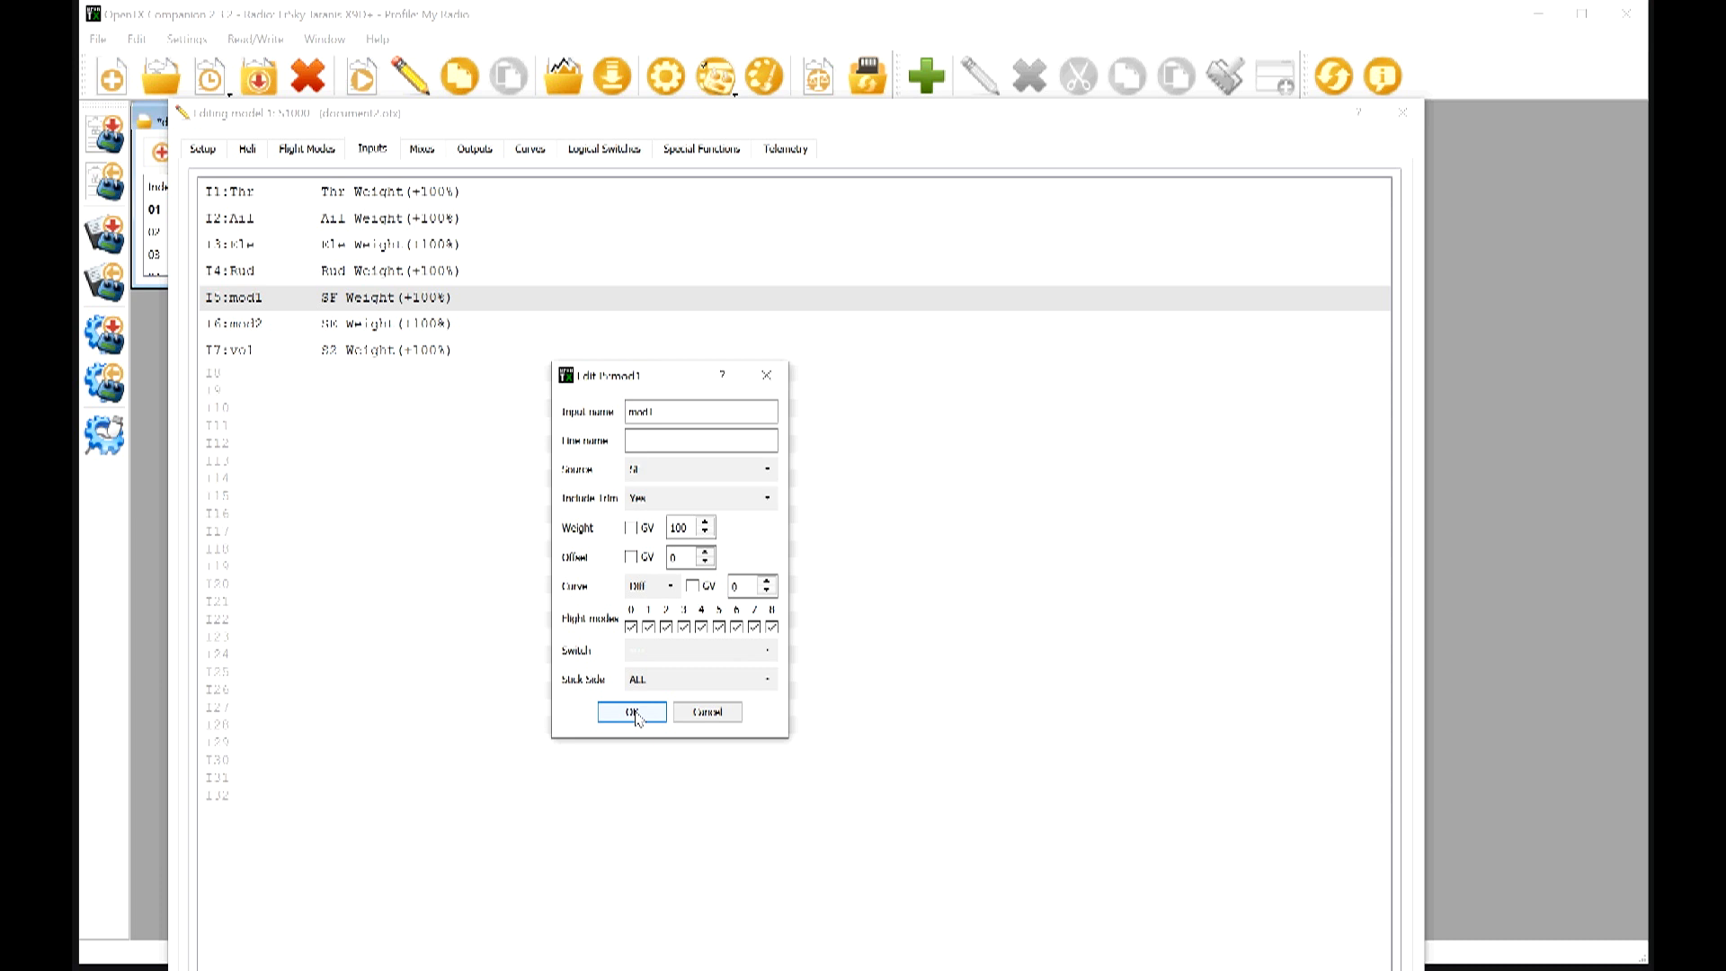
pyautogui.click(630, 713)
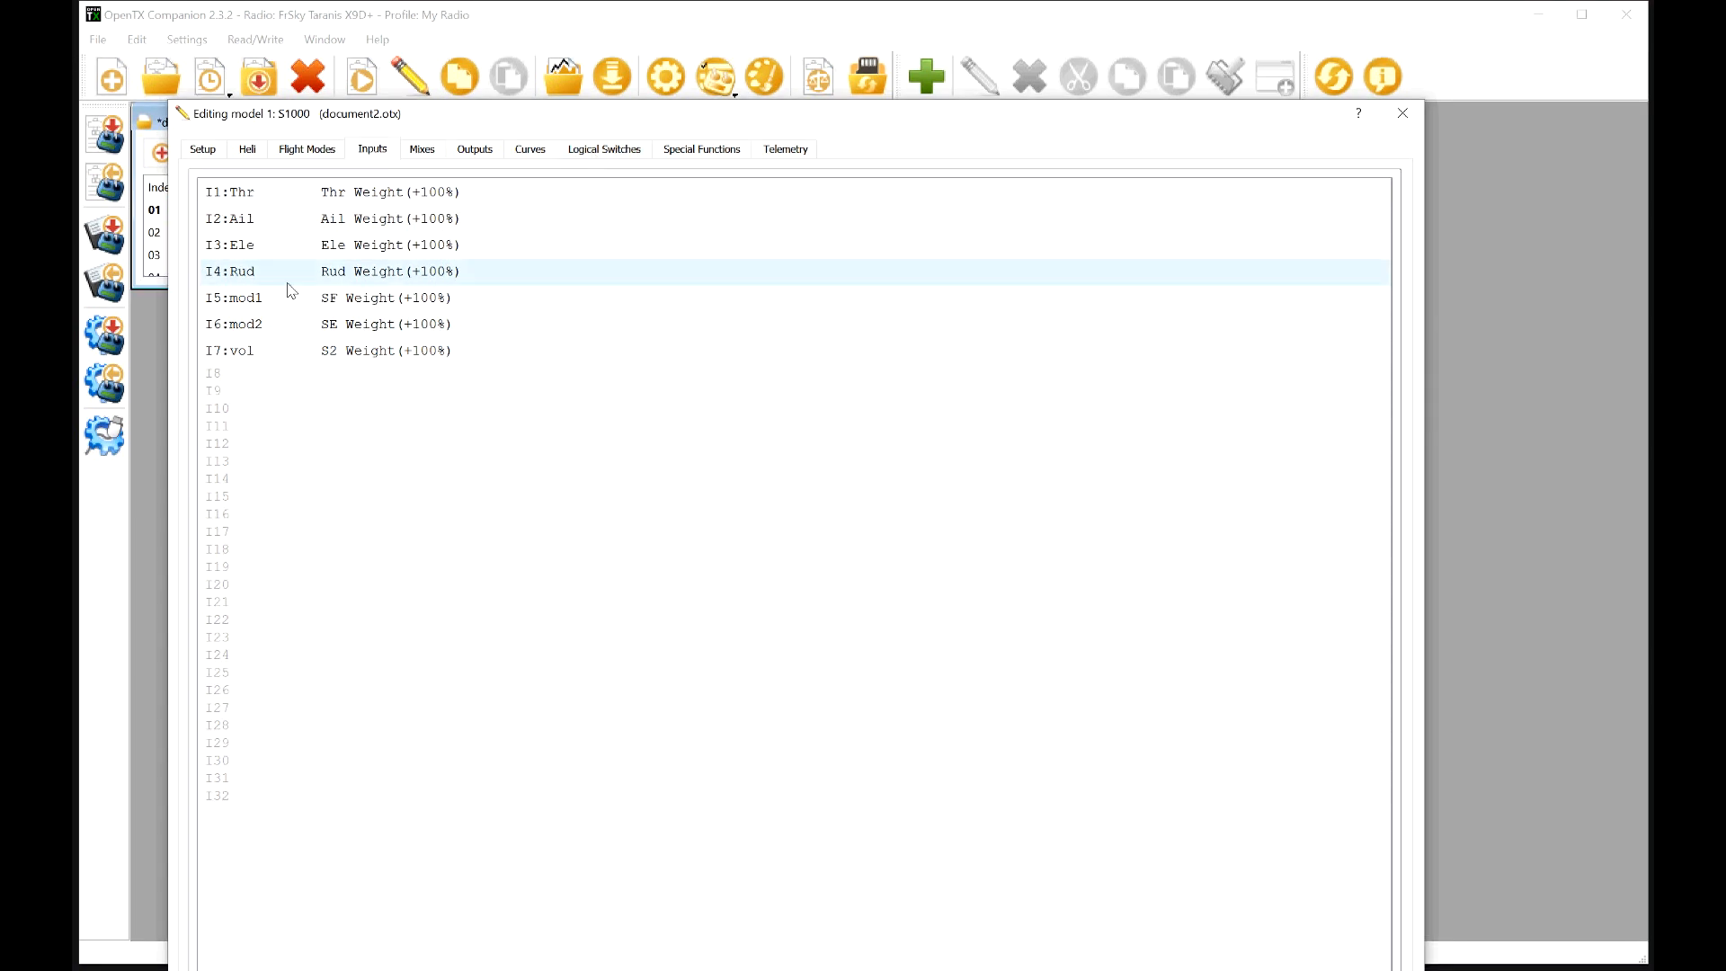
pyautogui.click(604, 147)
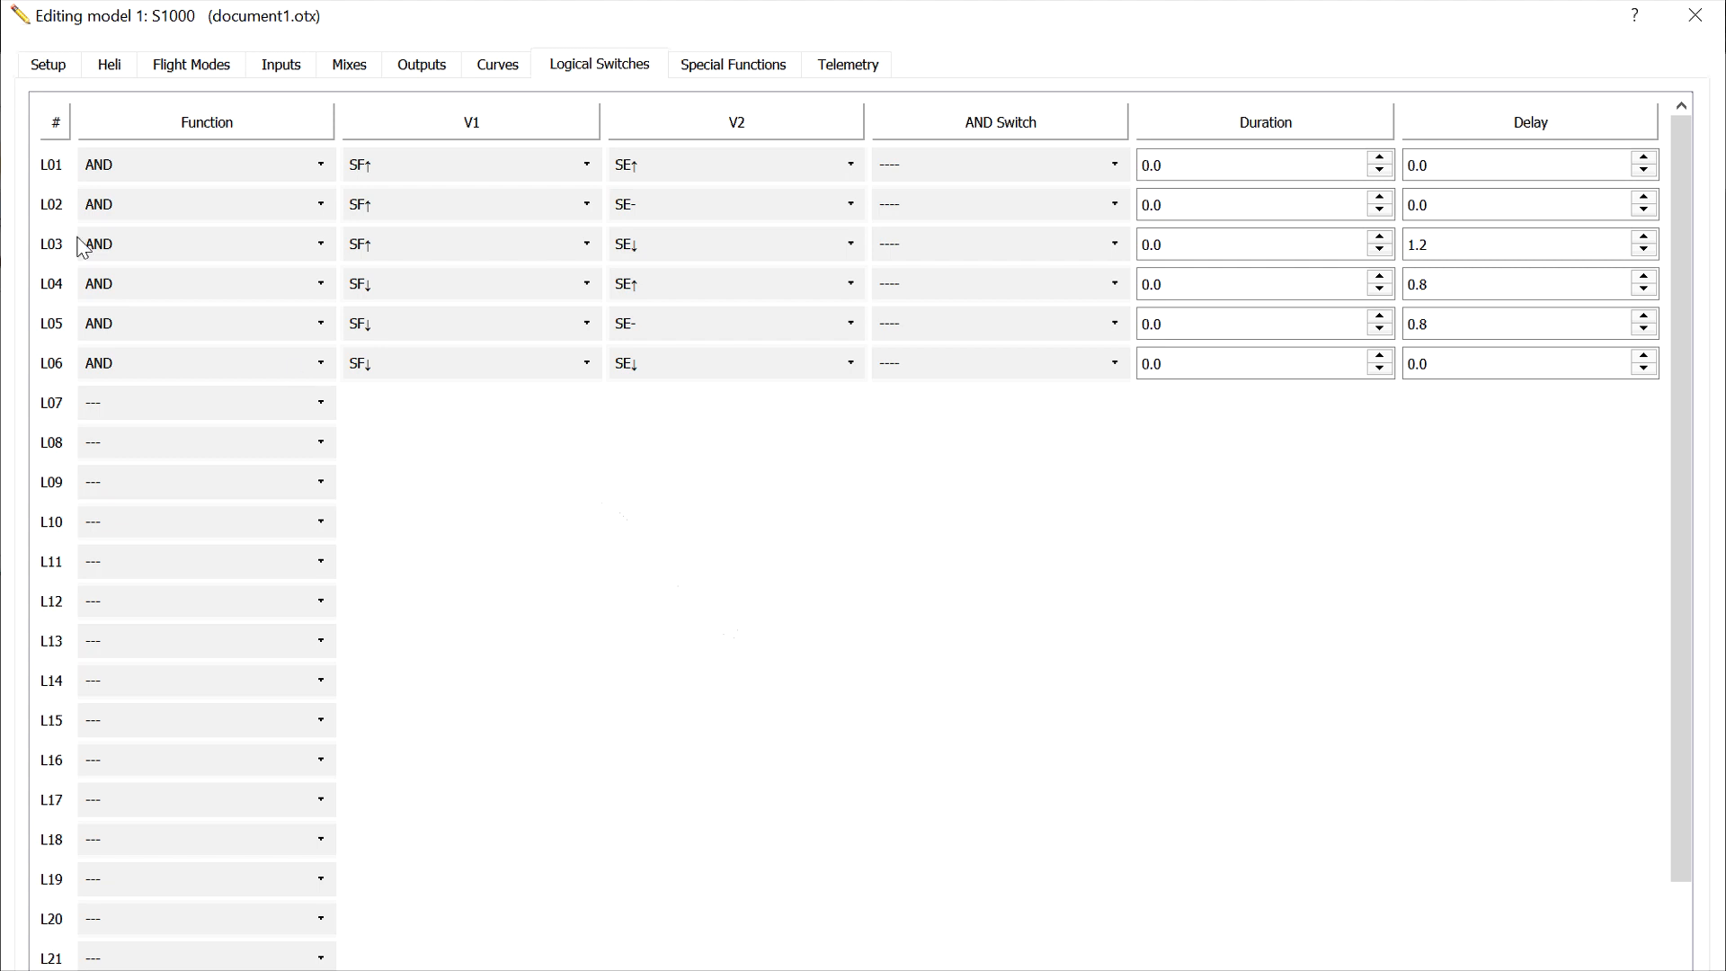
pyautogui.moveTo(65, 216)
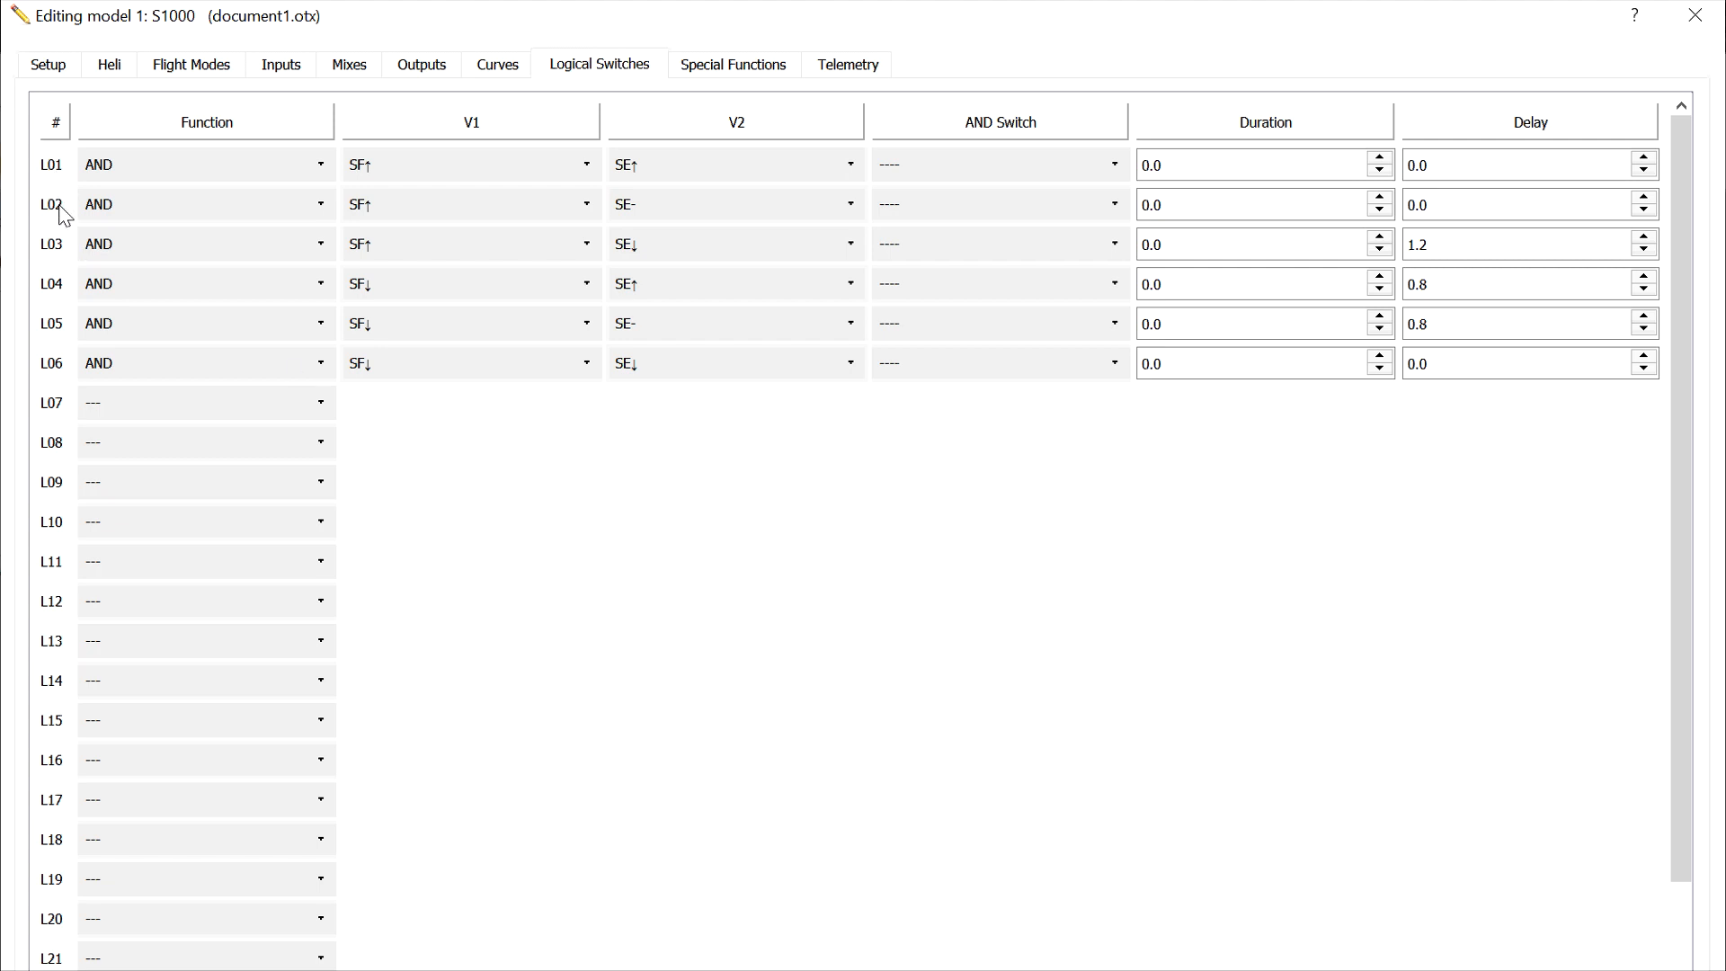
pyautogui.moveTo(56, 383)
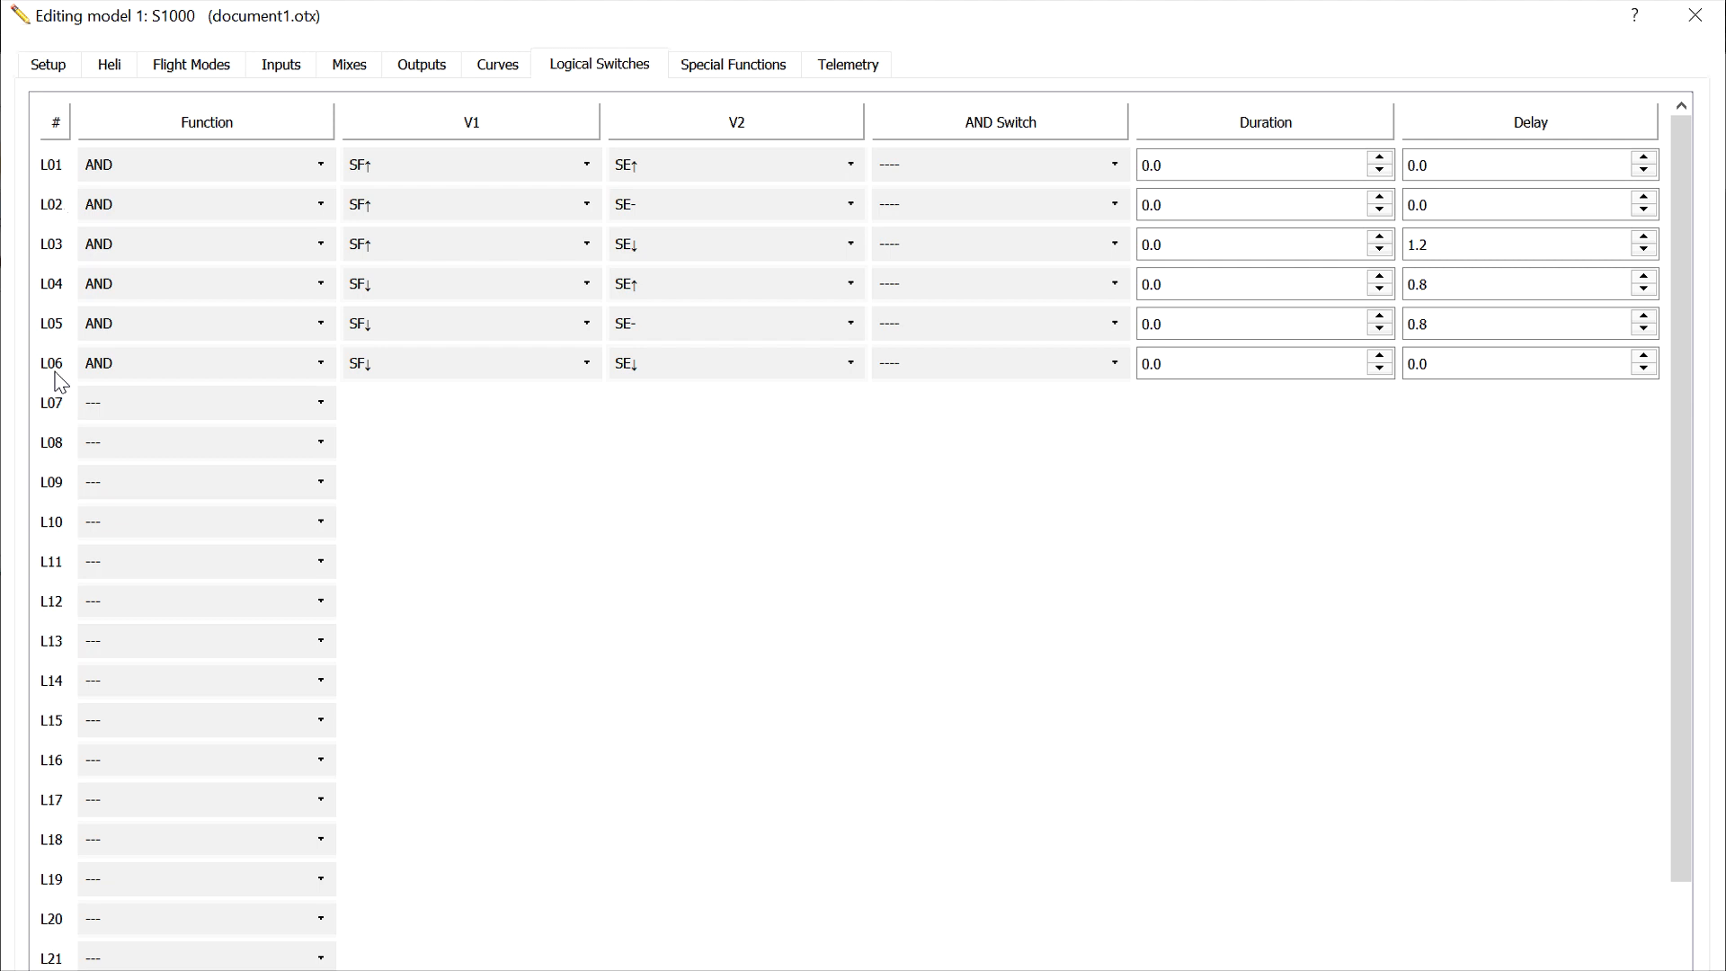
pyautogui.moveTo(62, 374)
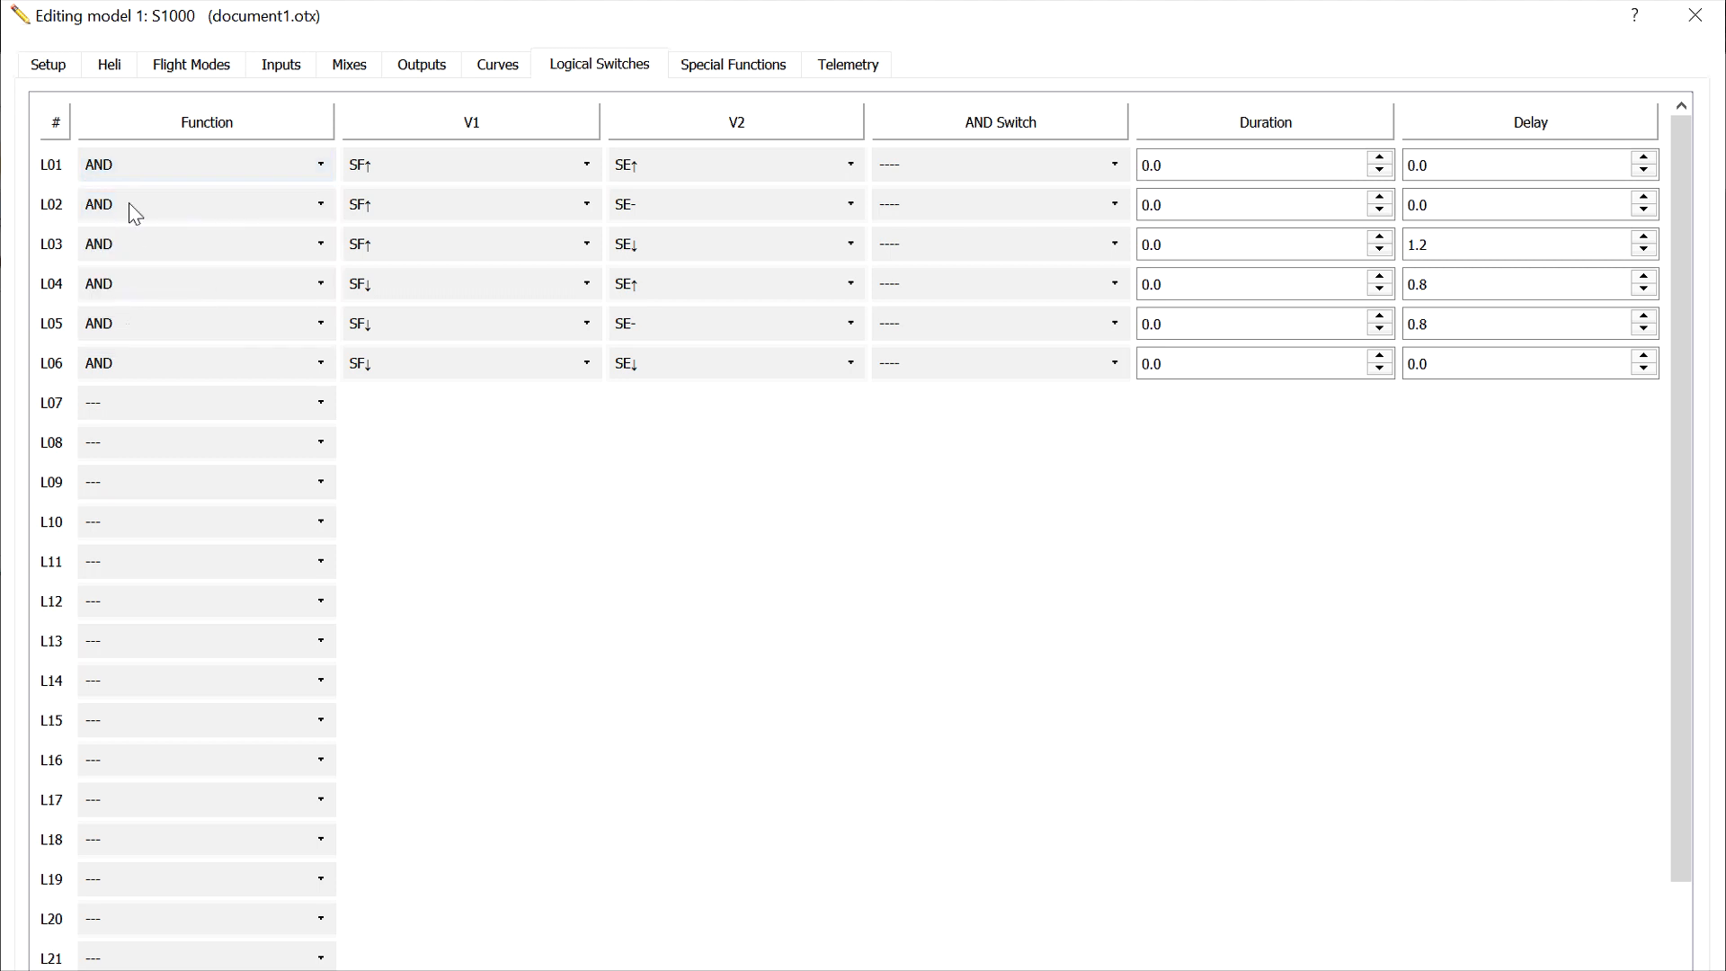
# Select the L01 row in the logical switches list to review its AND of SF and SE positions.
pyautogui.click(205, 203)
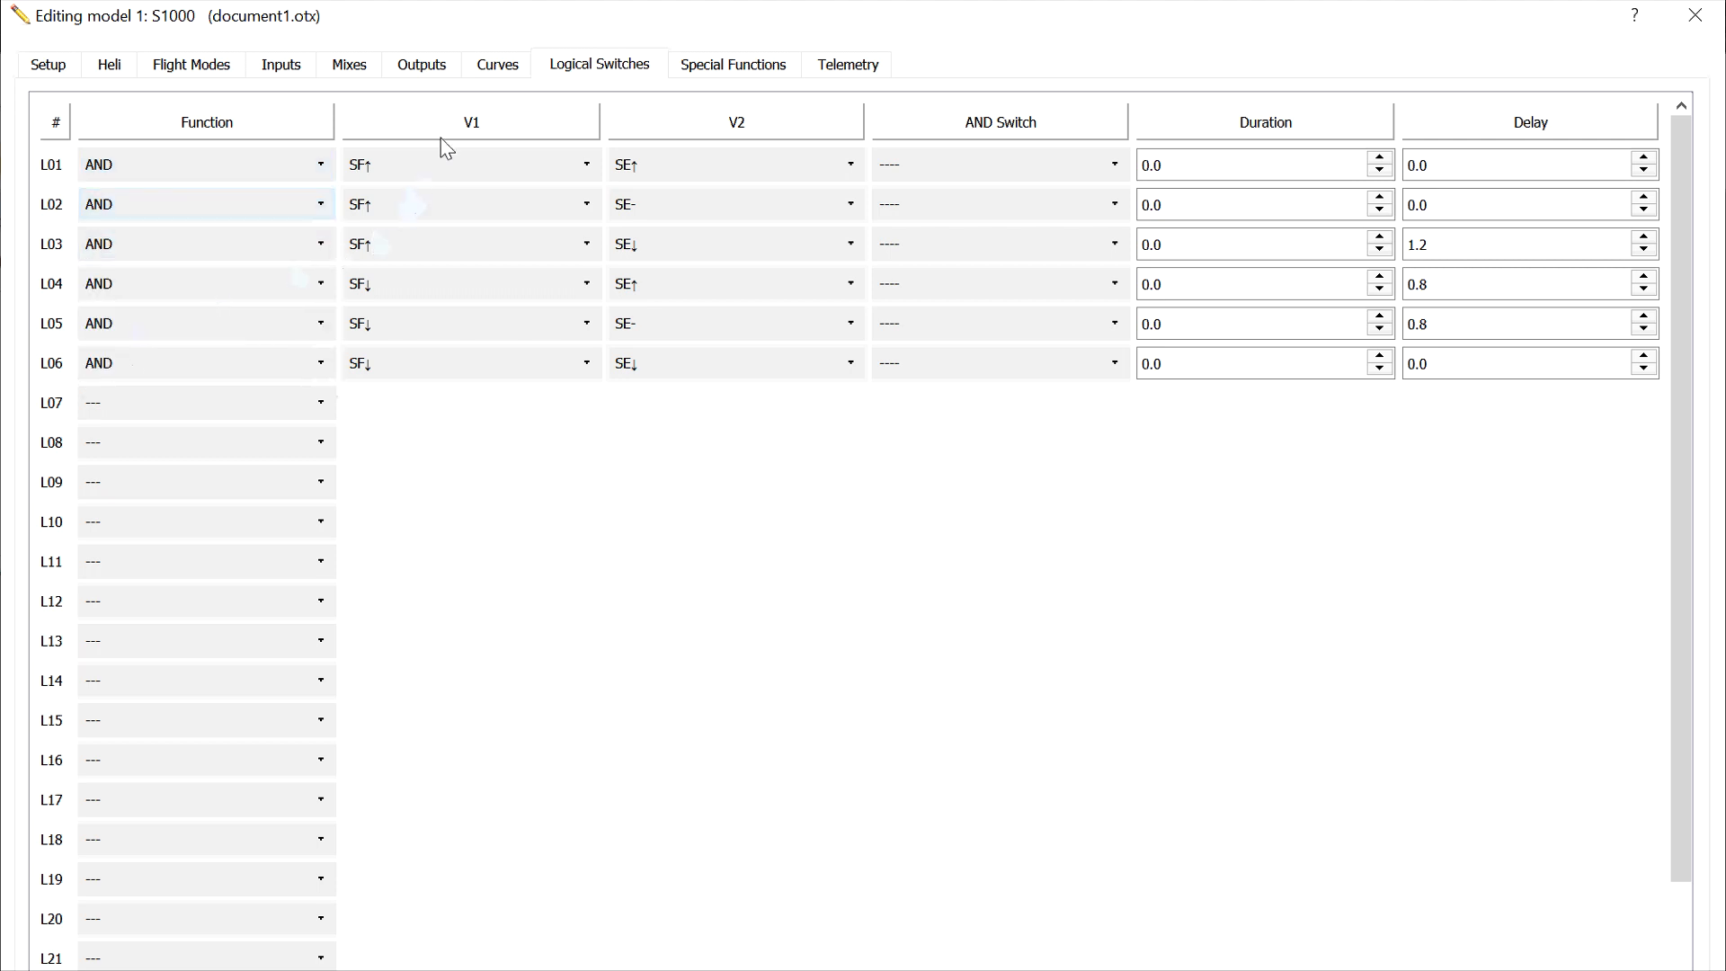
pyautogui.moveTo(250, 144)
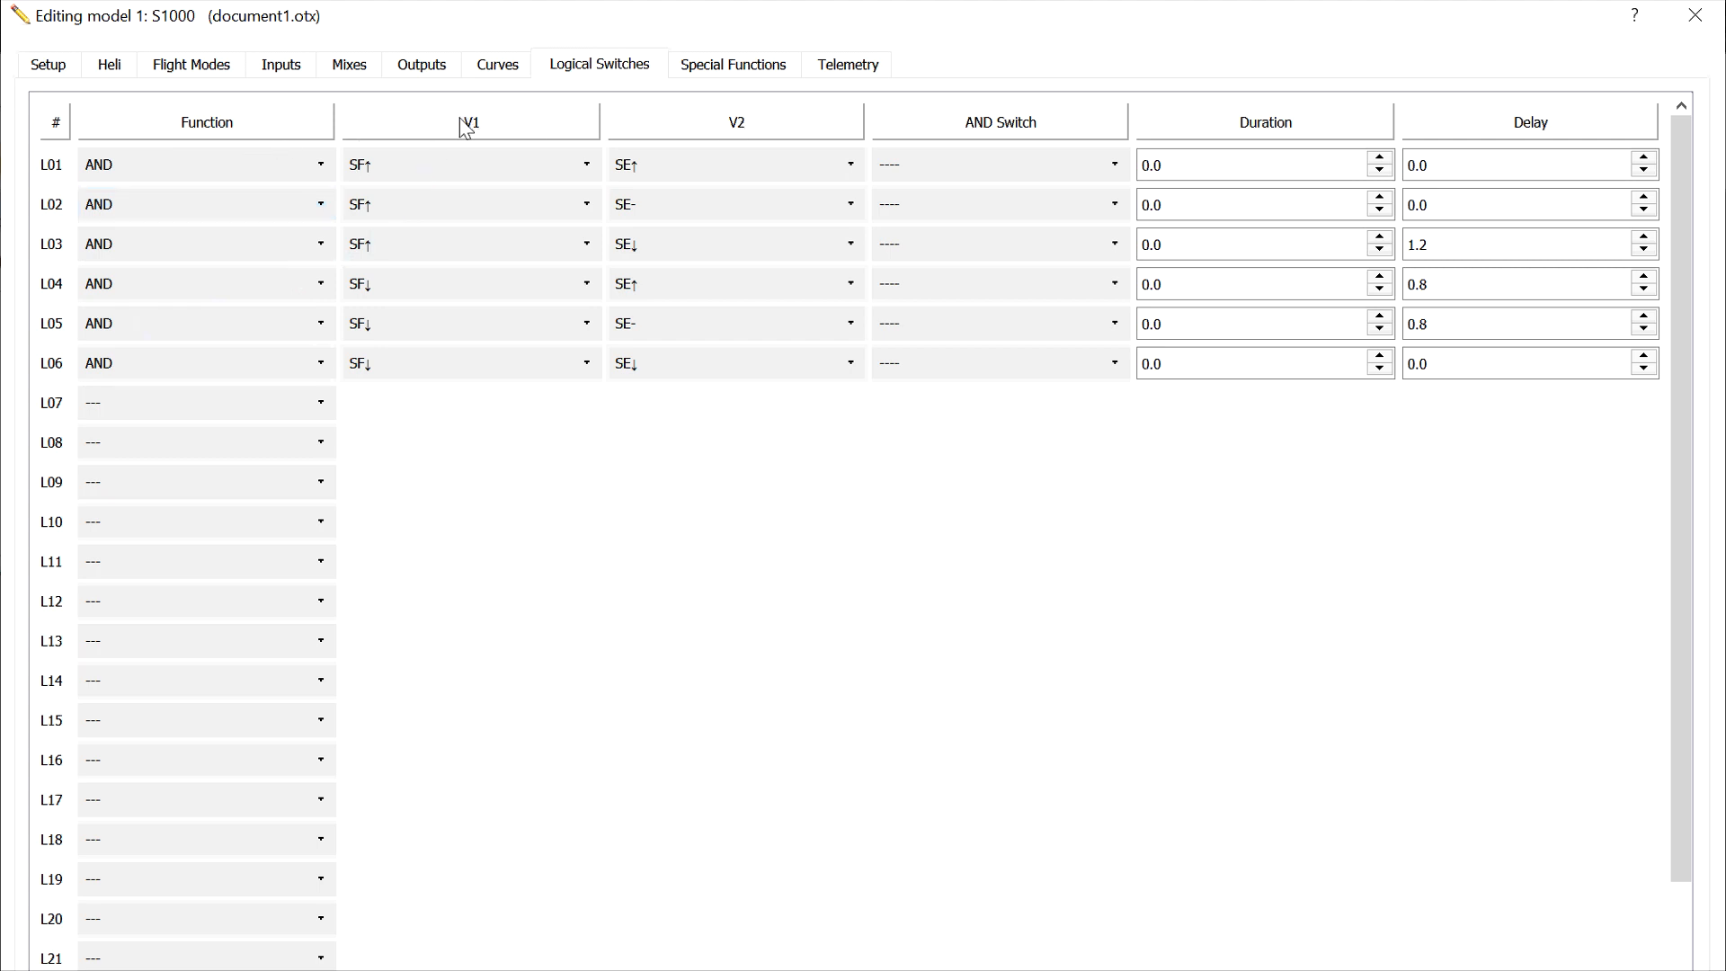
pyautogui.moveTo(484, 155)
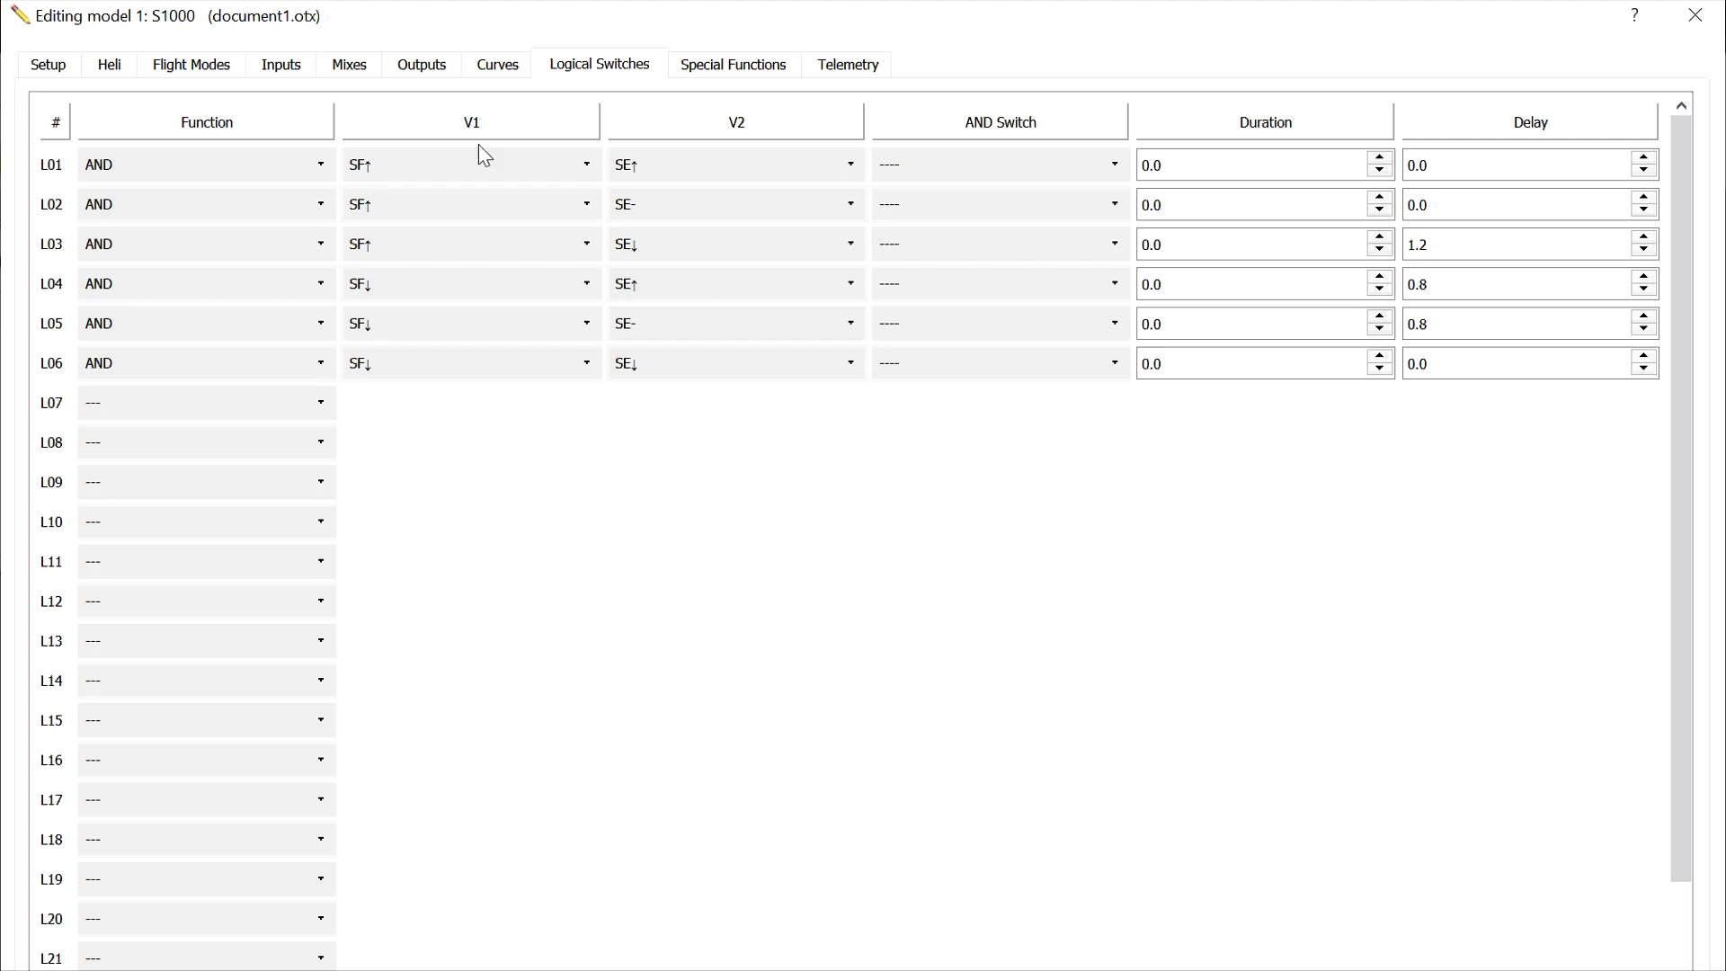
pyautogui.moveTo(642, 160)
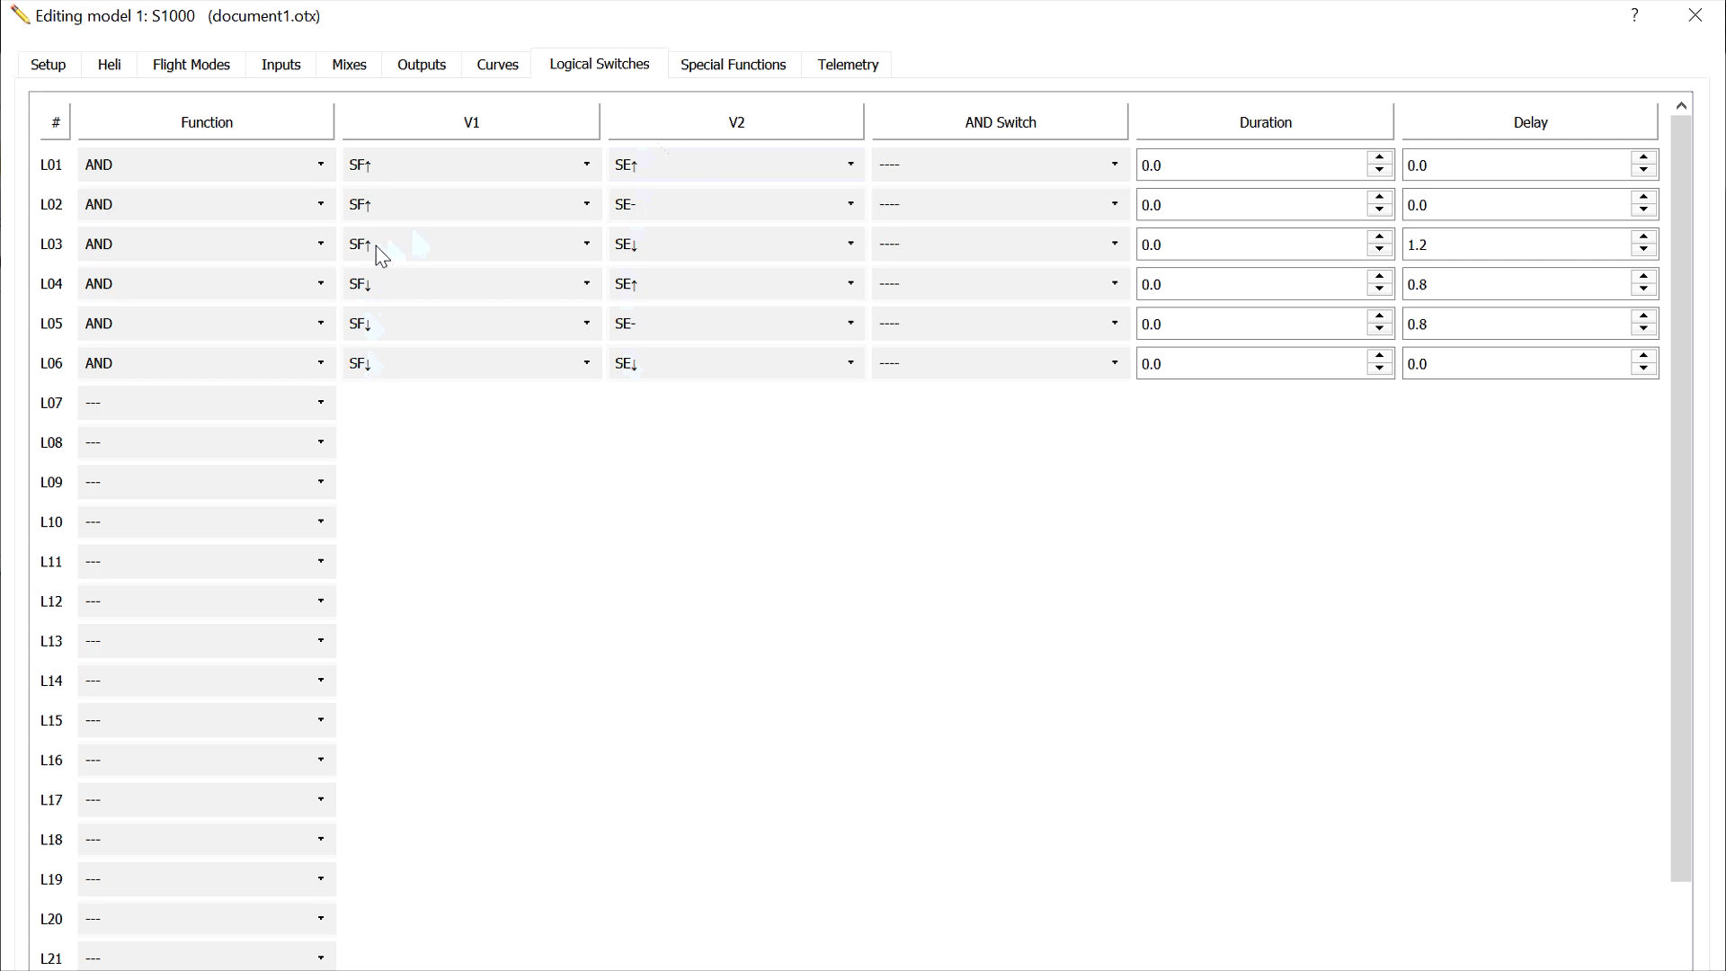
pyautogui.moveTo(369, 421)
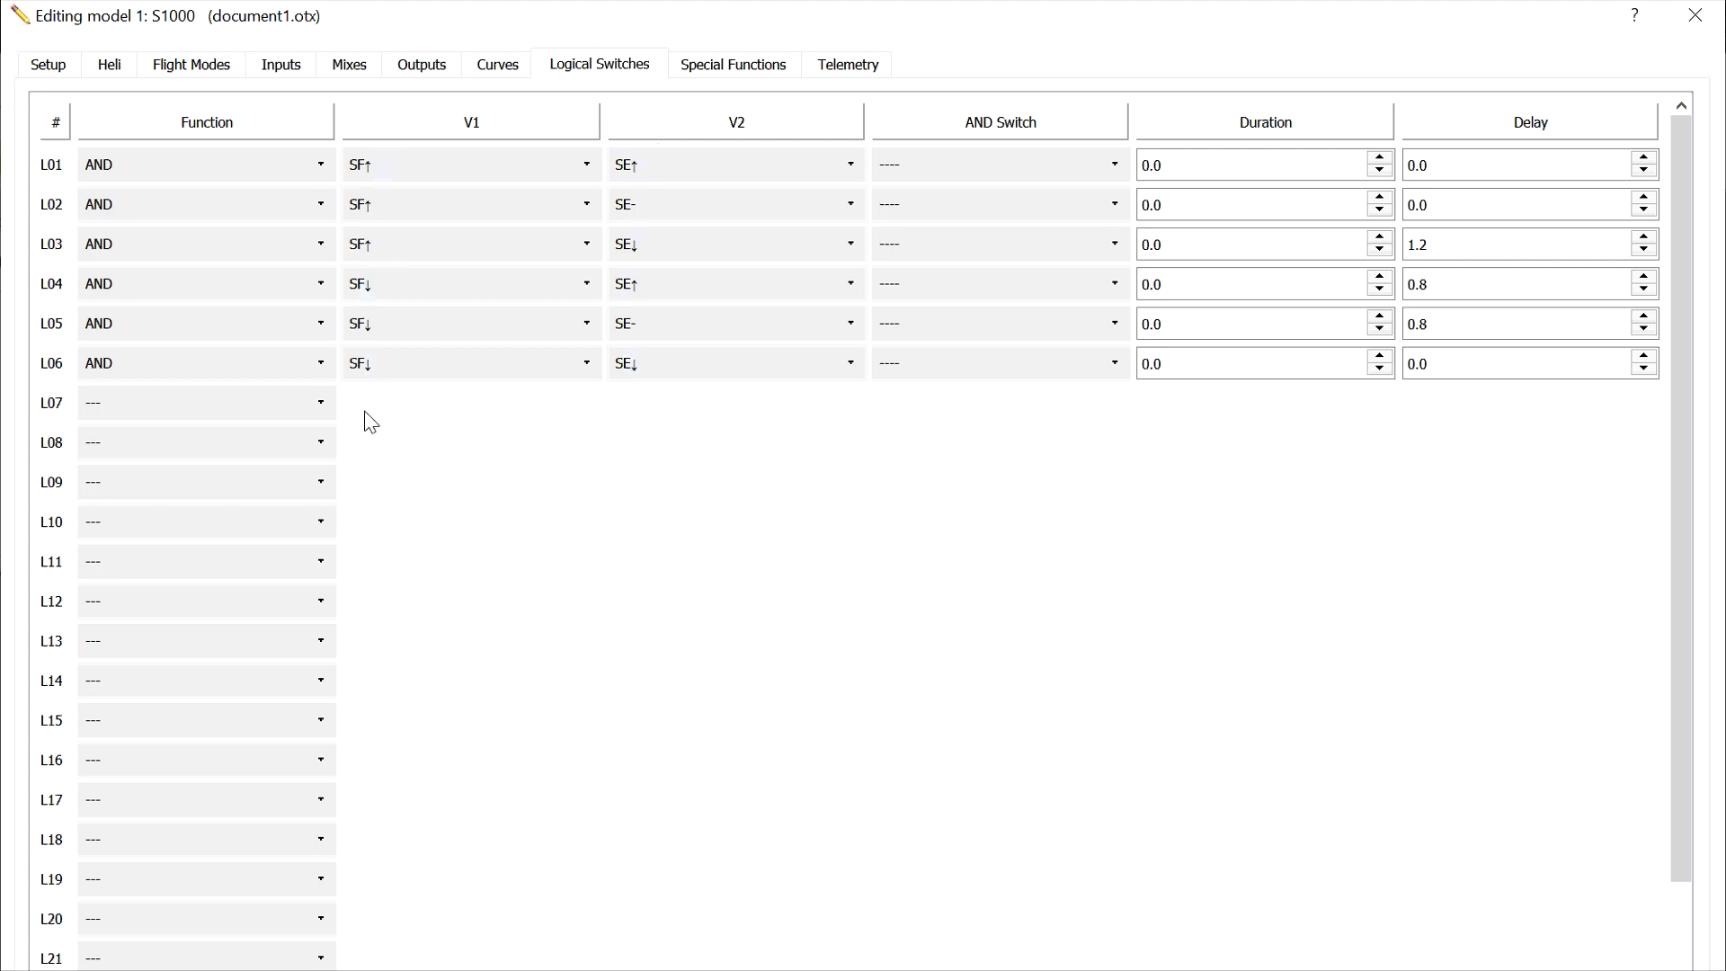
pyautogui.moveTo(401, 284)
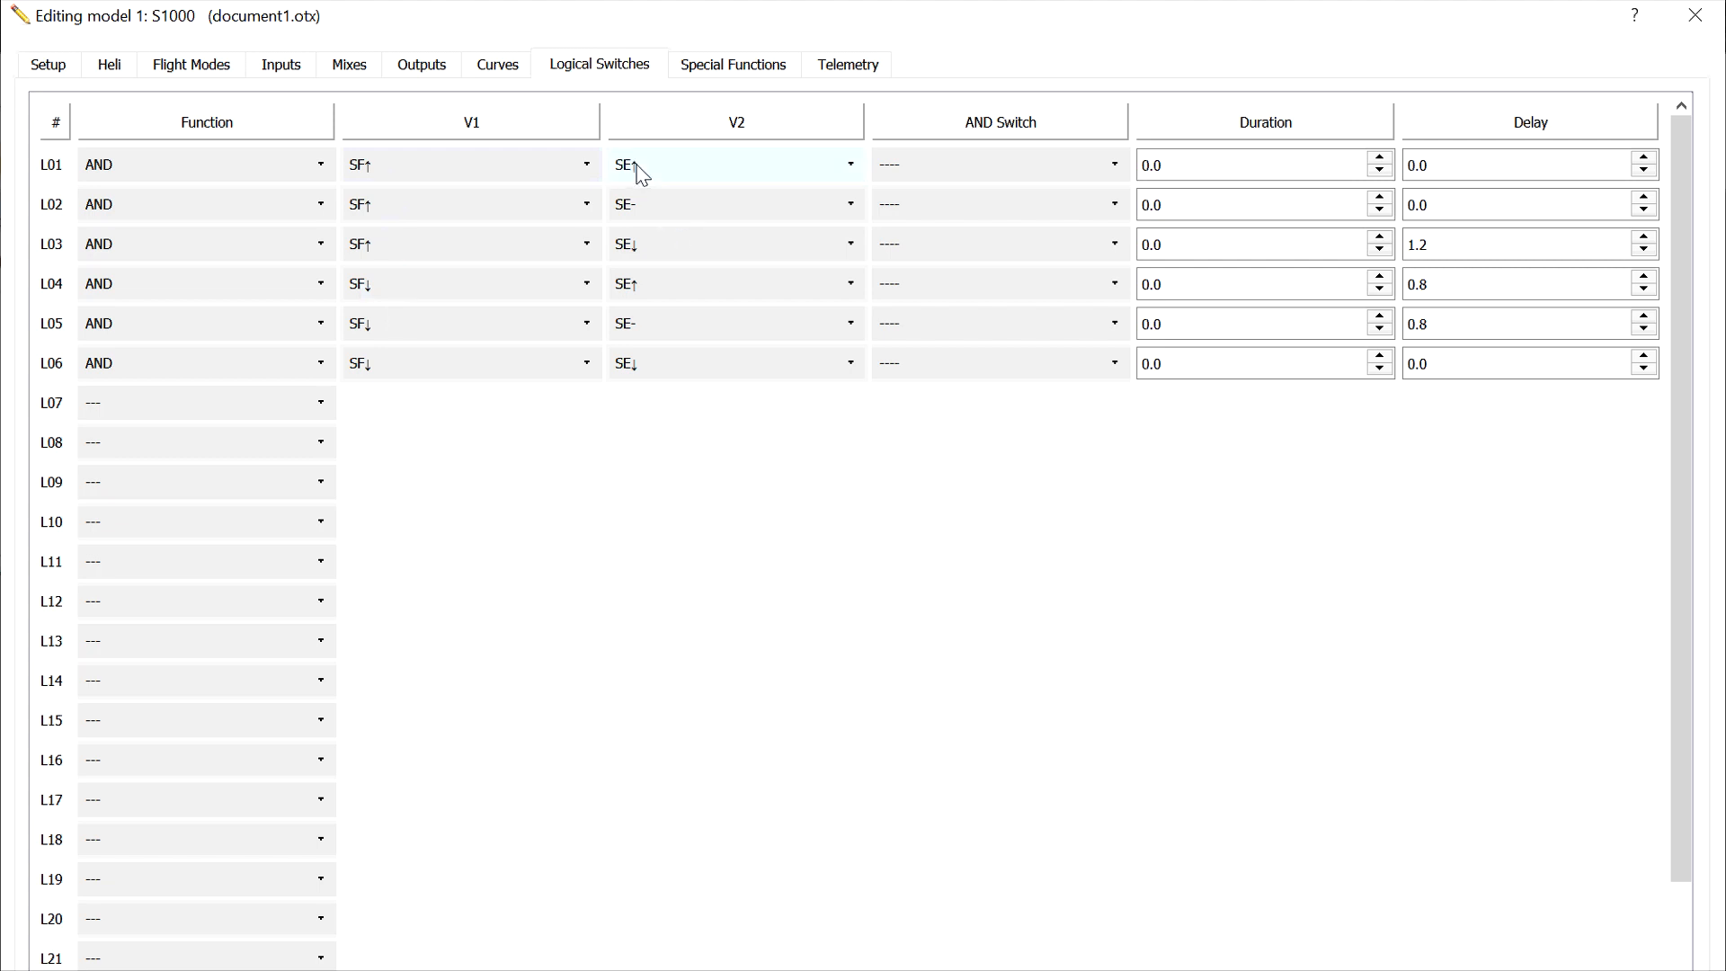
pyautogui.moveTo(652, 176)
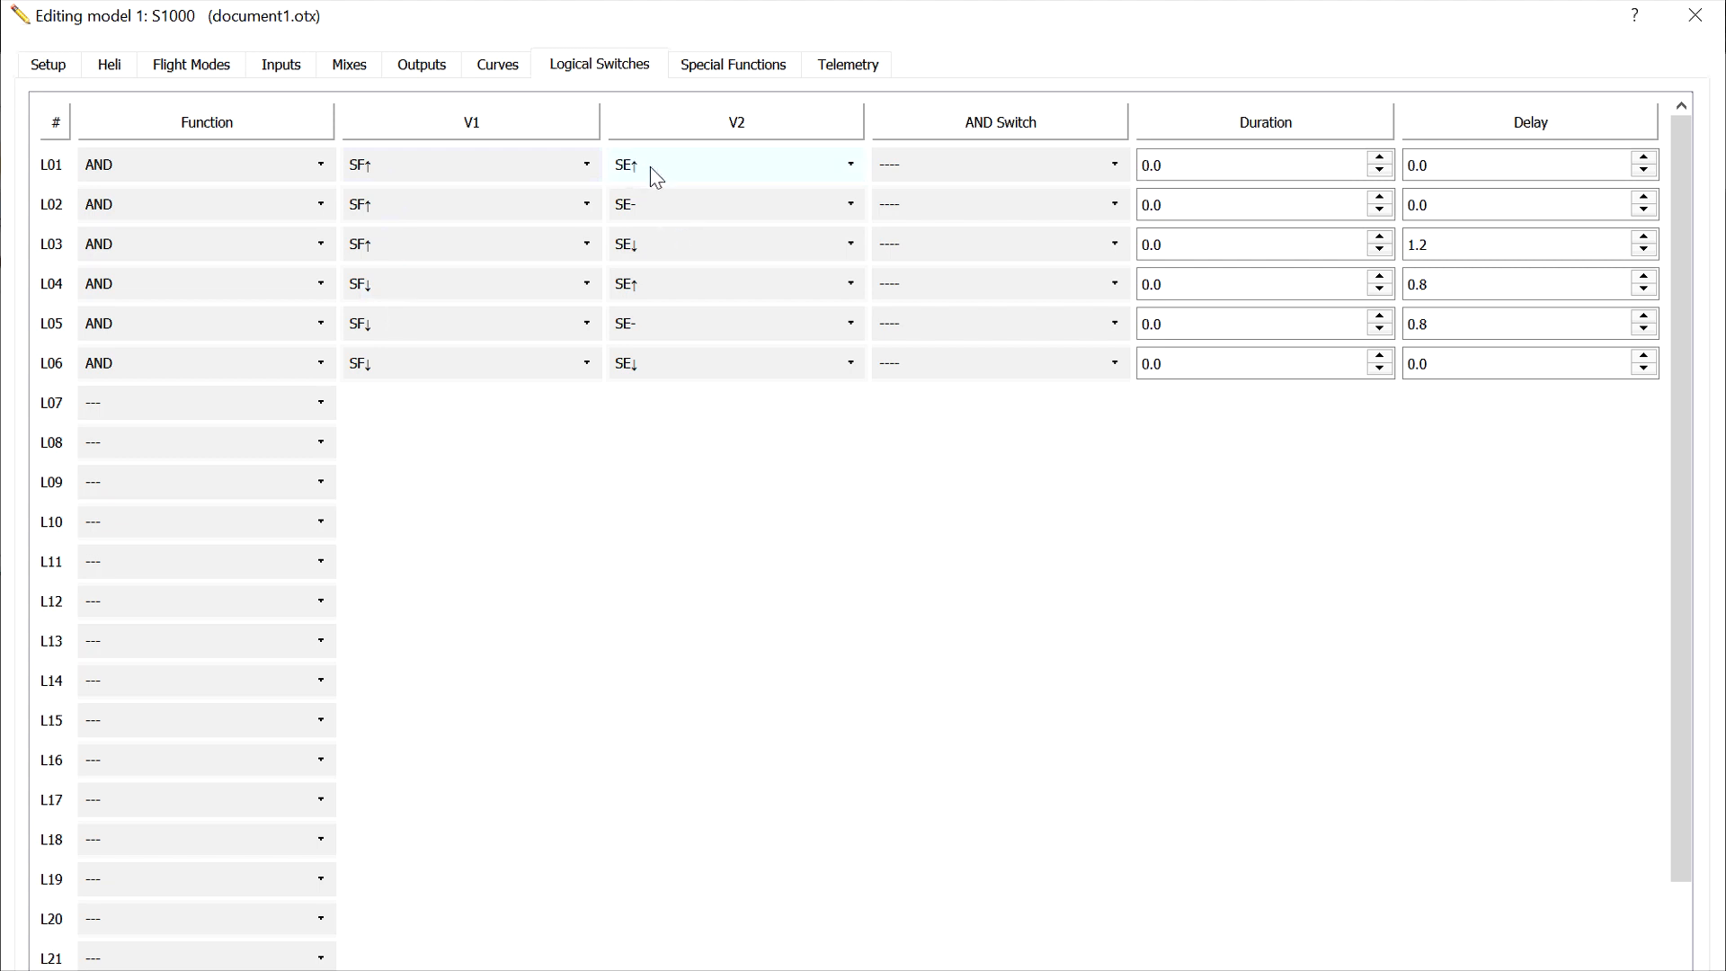
pyautogui.moveTo(655, 358)
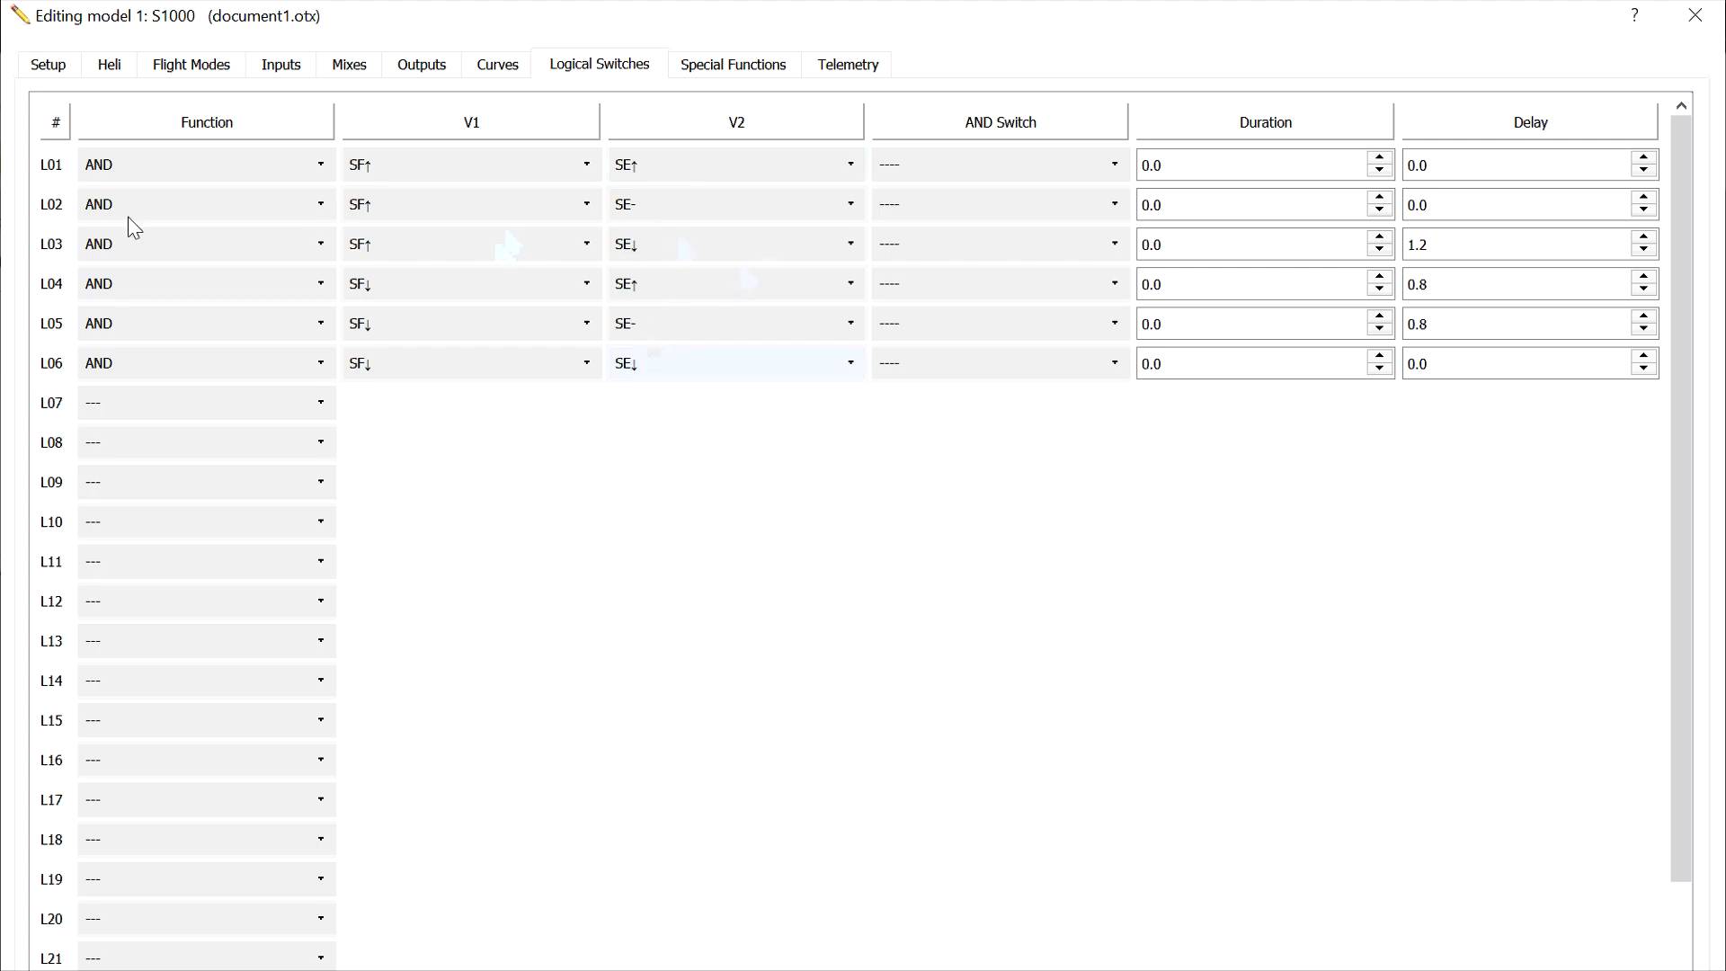
pyautogui.moveTo(450, 374)
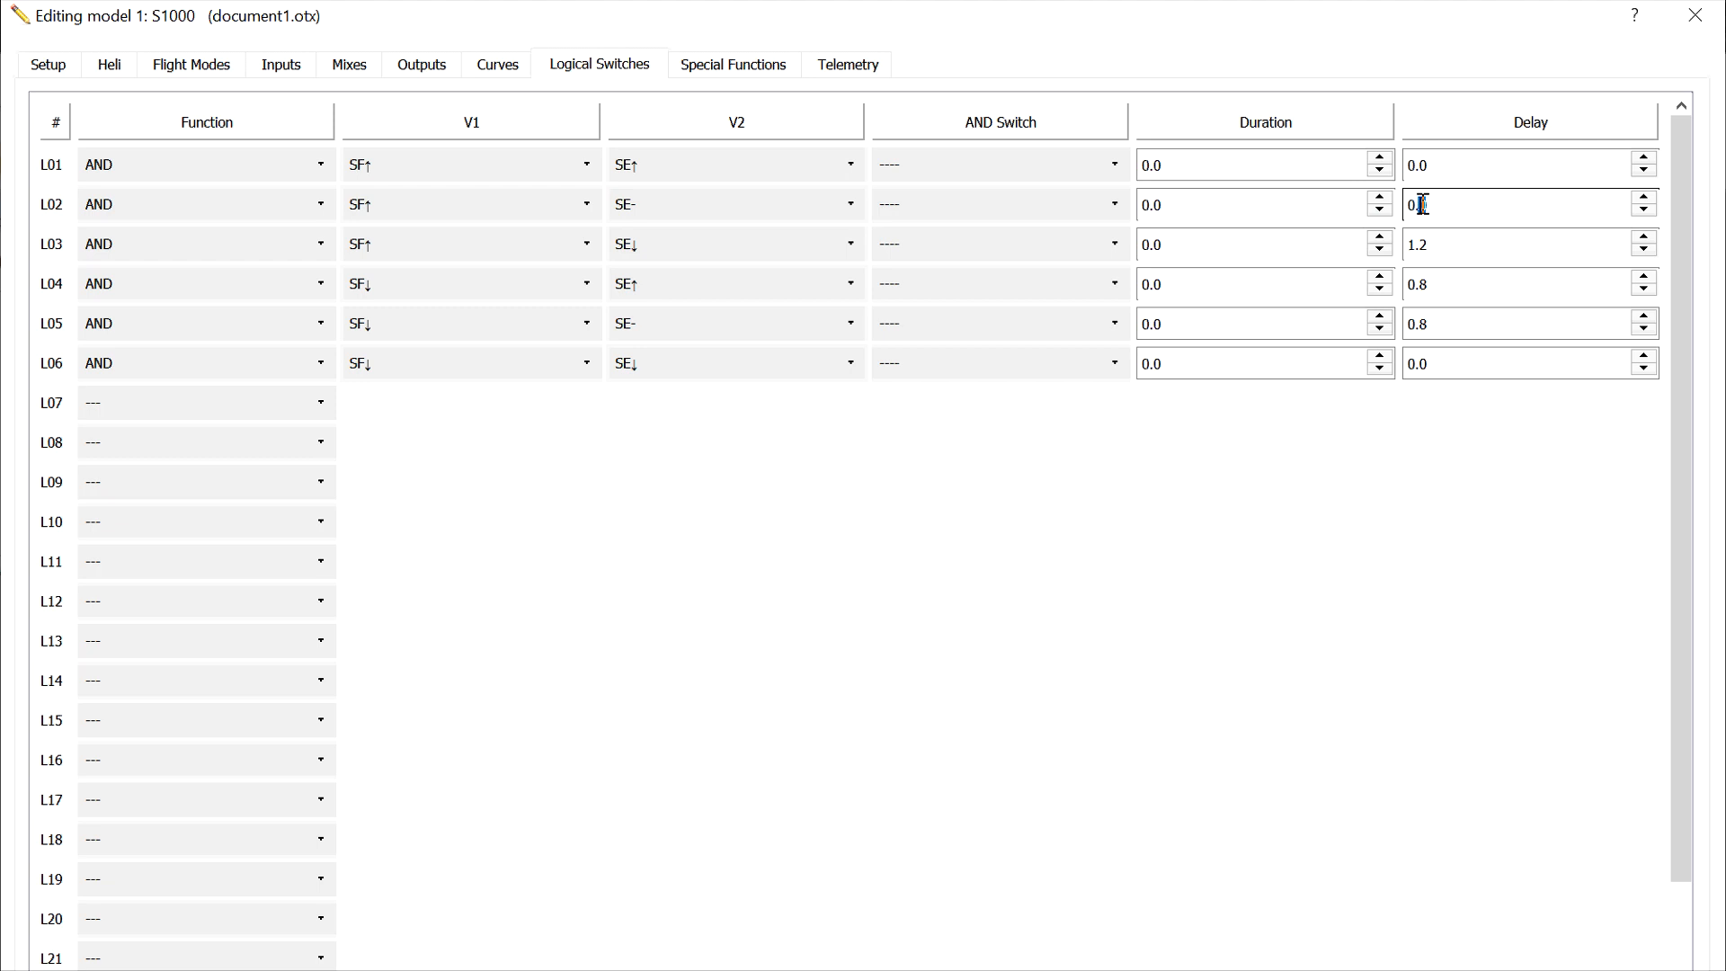
# Set logical switch L02's delay to 0.4 and verify the value.
pyautogui.write('0.4')
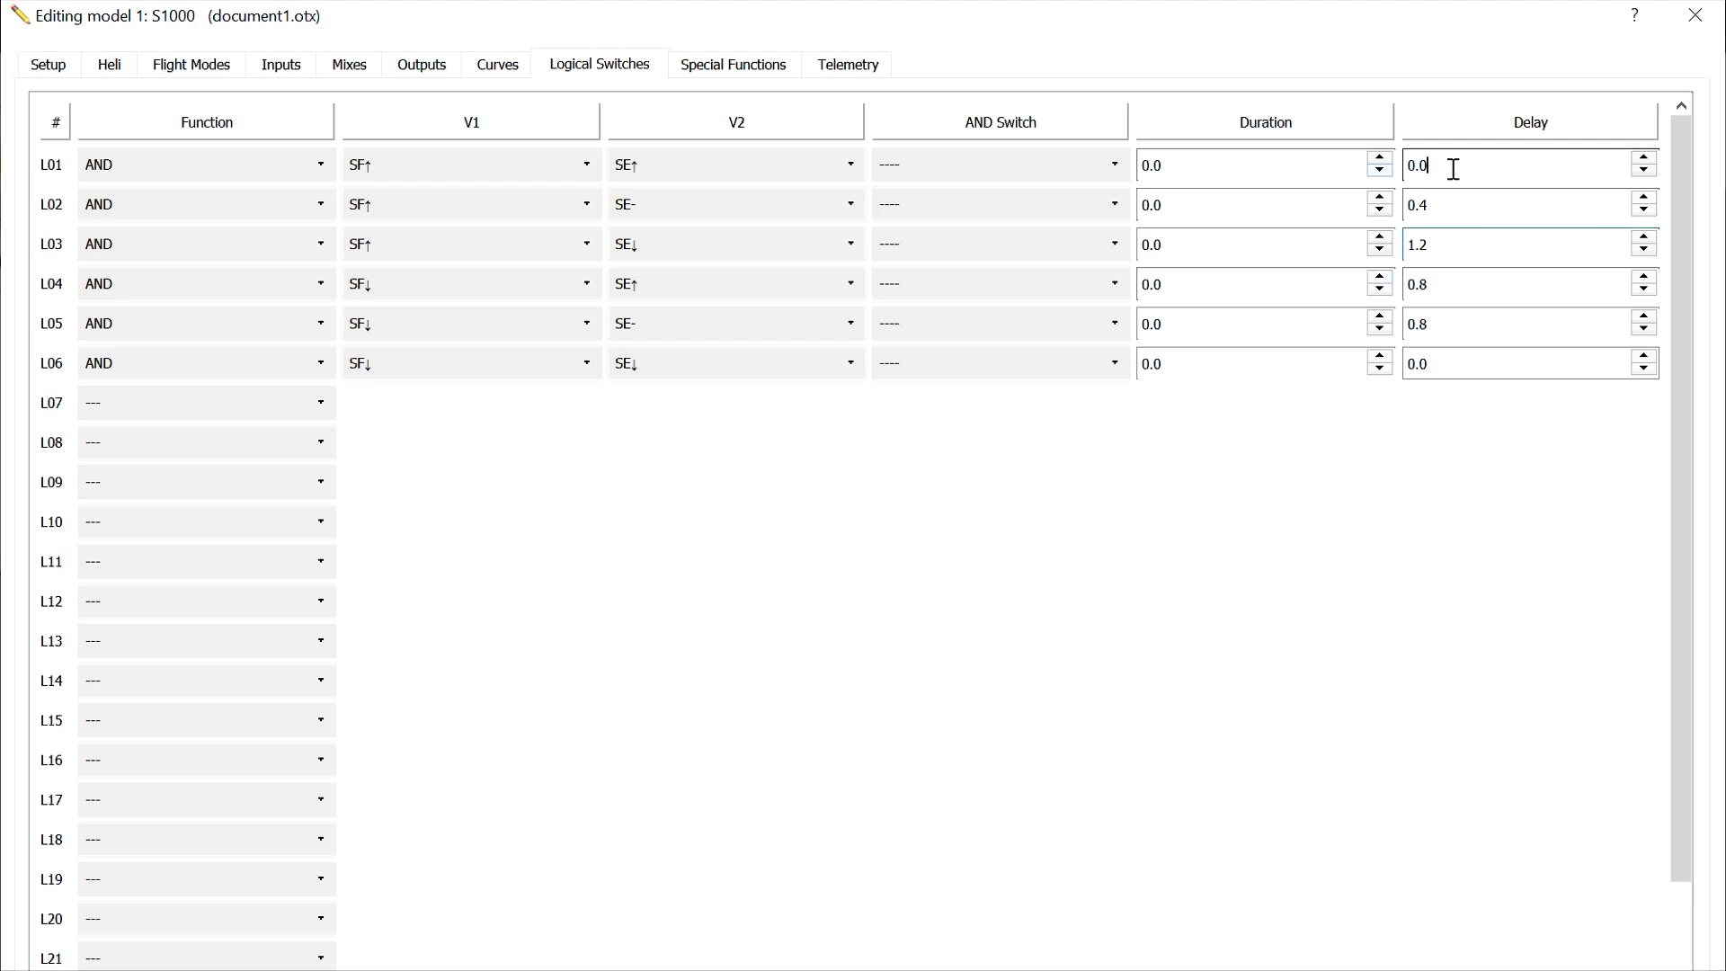
pyautogui.click(1518, 205)
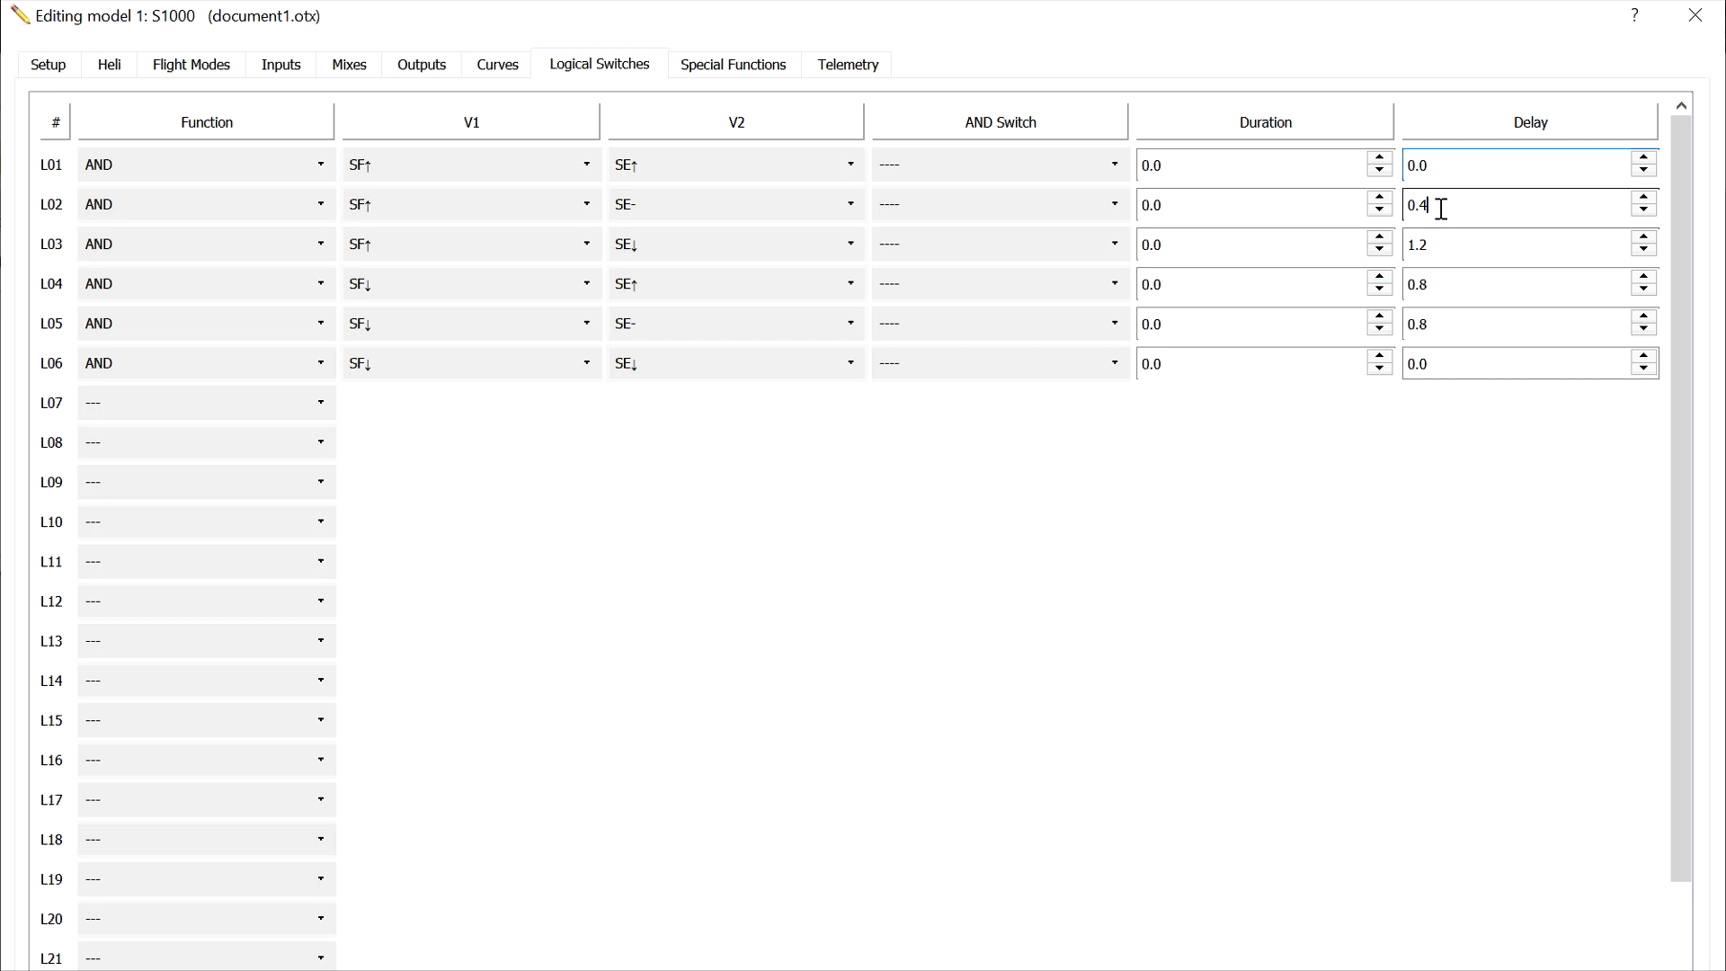
pyautogui.click(1518, 244)
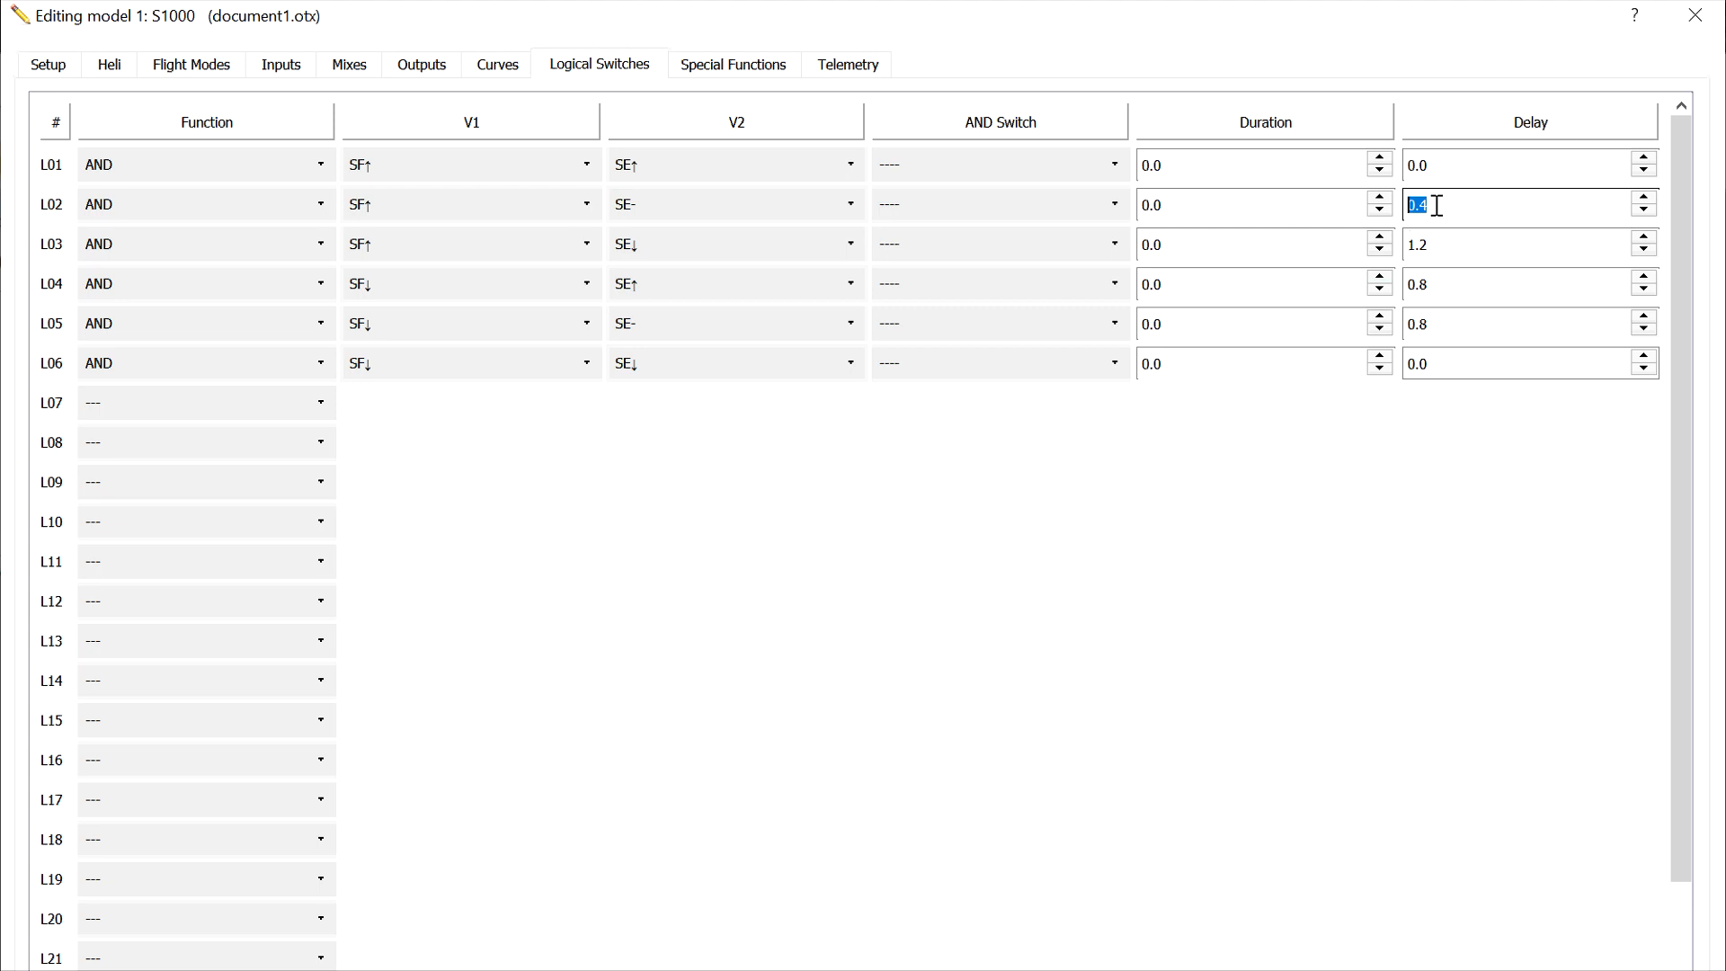
pyautogui.click(1517, 245)
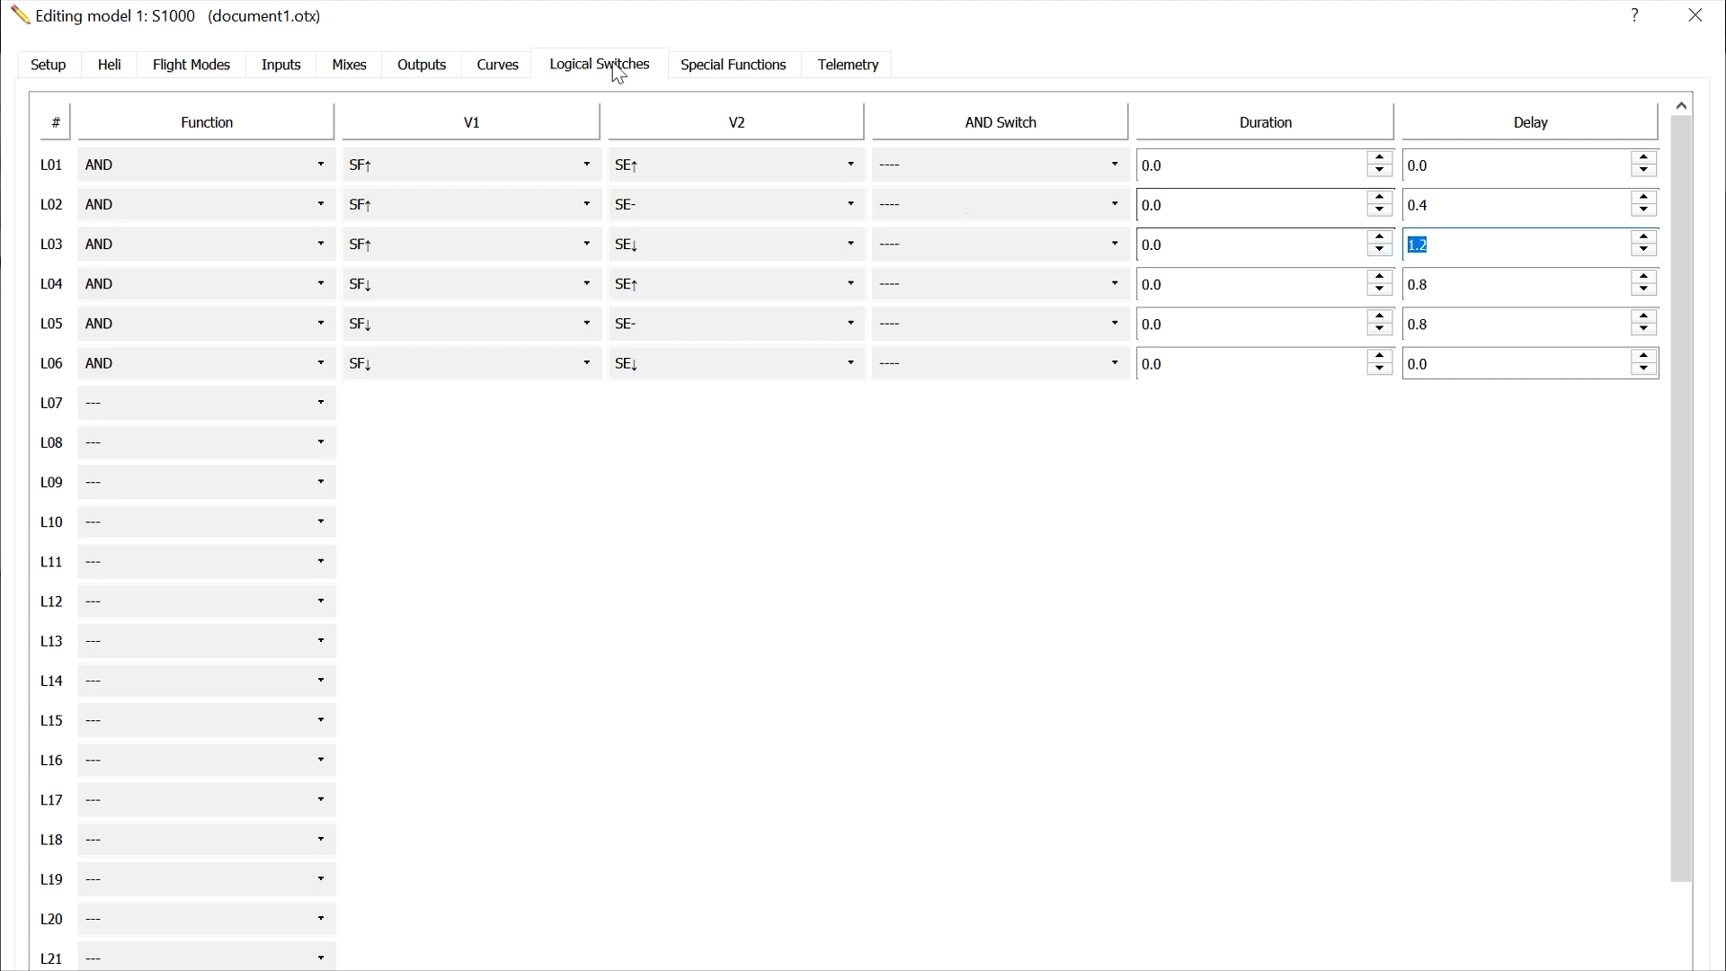
pyautogui.moveTo(205, 65)
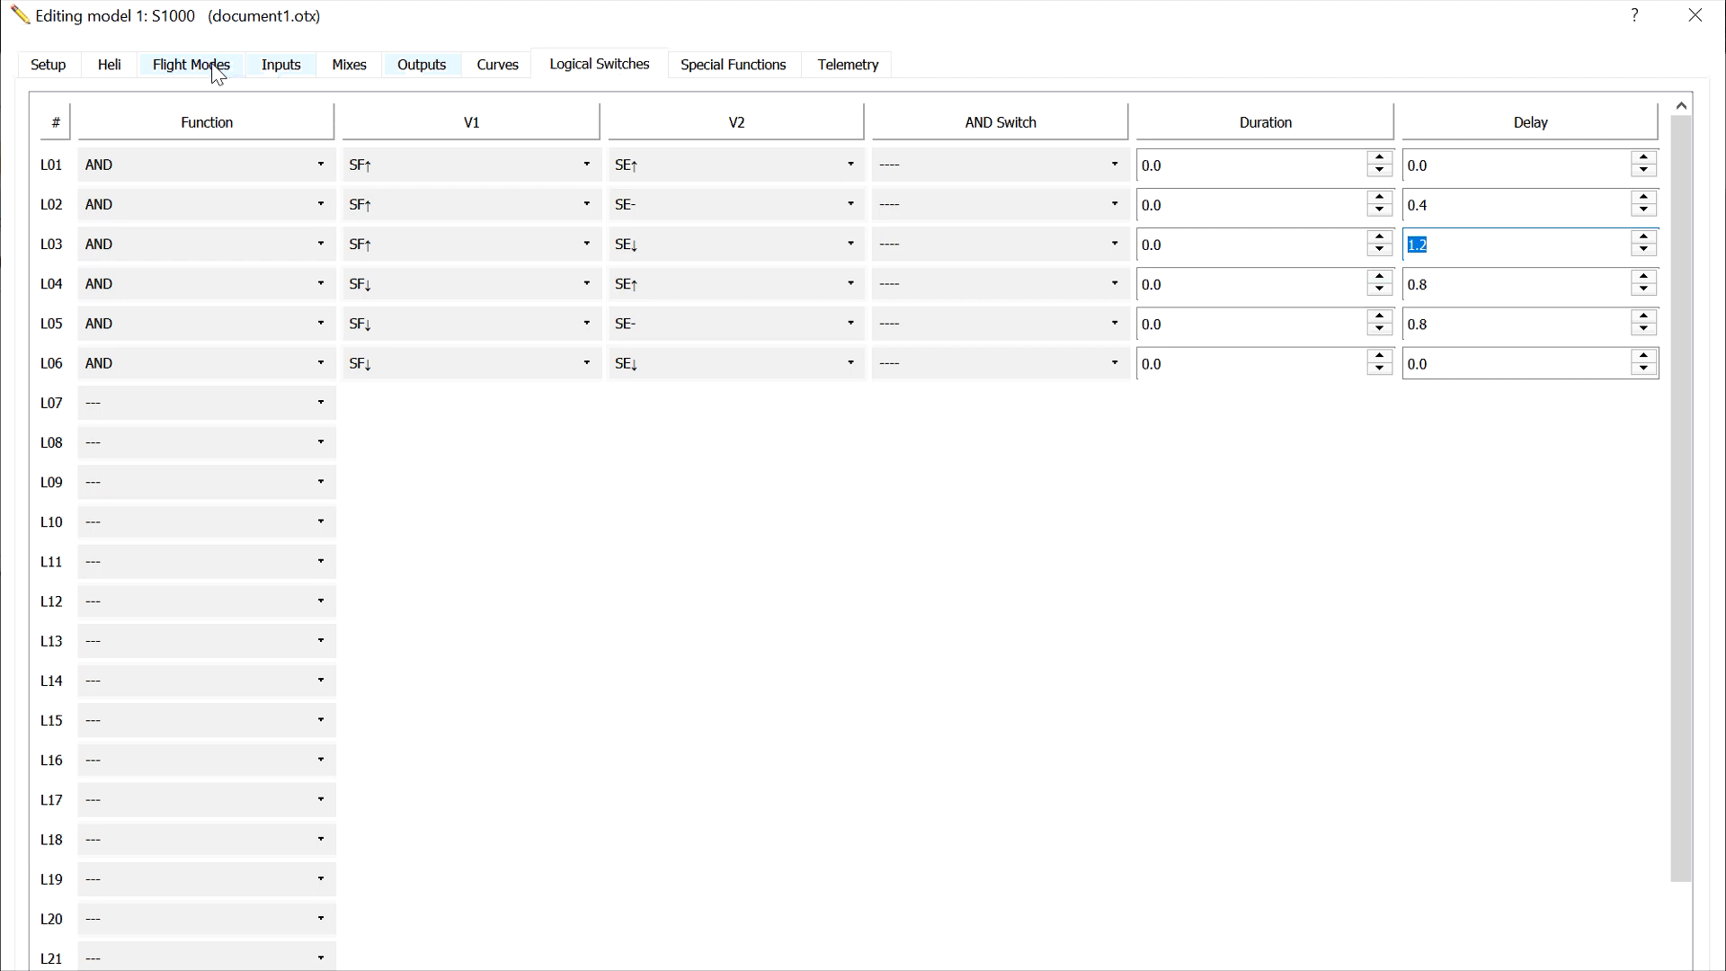
# Review each flight mode's switch: Auto, RTL, Simple, Circle, Alt Hold, Loiter and default mode 0.
pyautogui.click(190, 65)
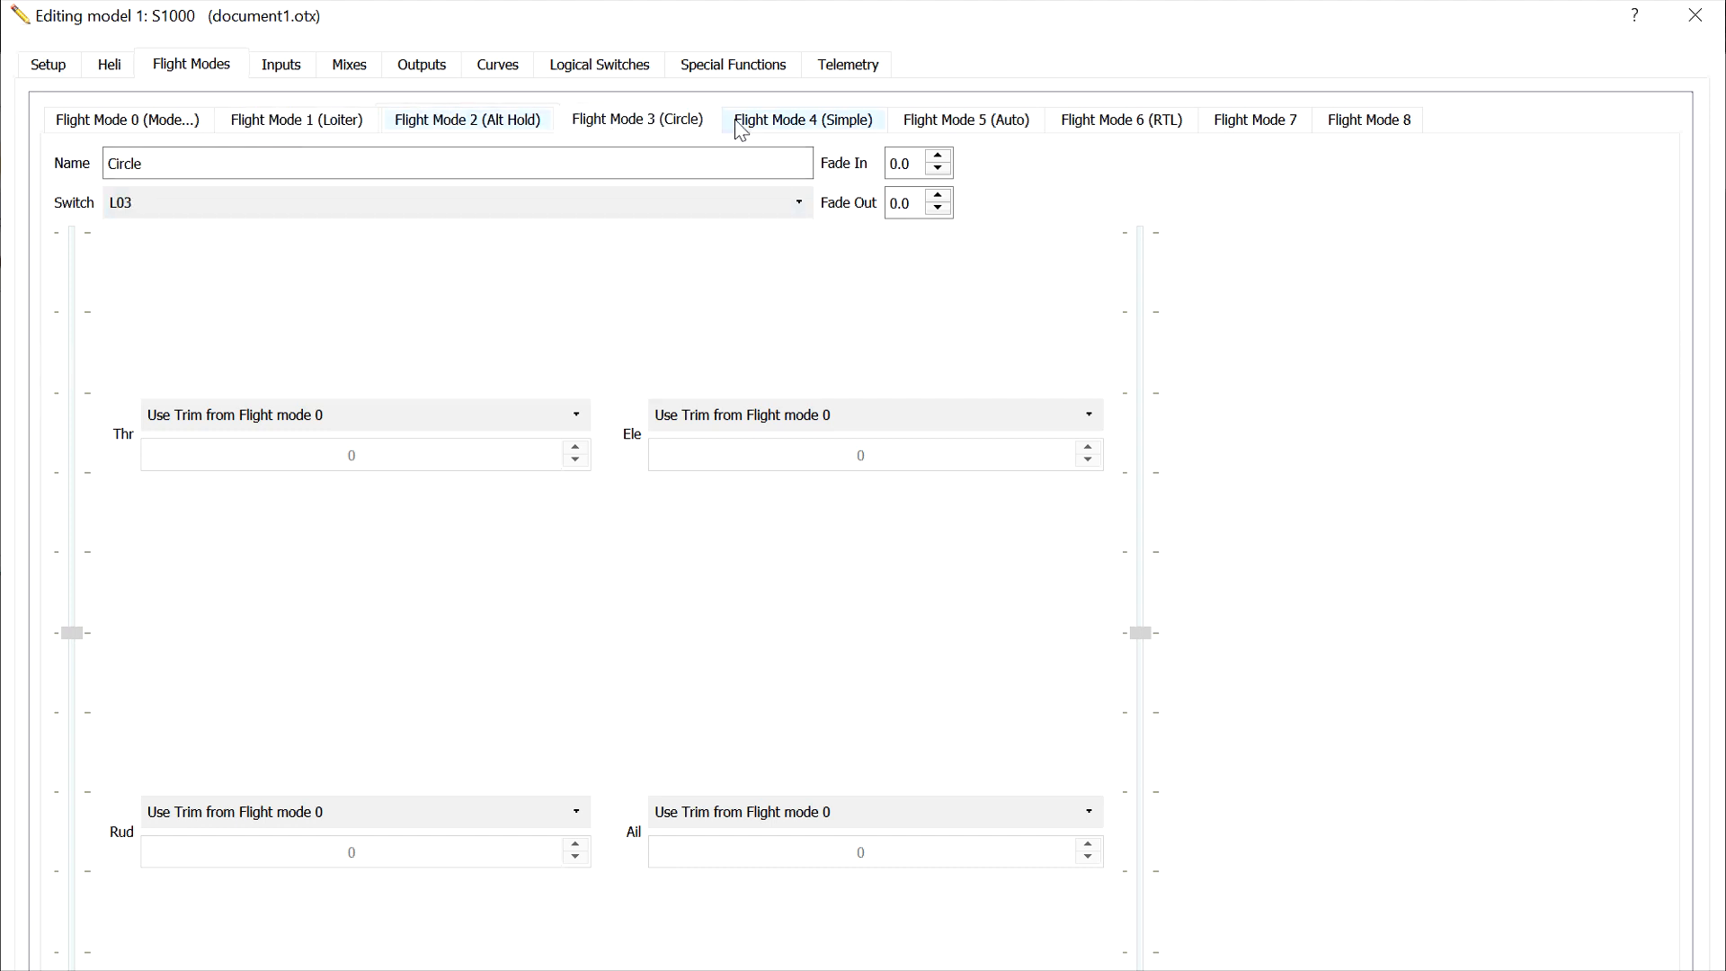
pyautogui.click(966, 118)
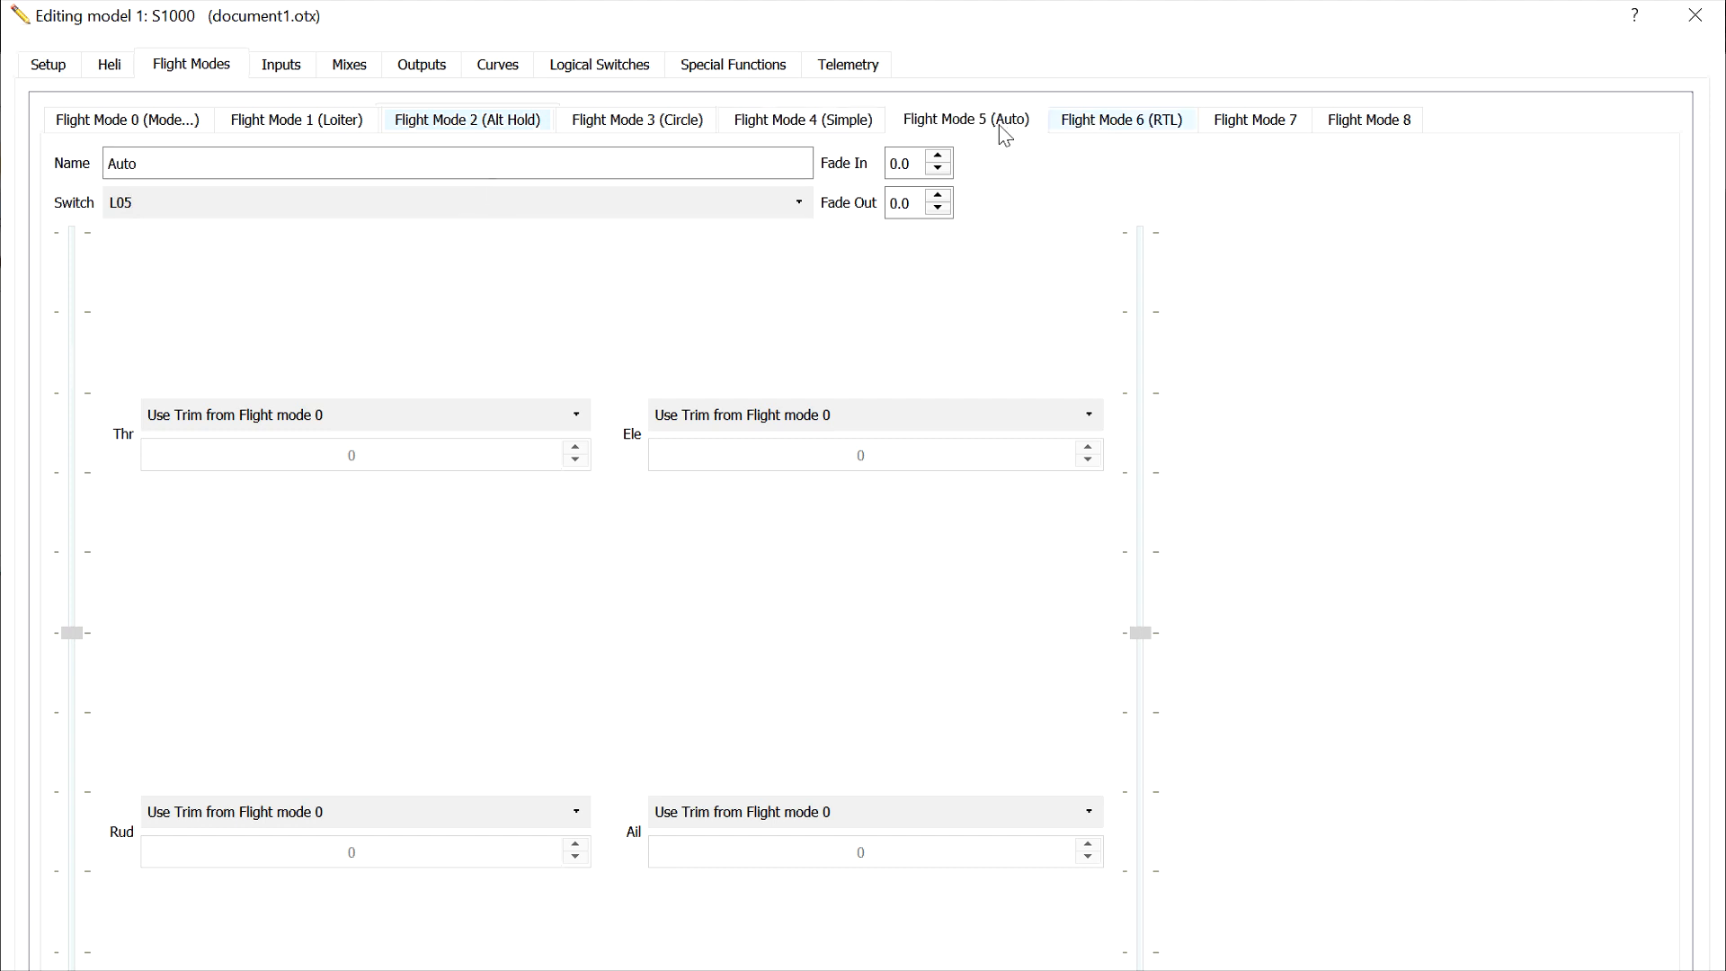
pyautogui.click(637, 119)
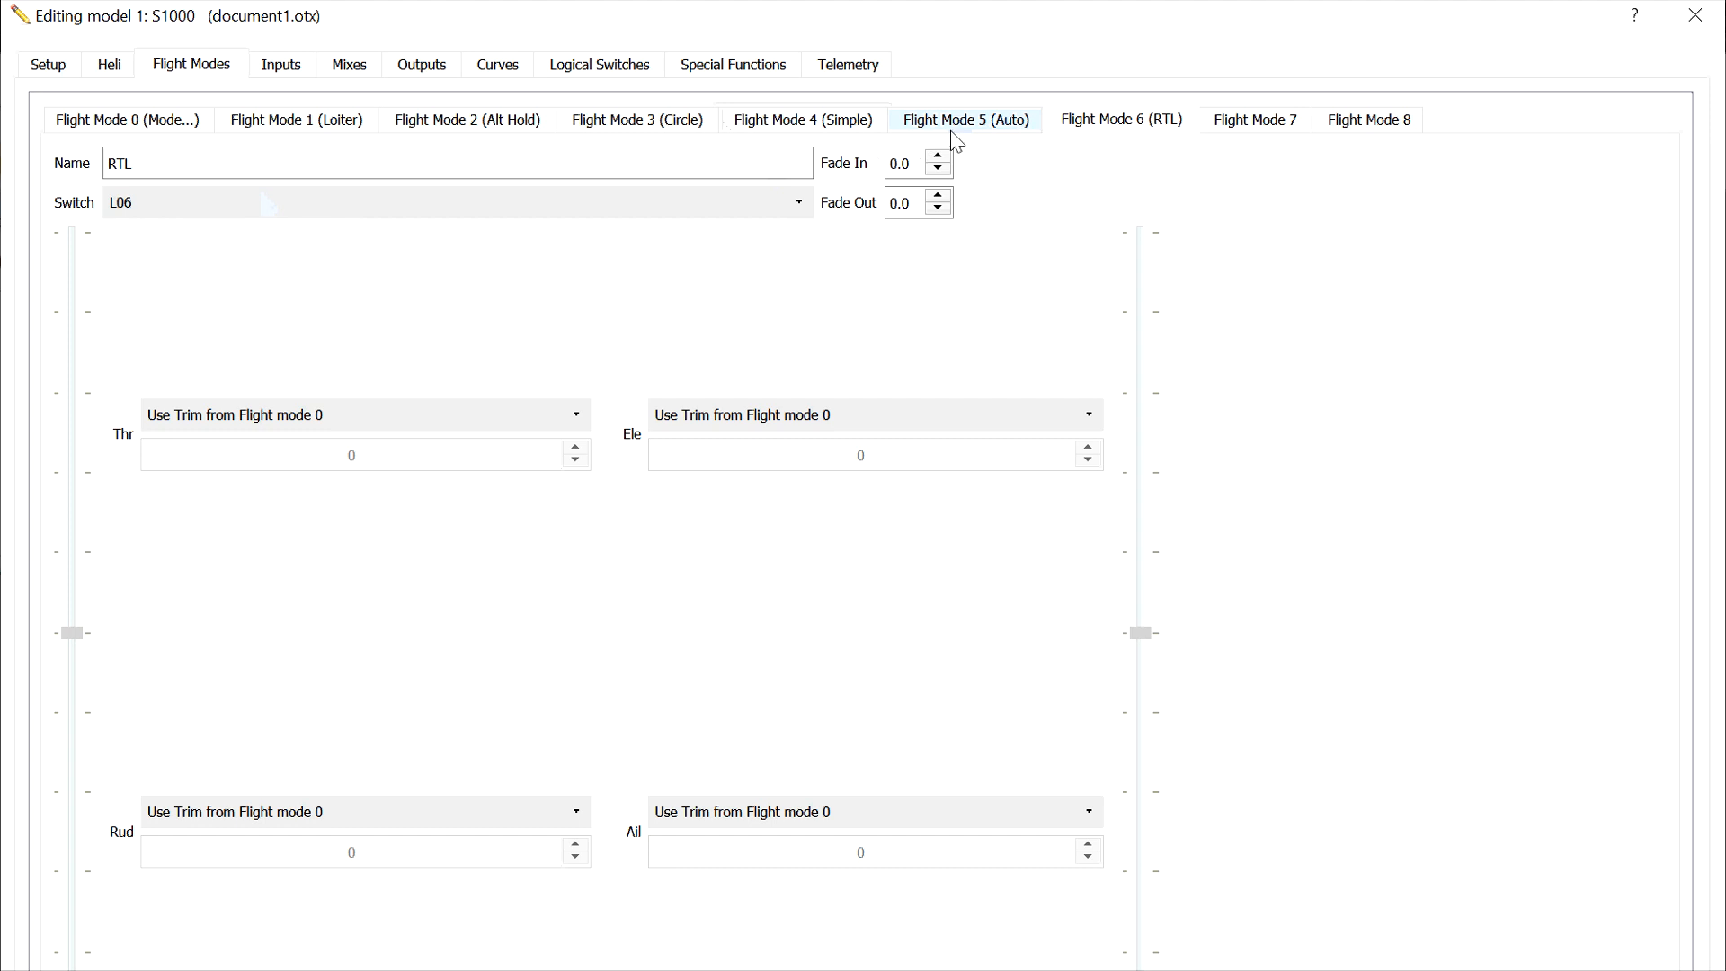
pyautogui.moveTo(840, 153)
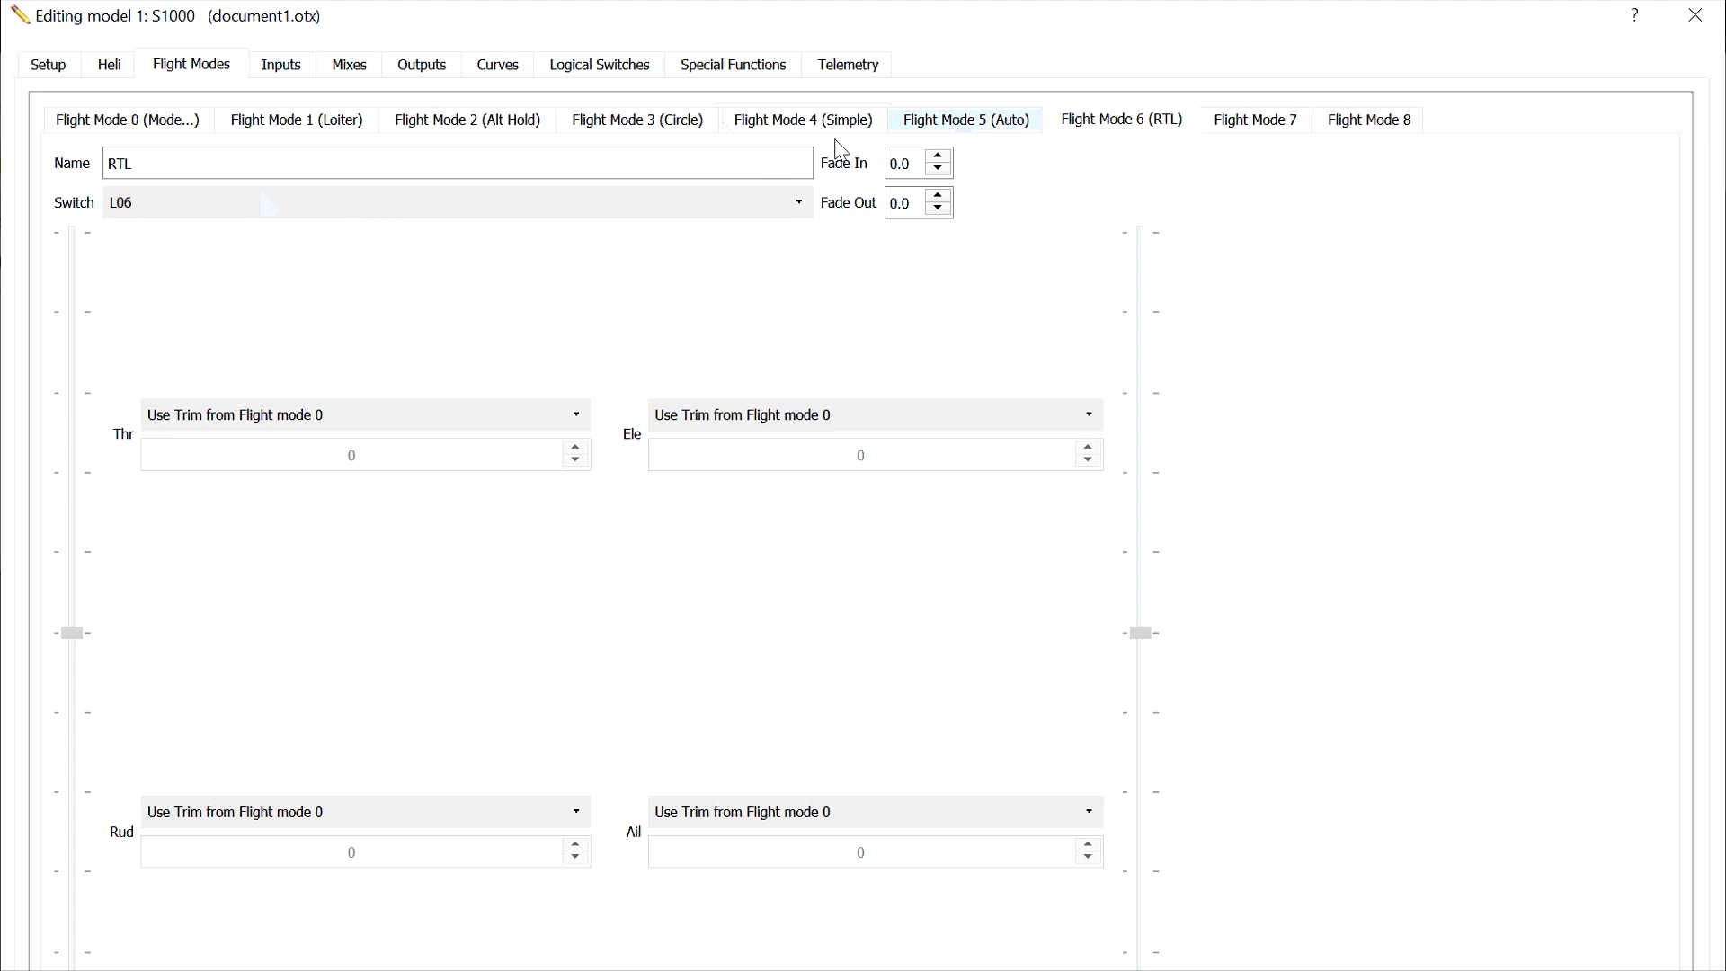
pyautogui.click(965, 118)
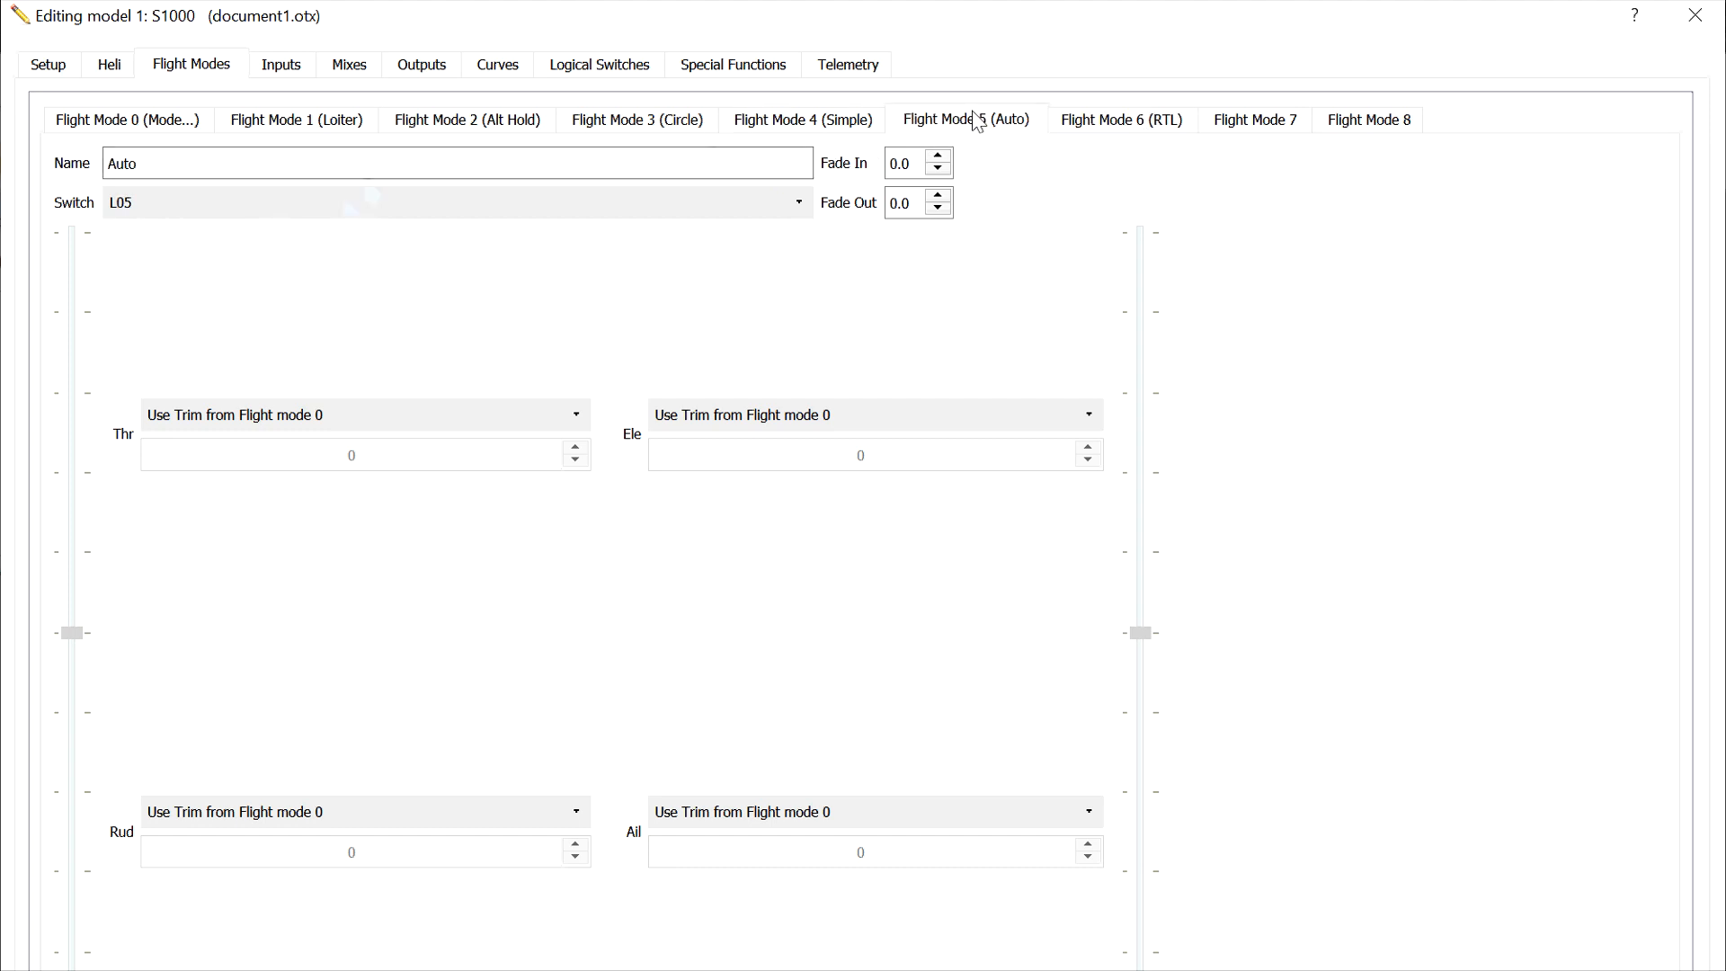
pyautogui.click(805, 119)
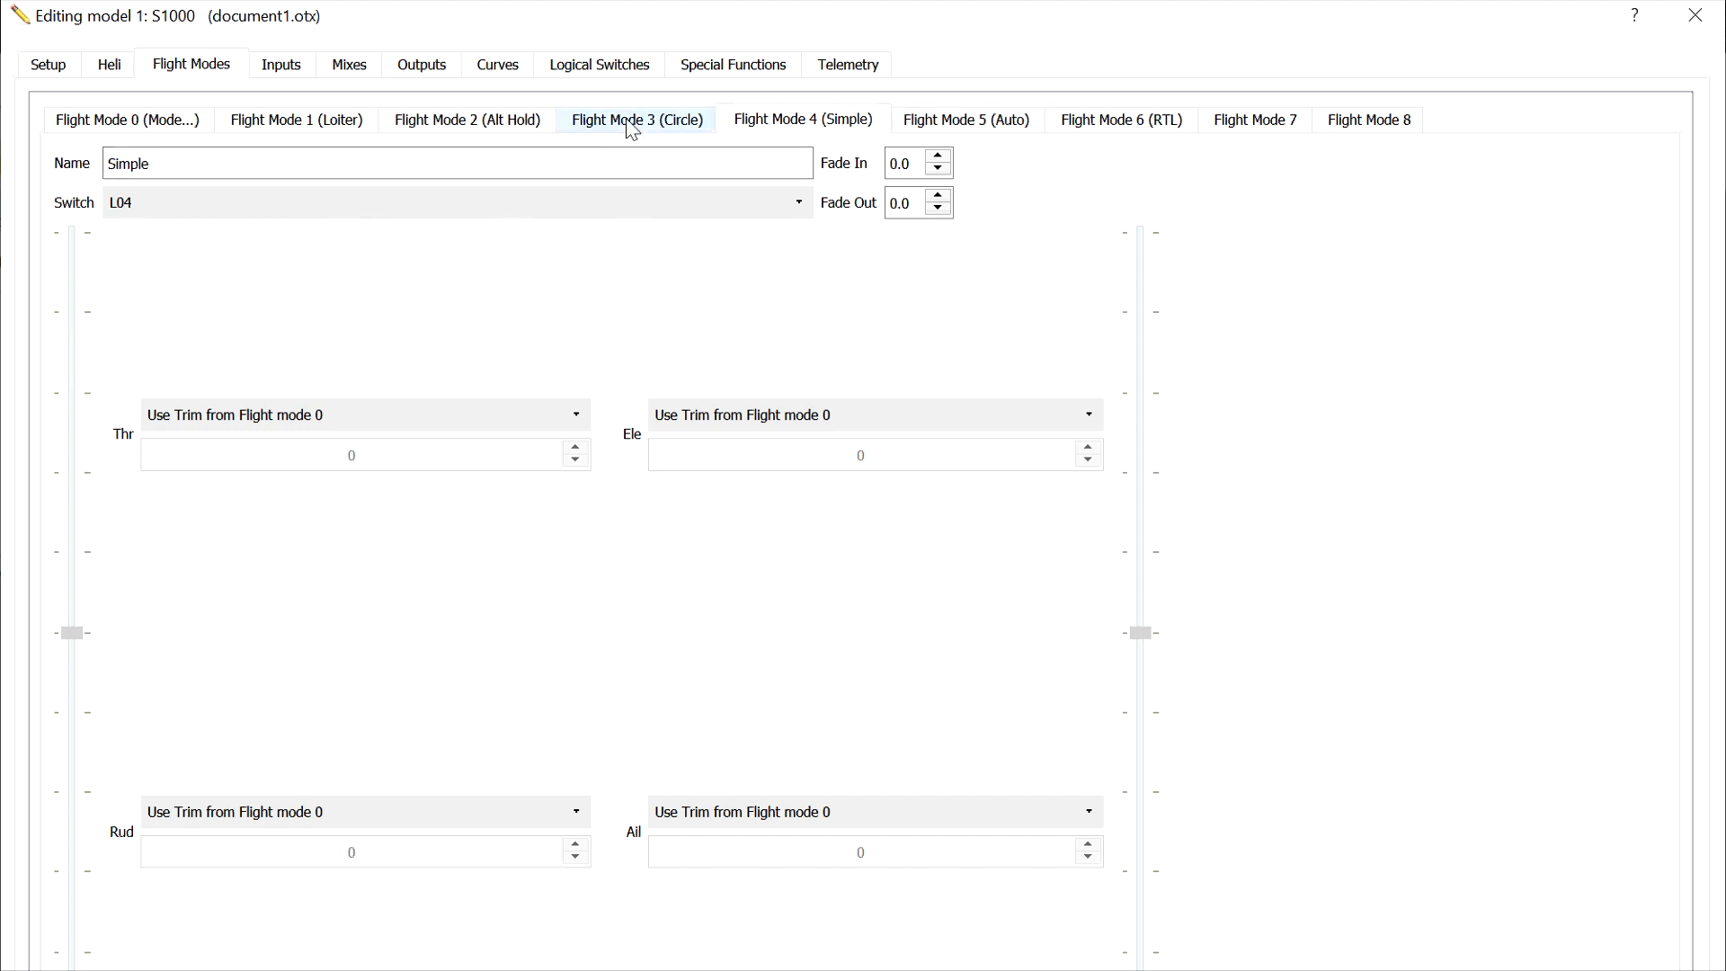
pyautogui.click(636, 119)
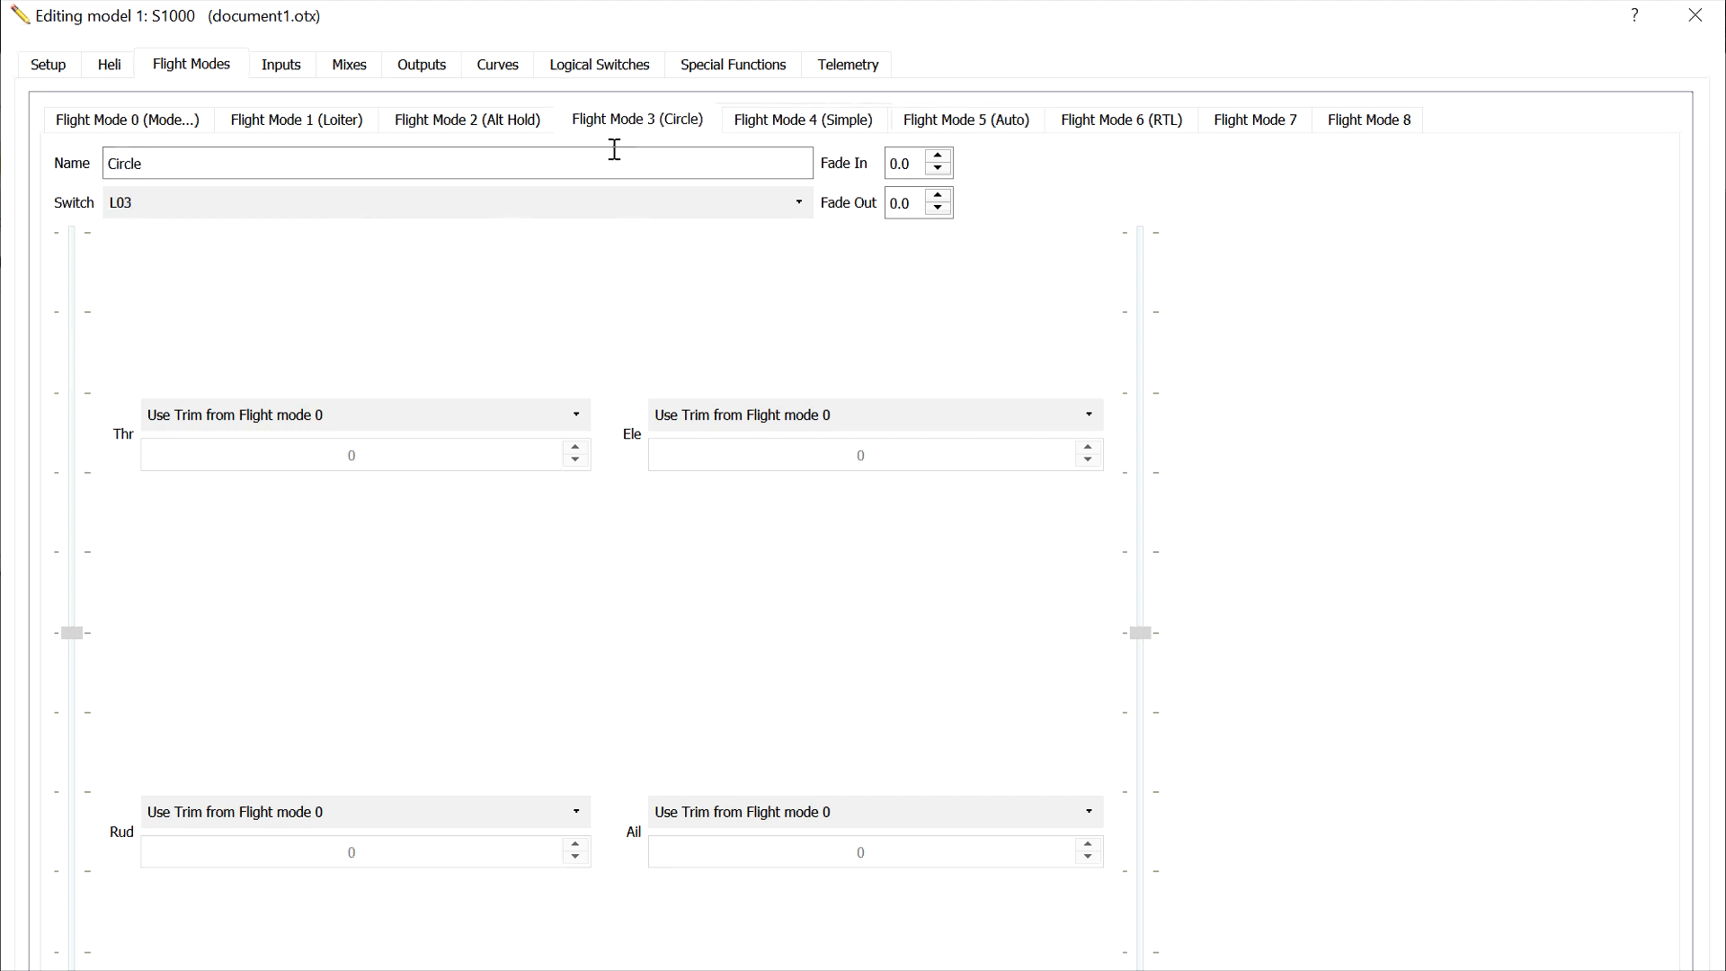
pyautogui.moveTo(779, 123)
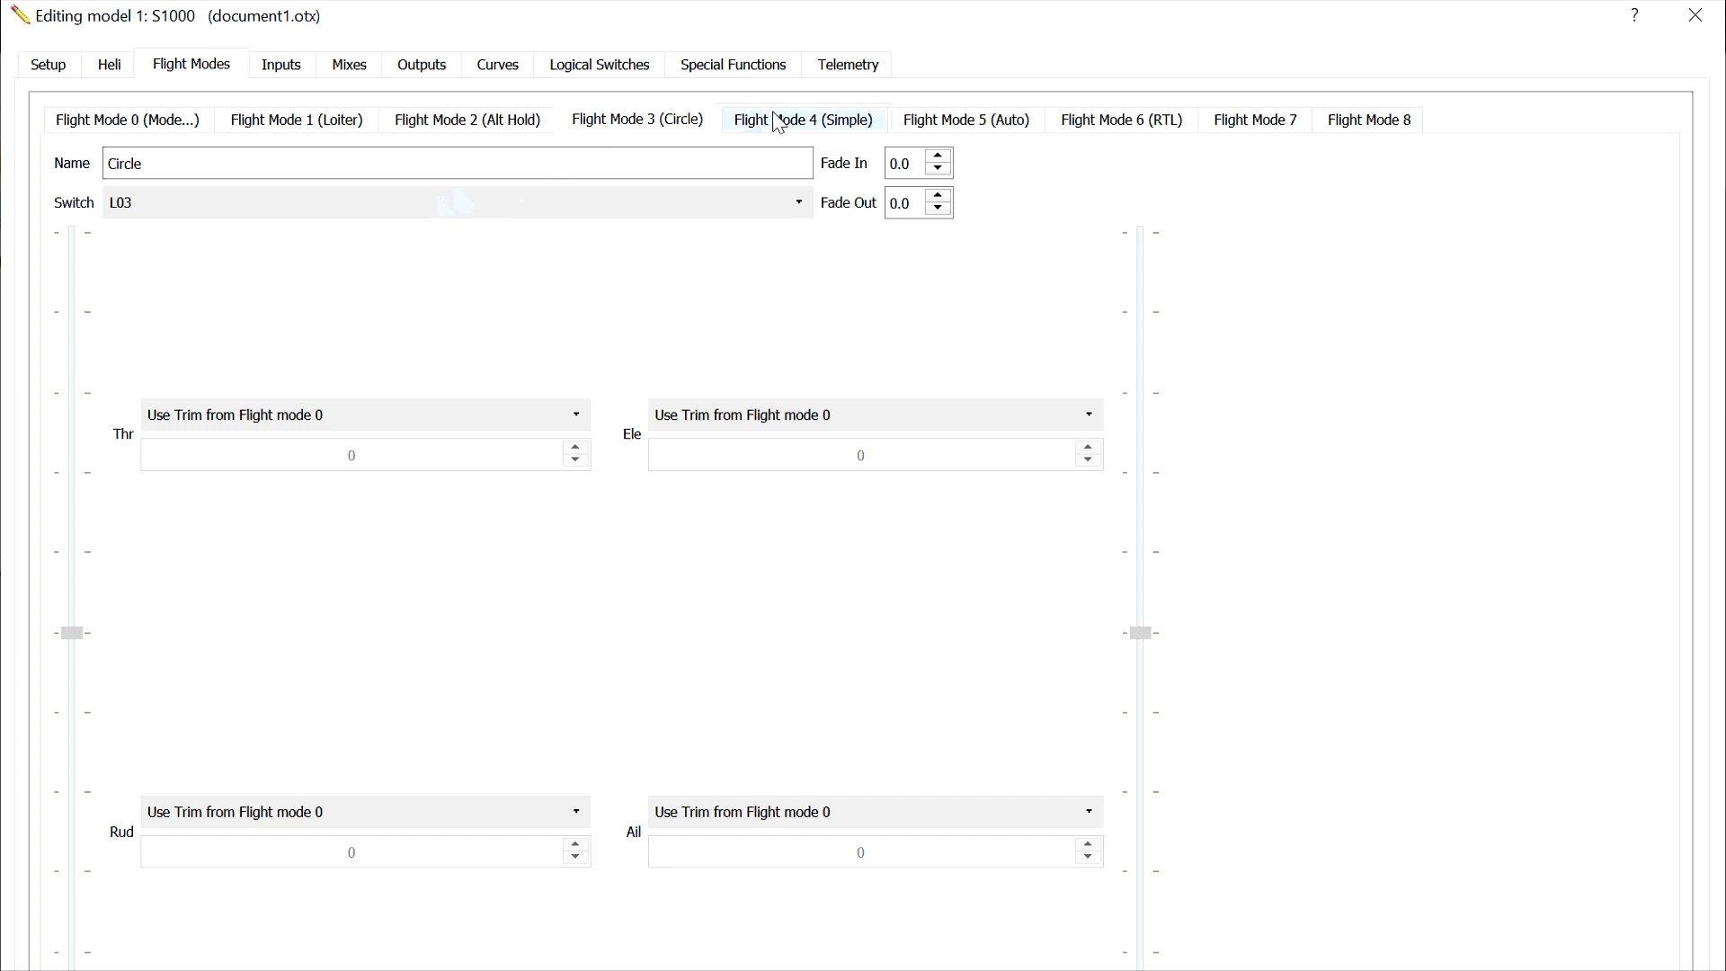
pyautogui.click(807, 119)
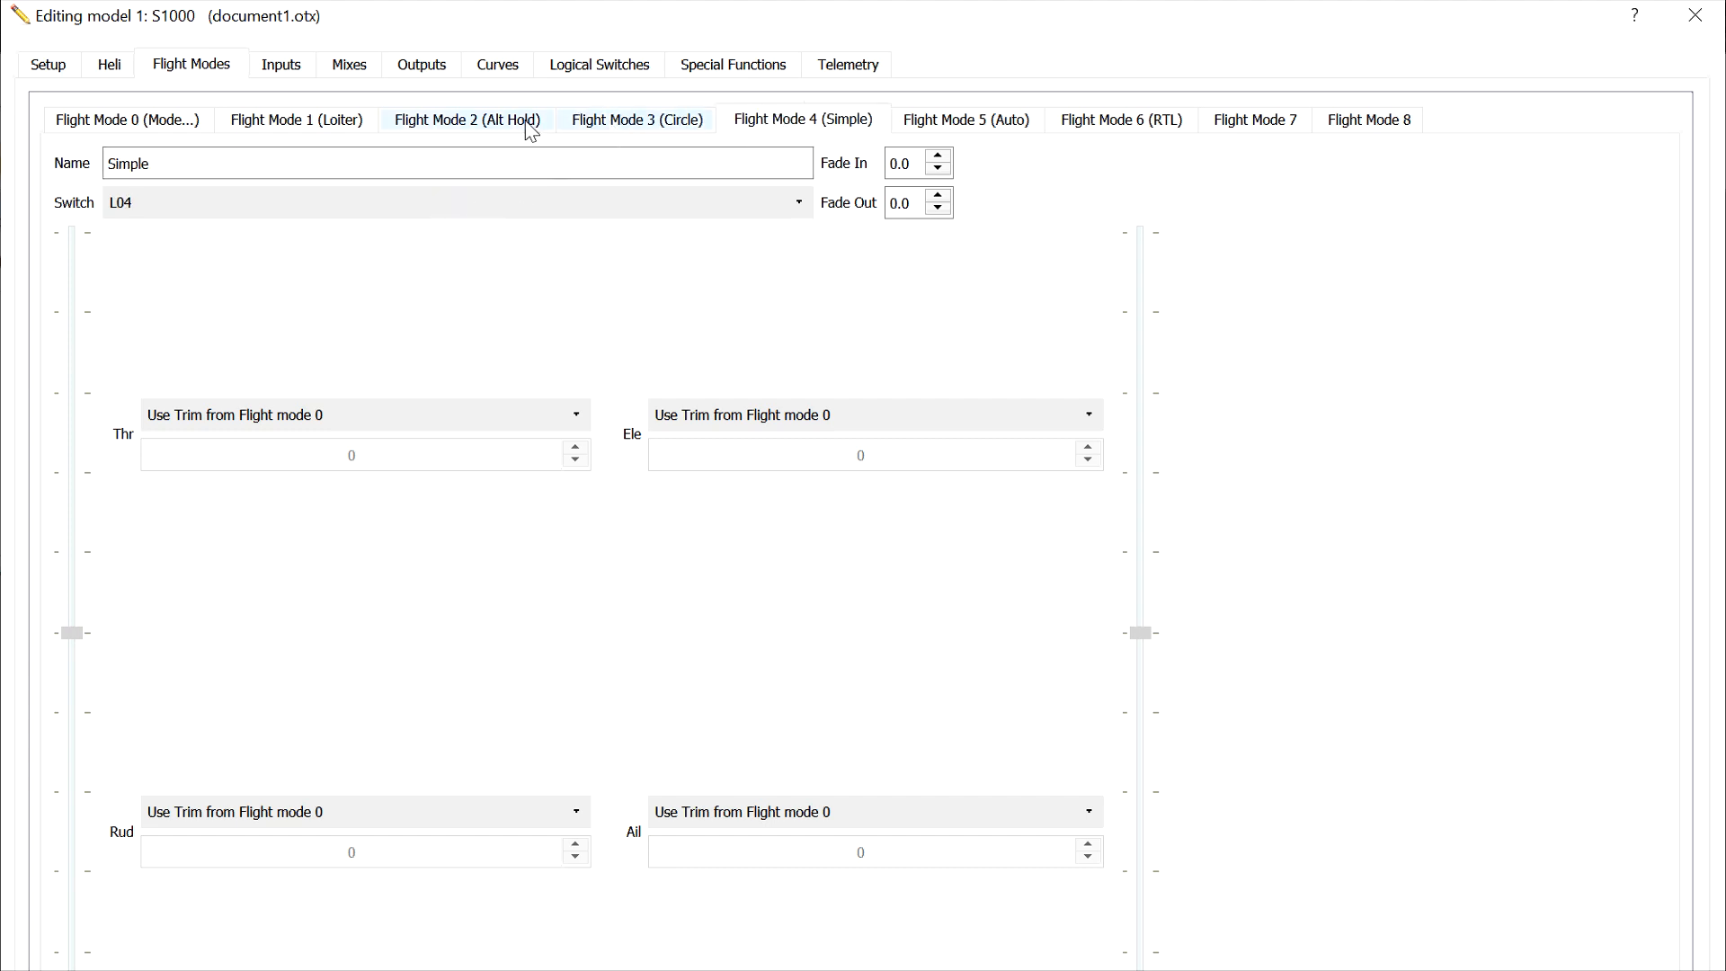
pyautogui.click(468, 119)
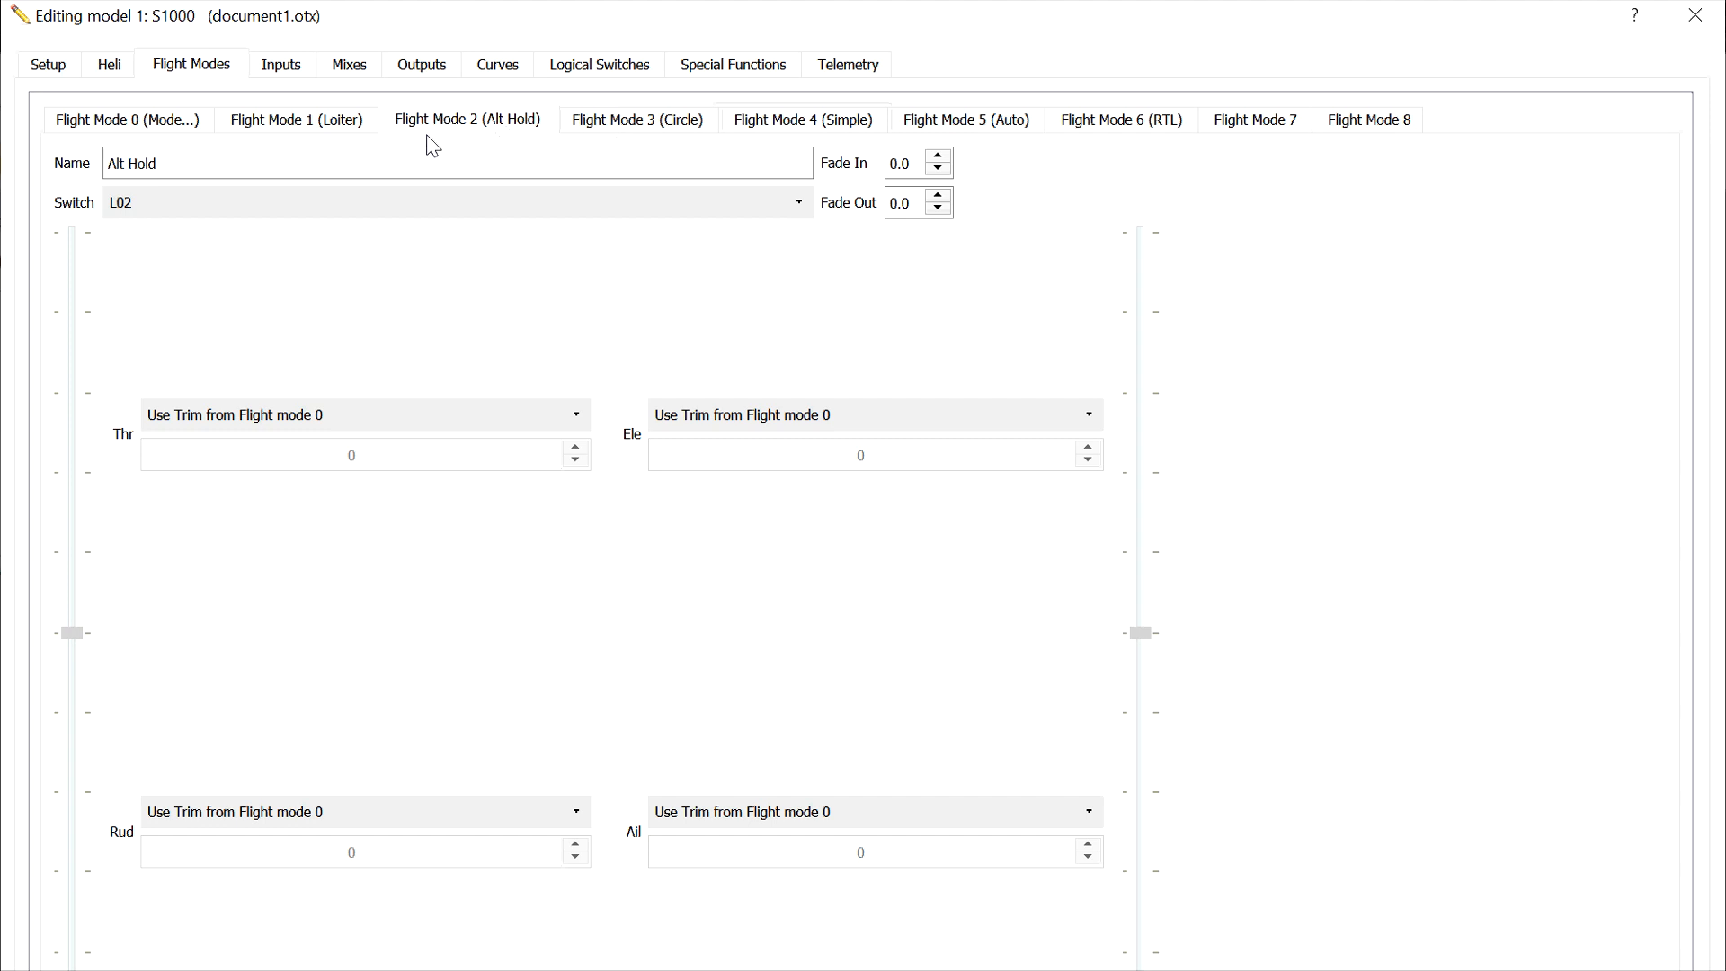
pyautogui.click(126, 119)
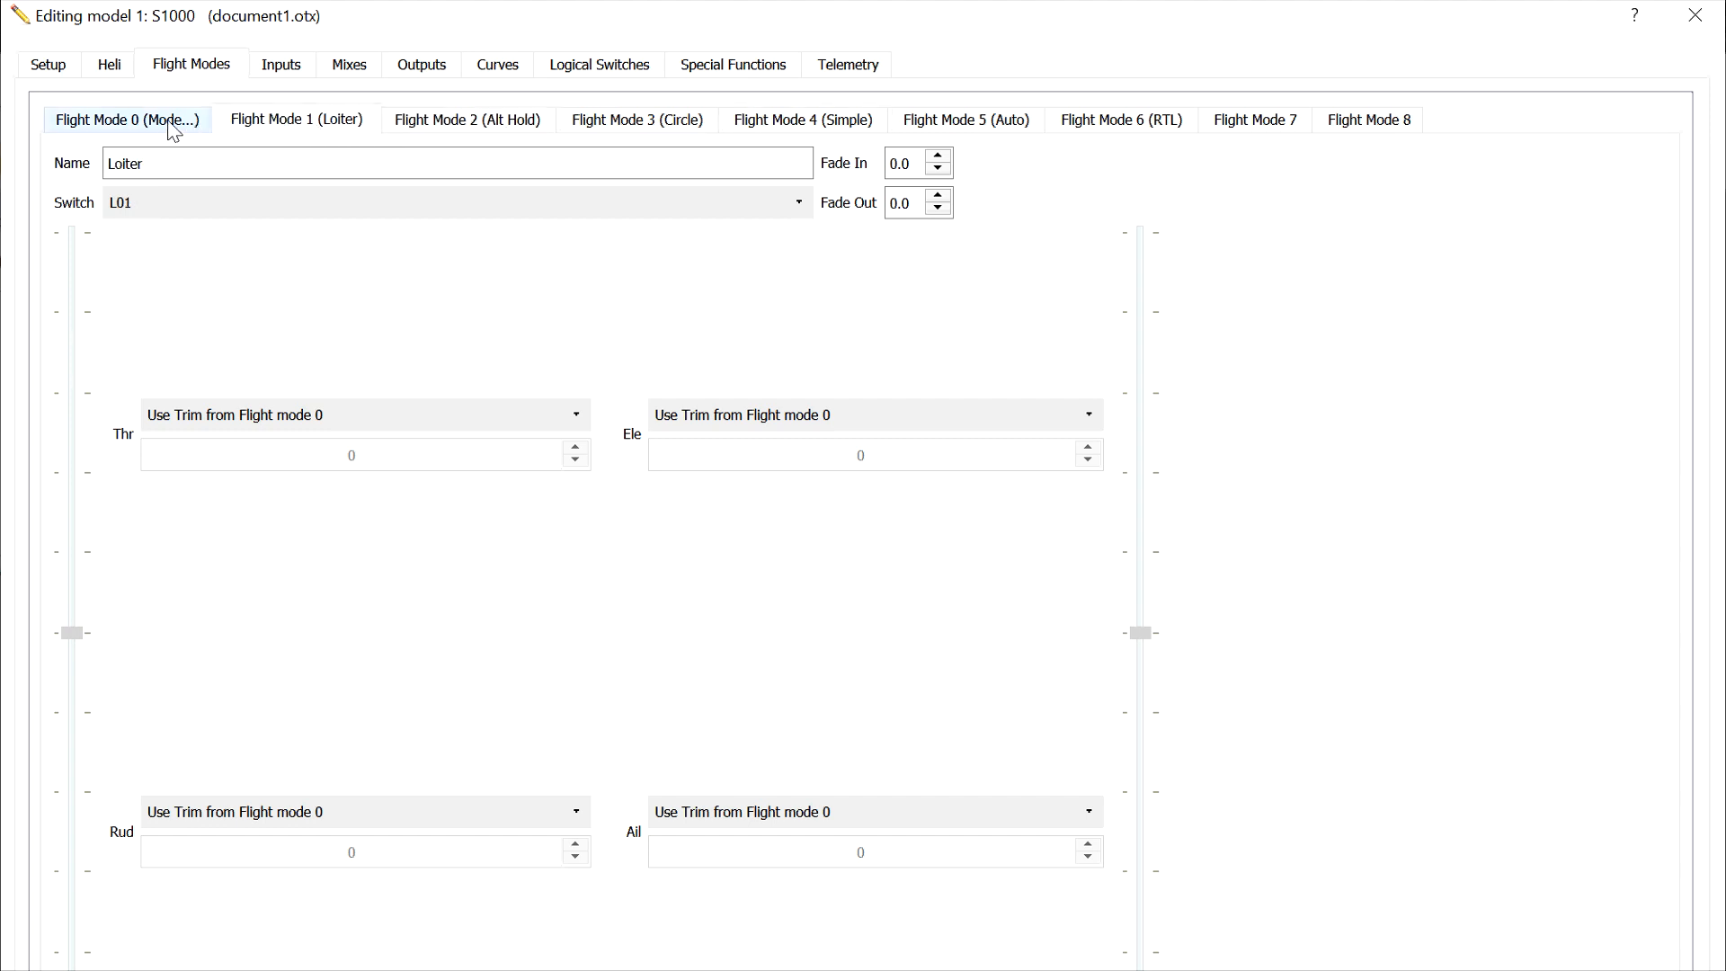
pyautogui.click(126, 119)
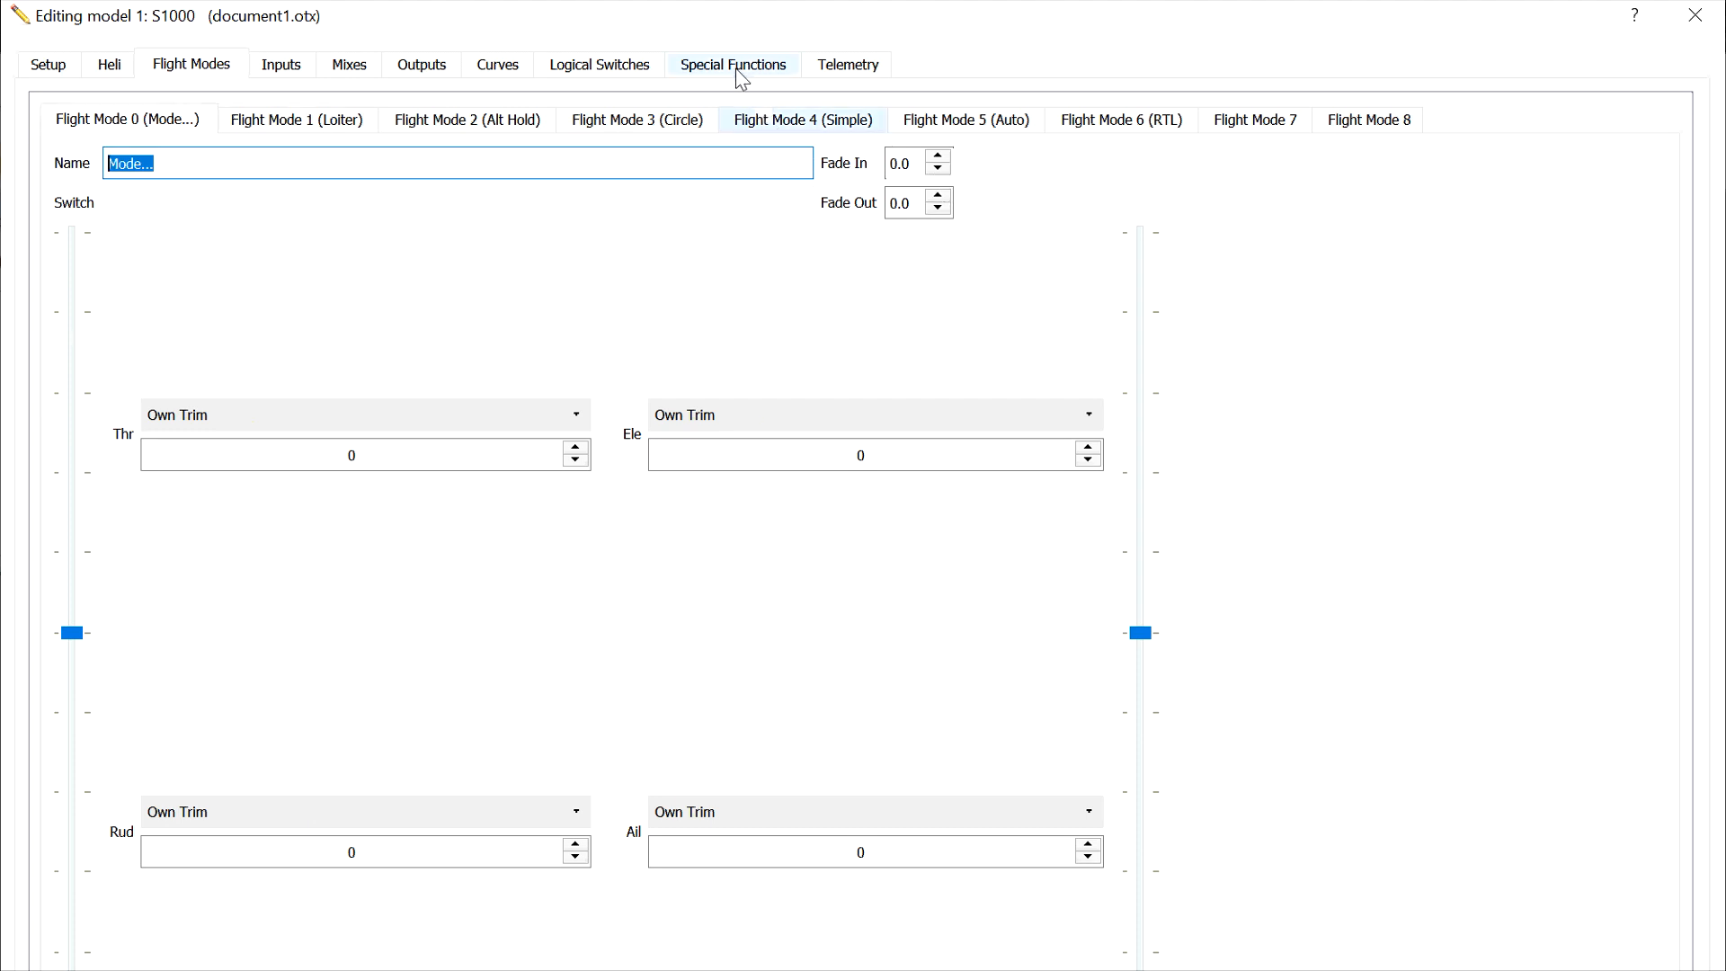
# Show the special functions list with the Override CH5 entries on L01 and L02.
pyautogui.click(733, 64)
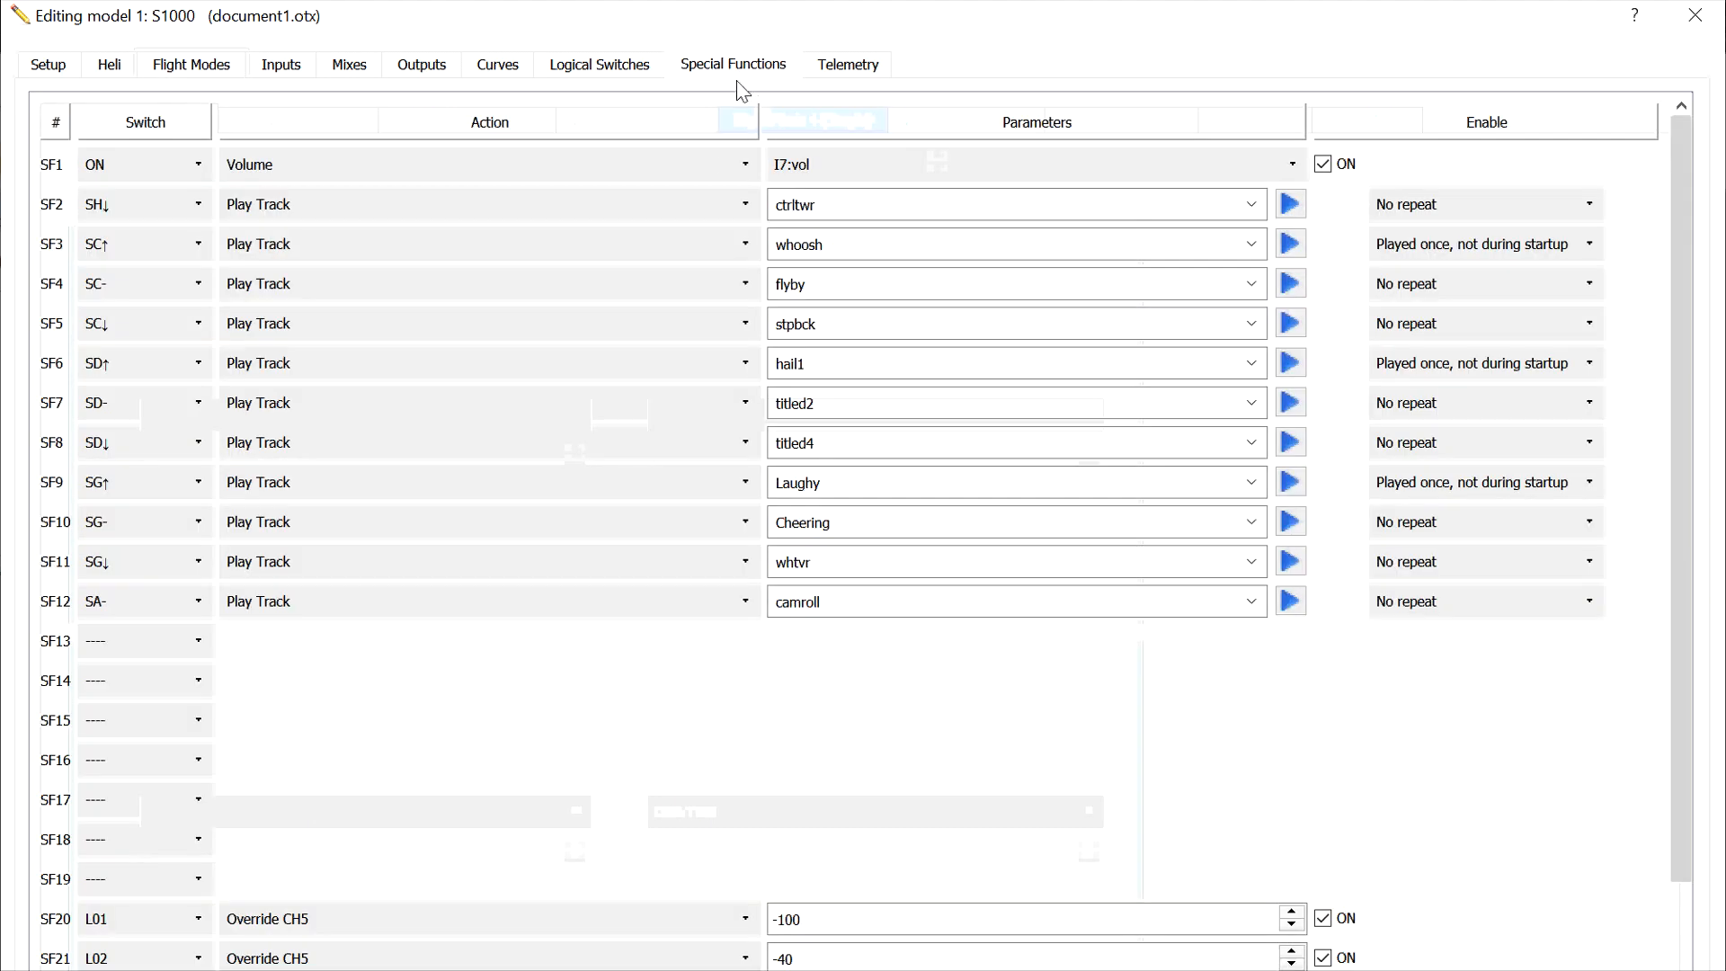
pyautogui.moveTo(511, 320)
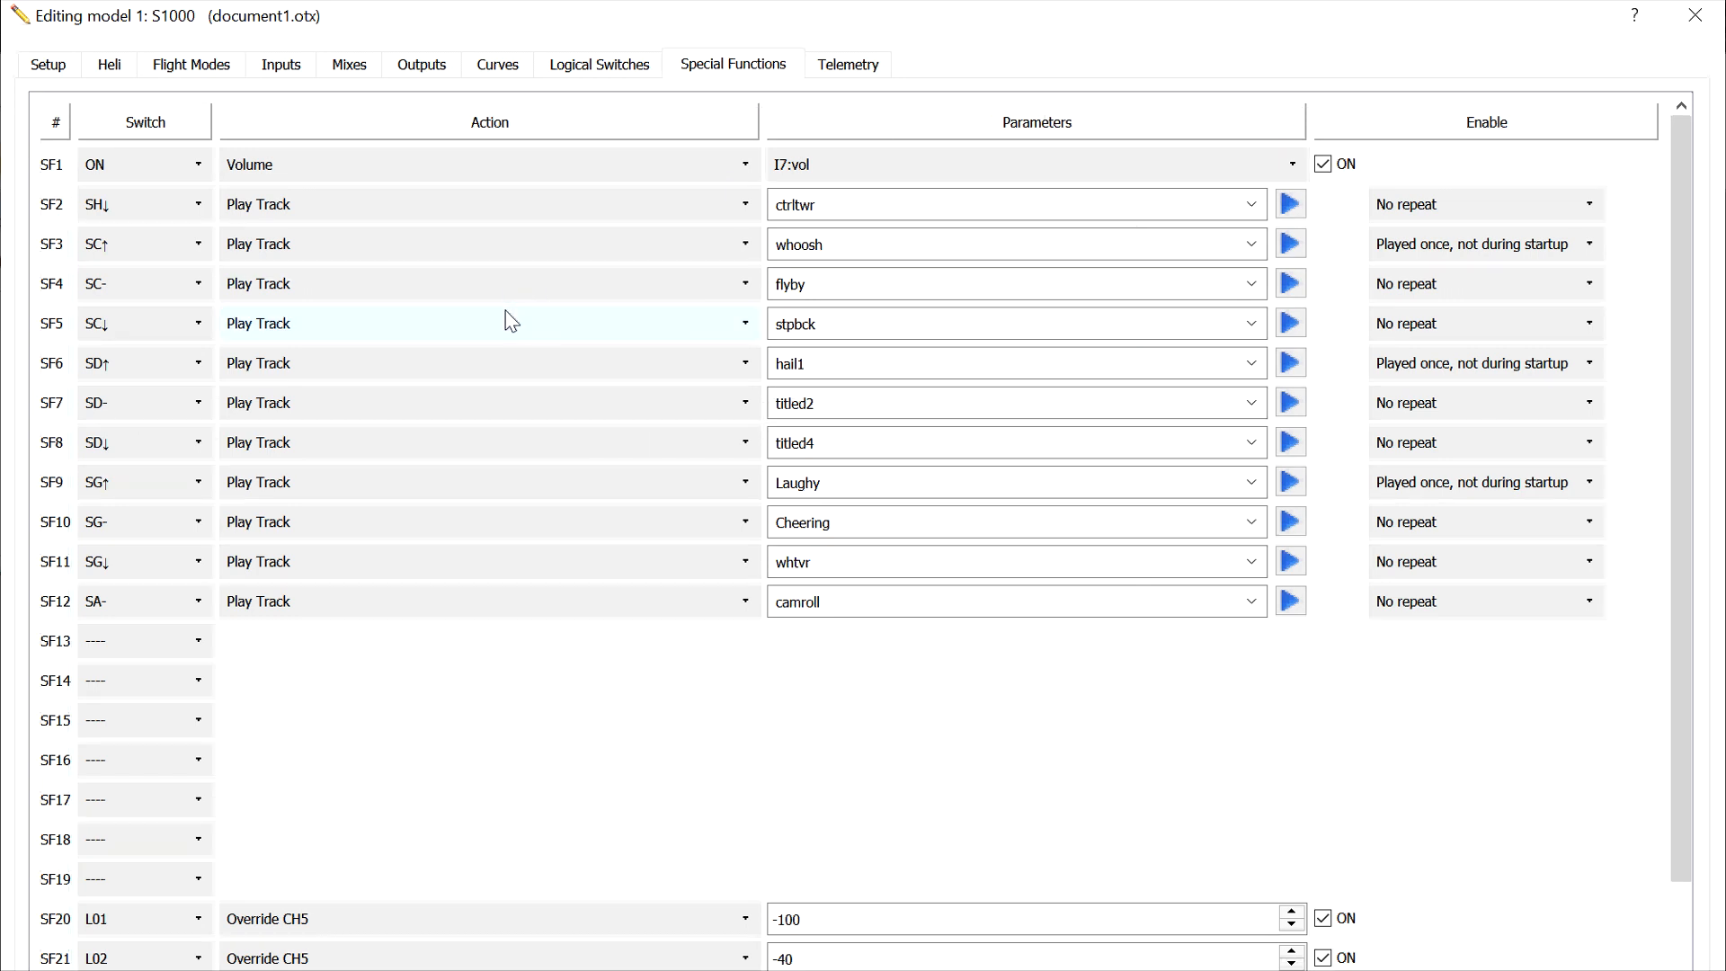
pyautogui.moveTo(259, 177)
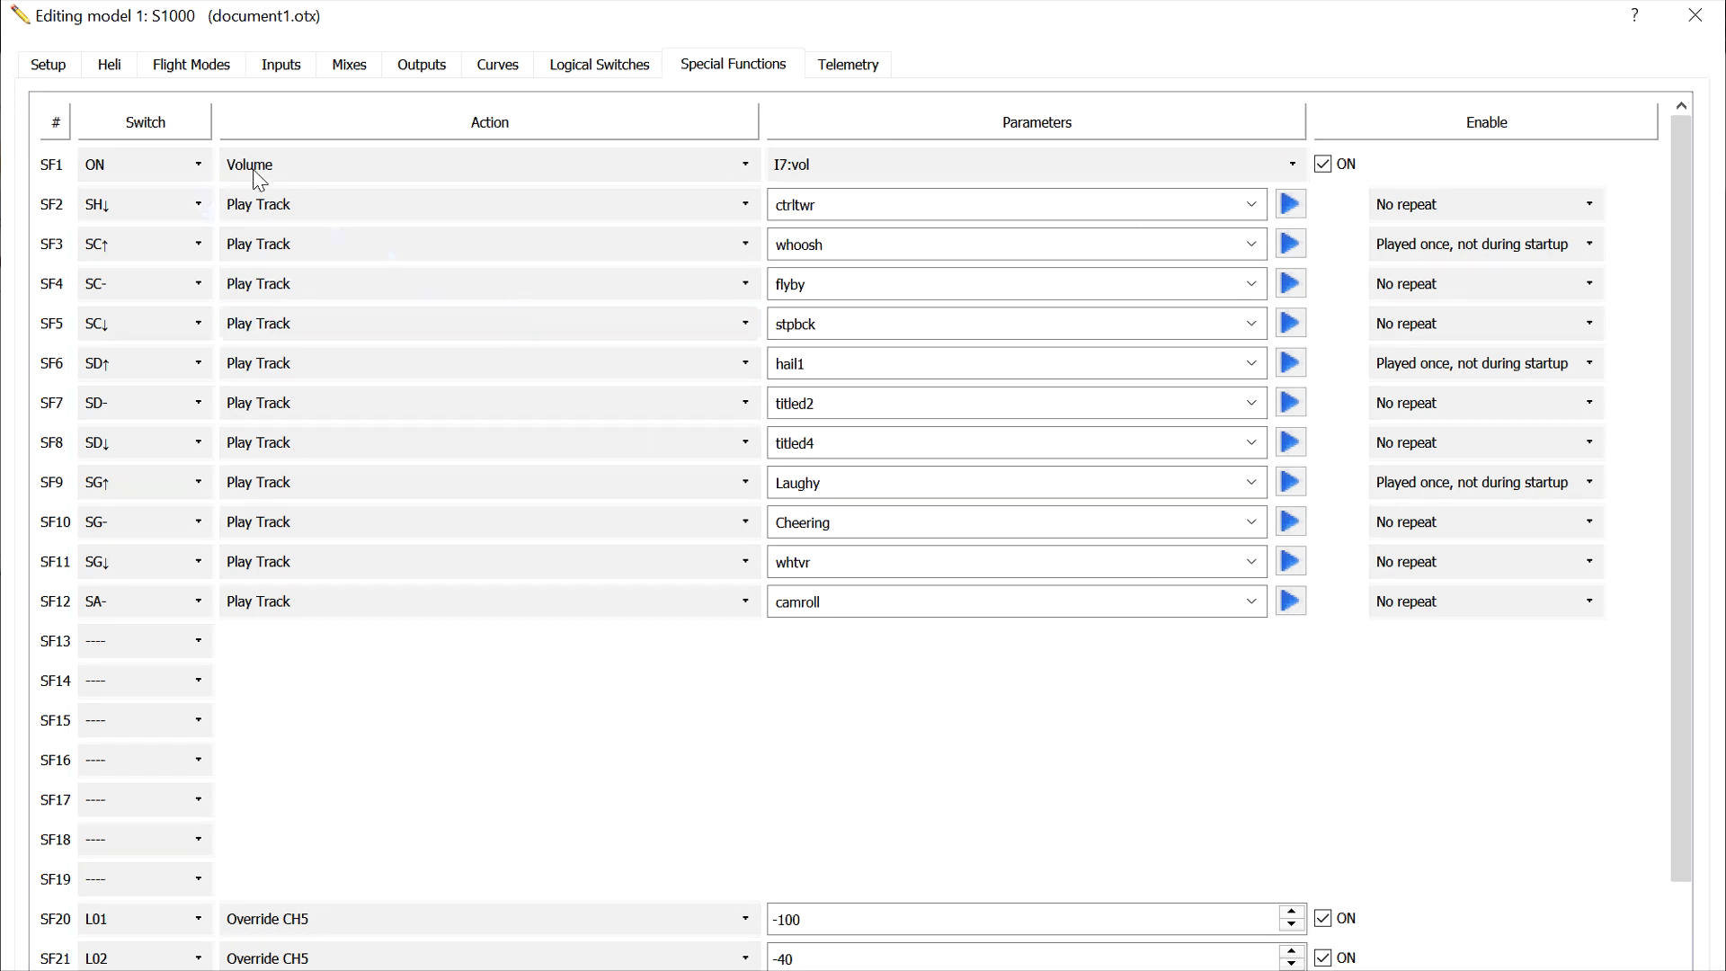
pyautogui.moveTo(532, 185)
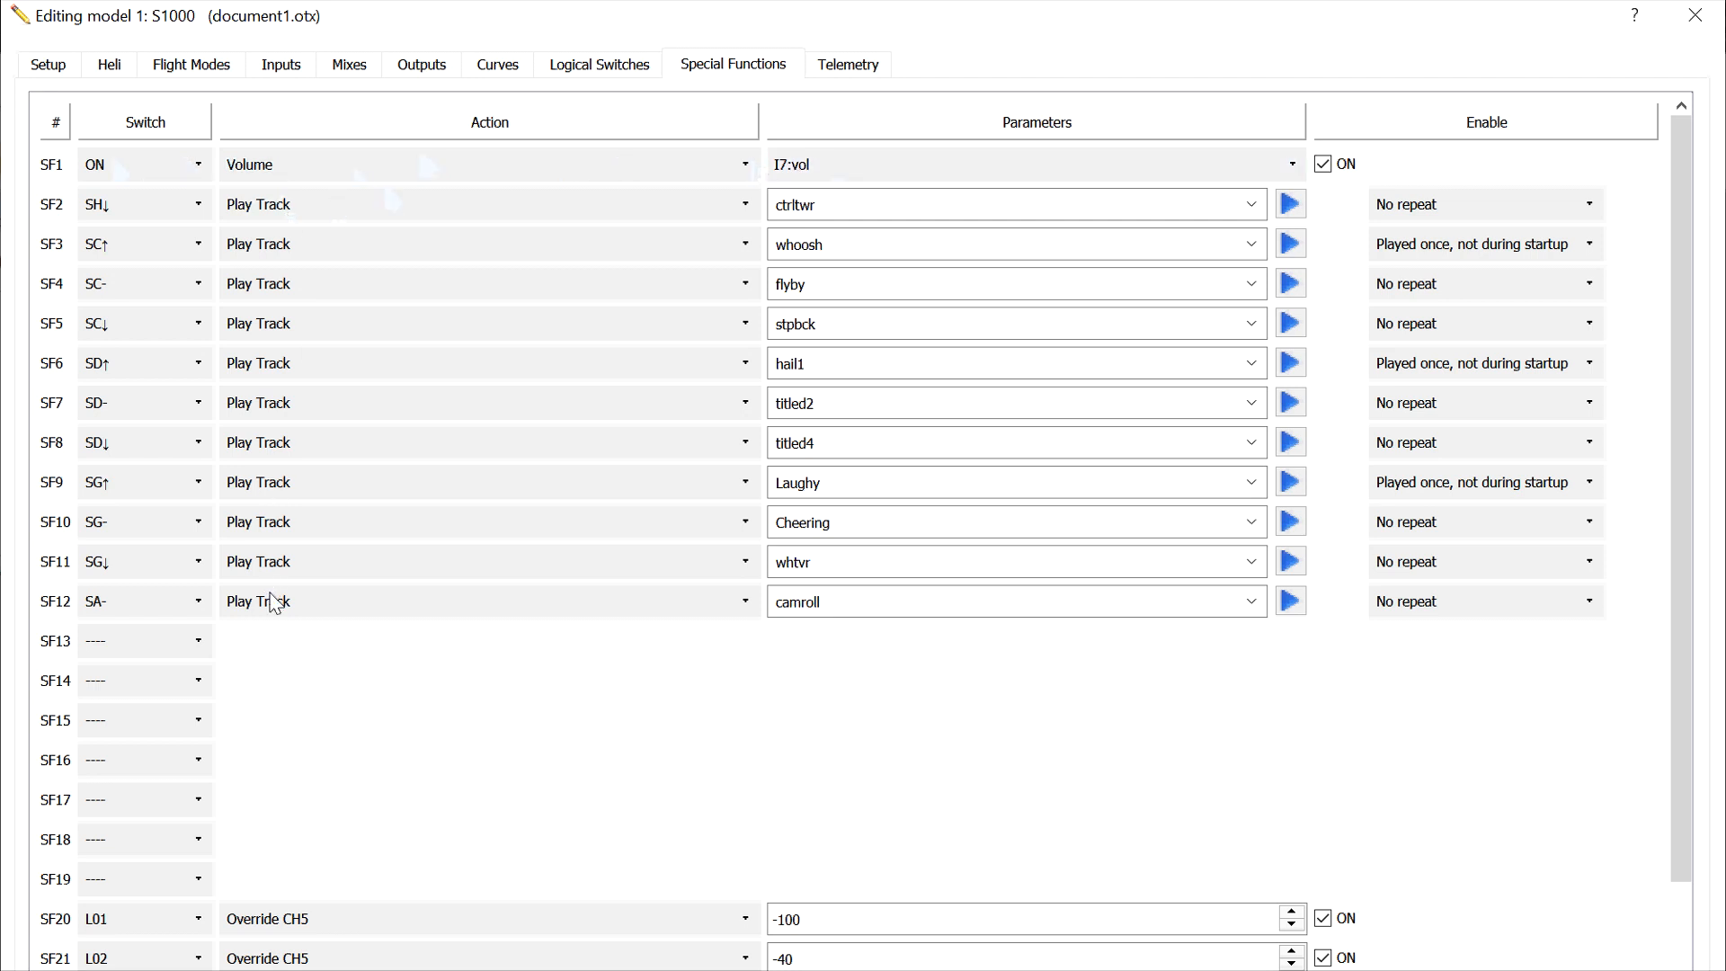
pyautogui.moveTo(329, 953)
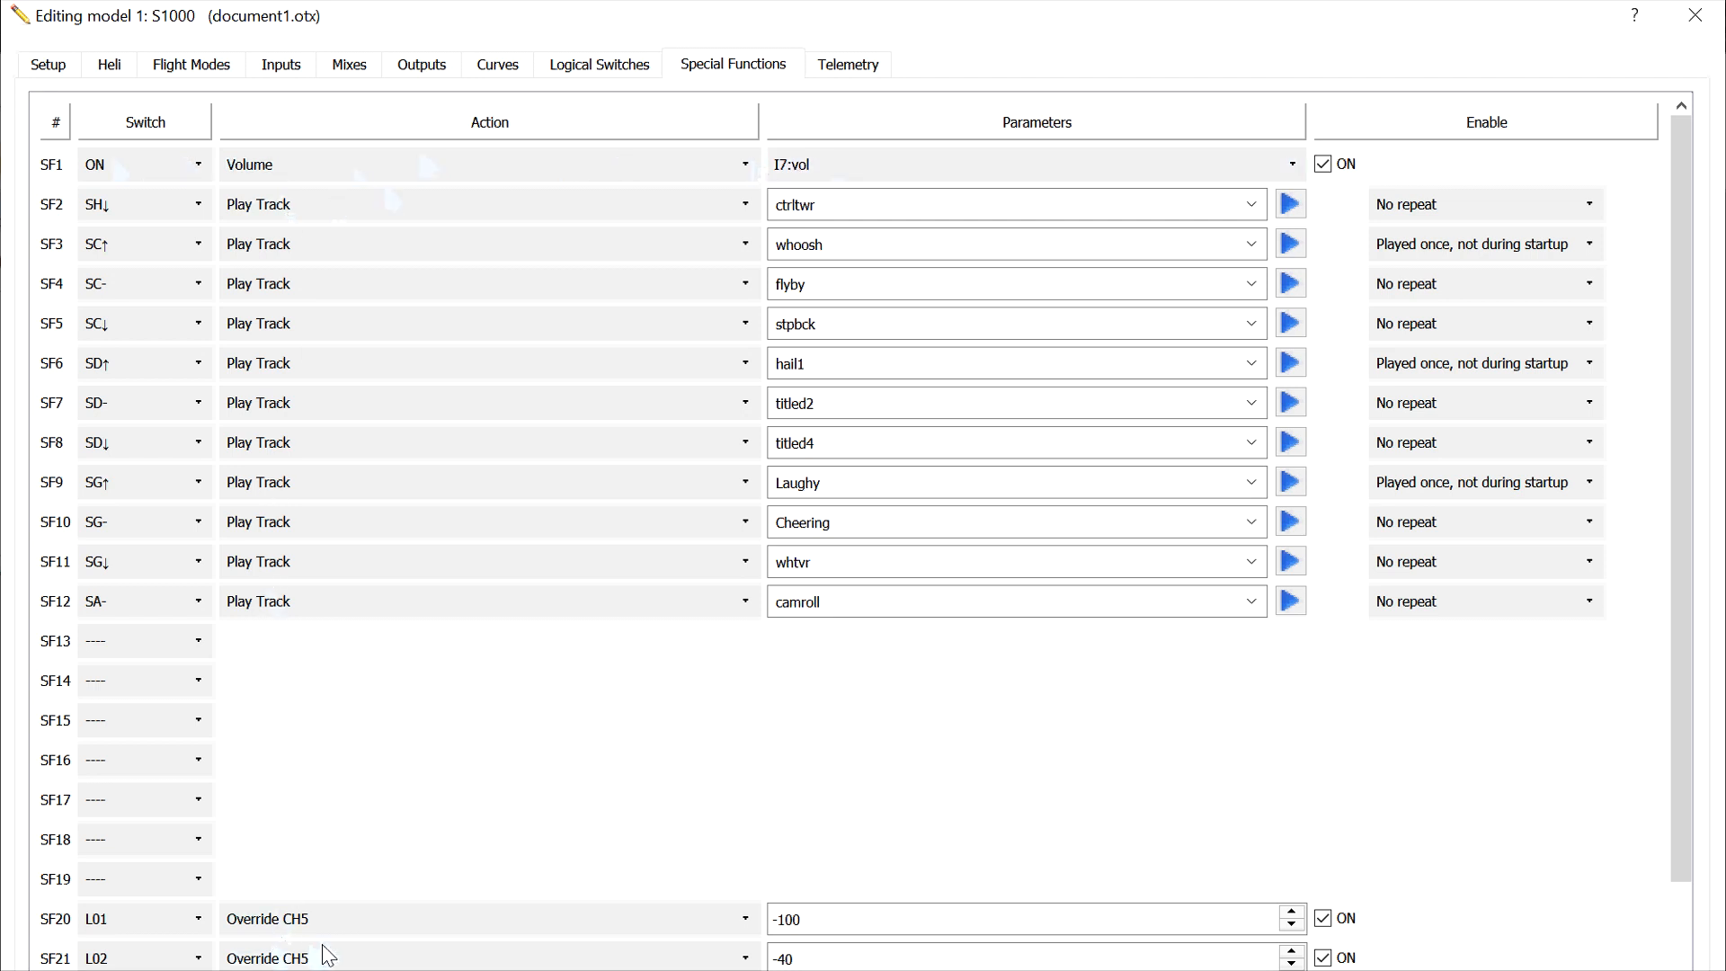
pyautogui.scroll(-3)
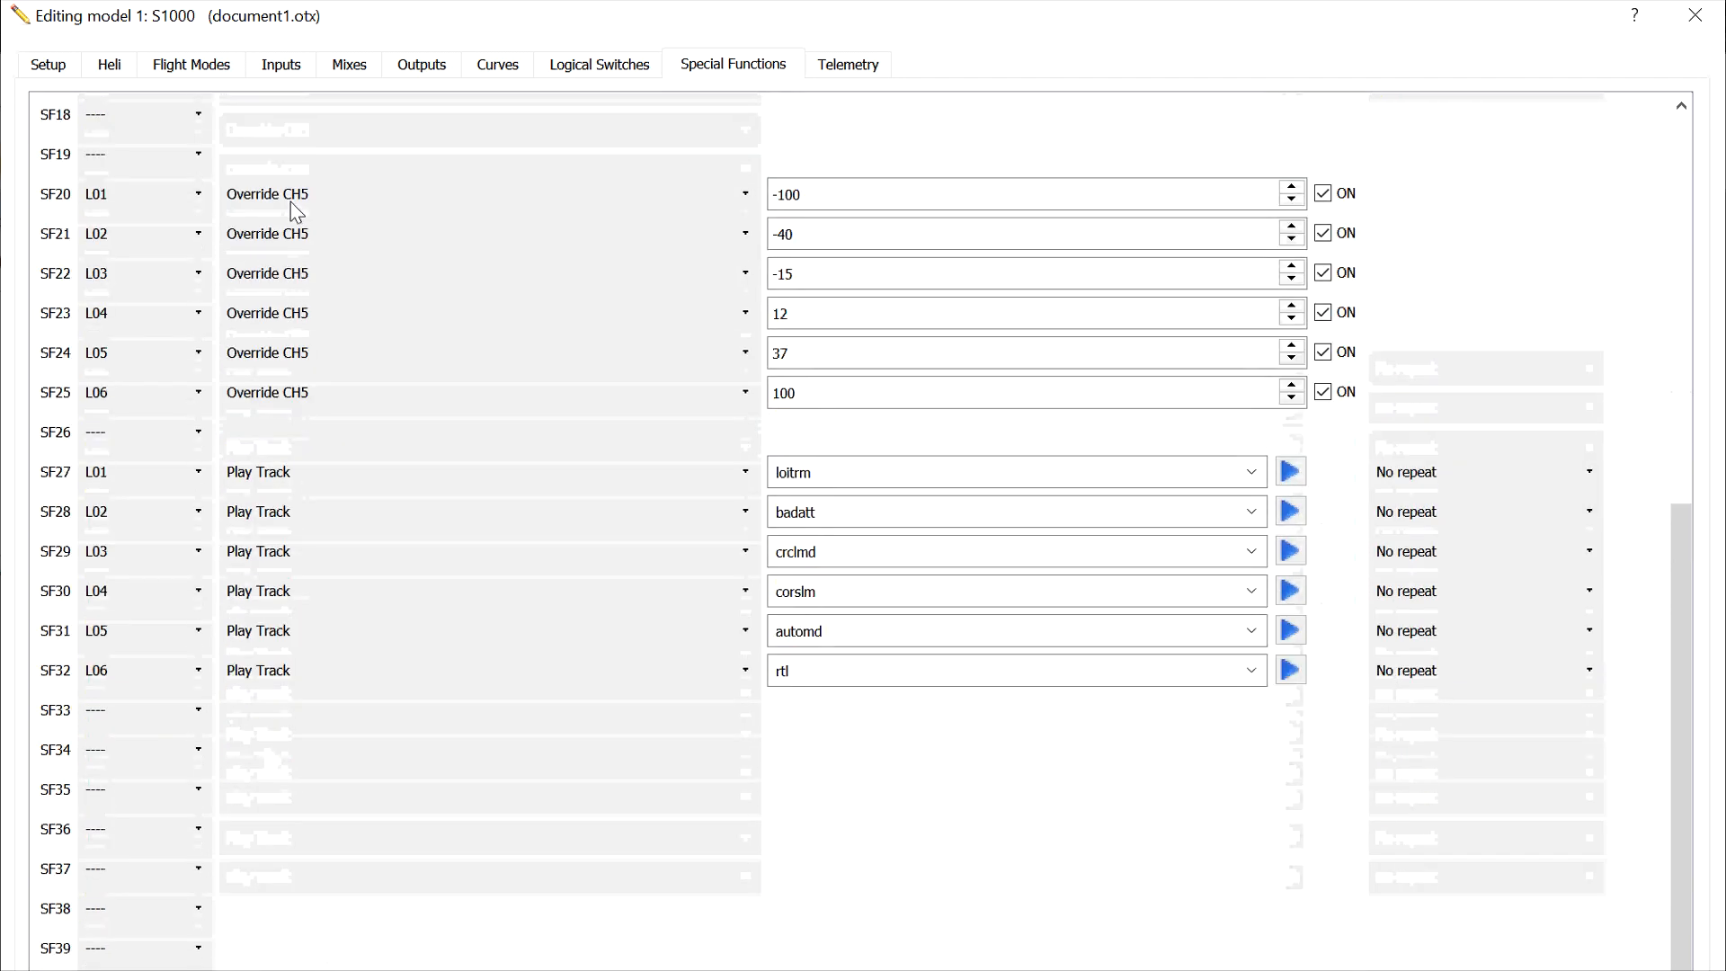
pyautogui.moveTo(129, 209)
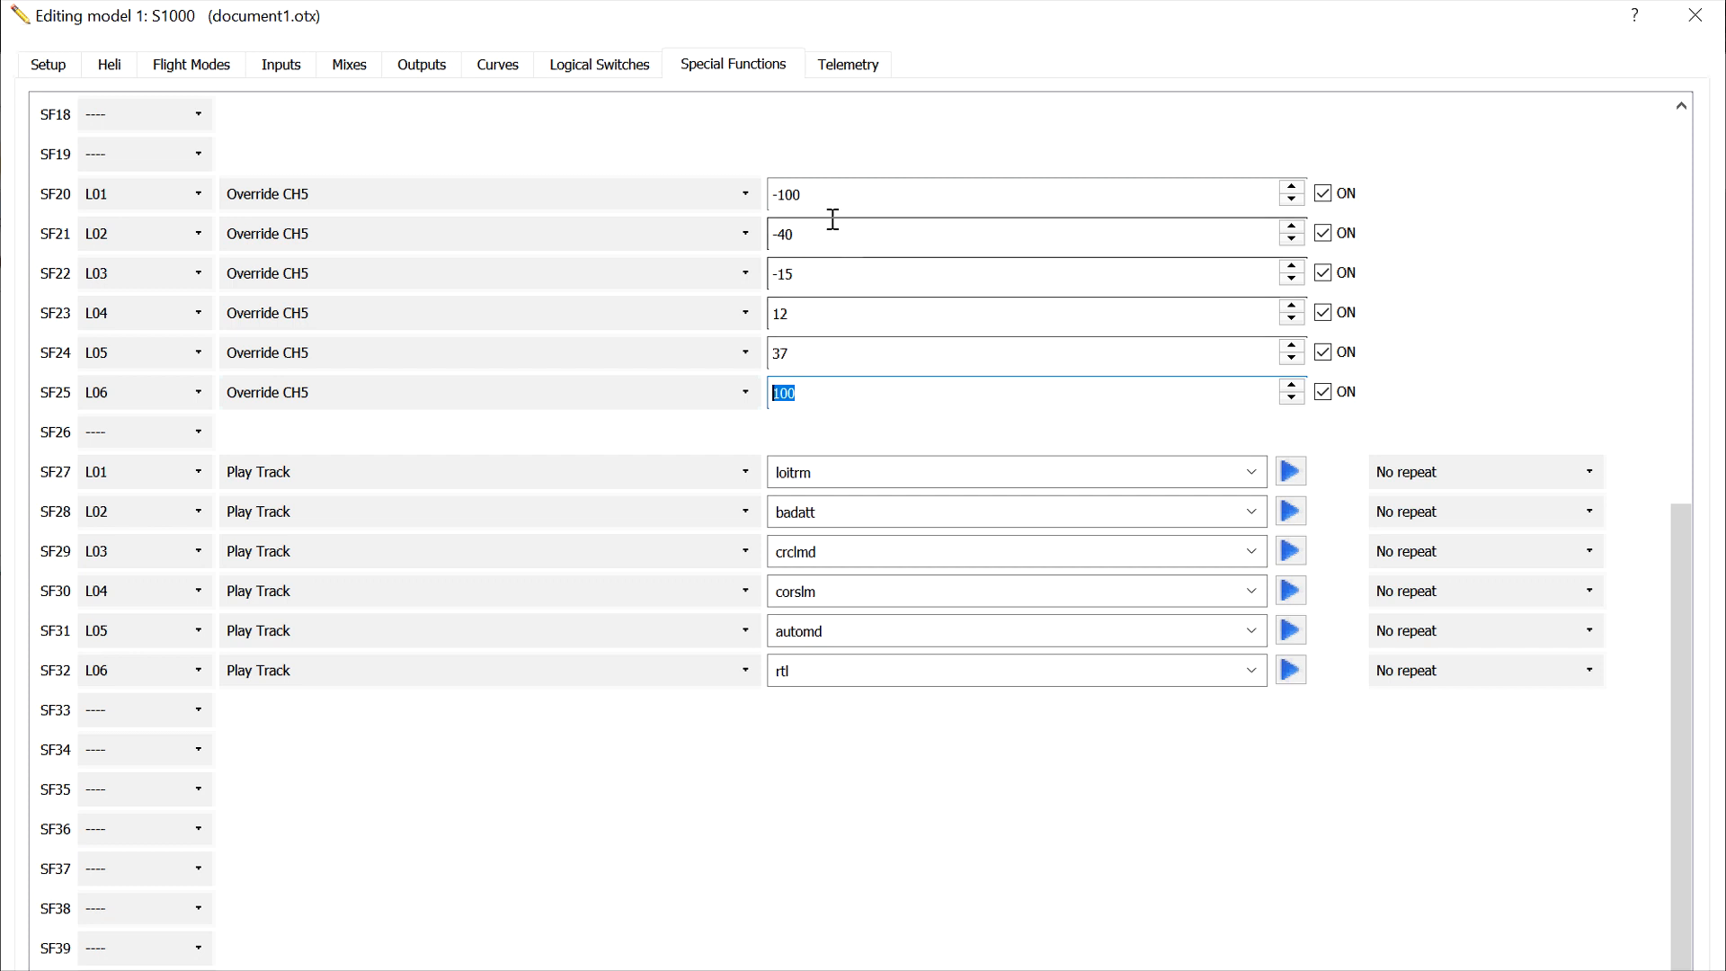
pyautogui.moveTo(824, 195)
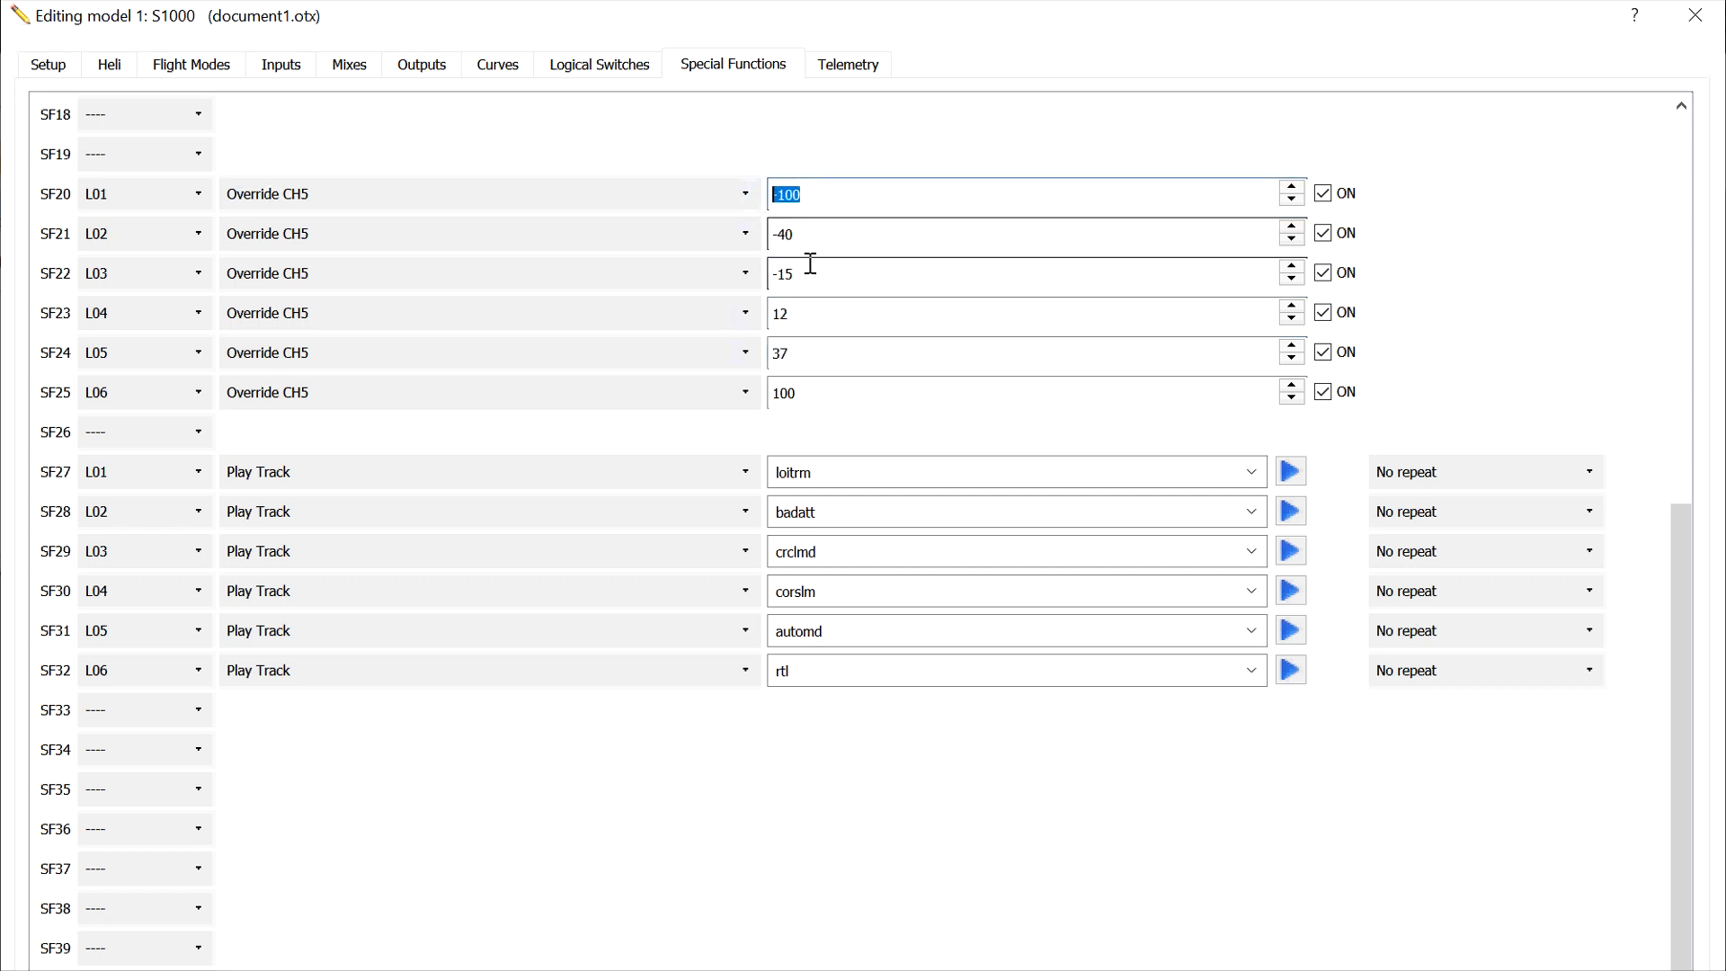
pyautogui.moveTo(133, 466)
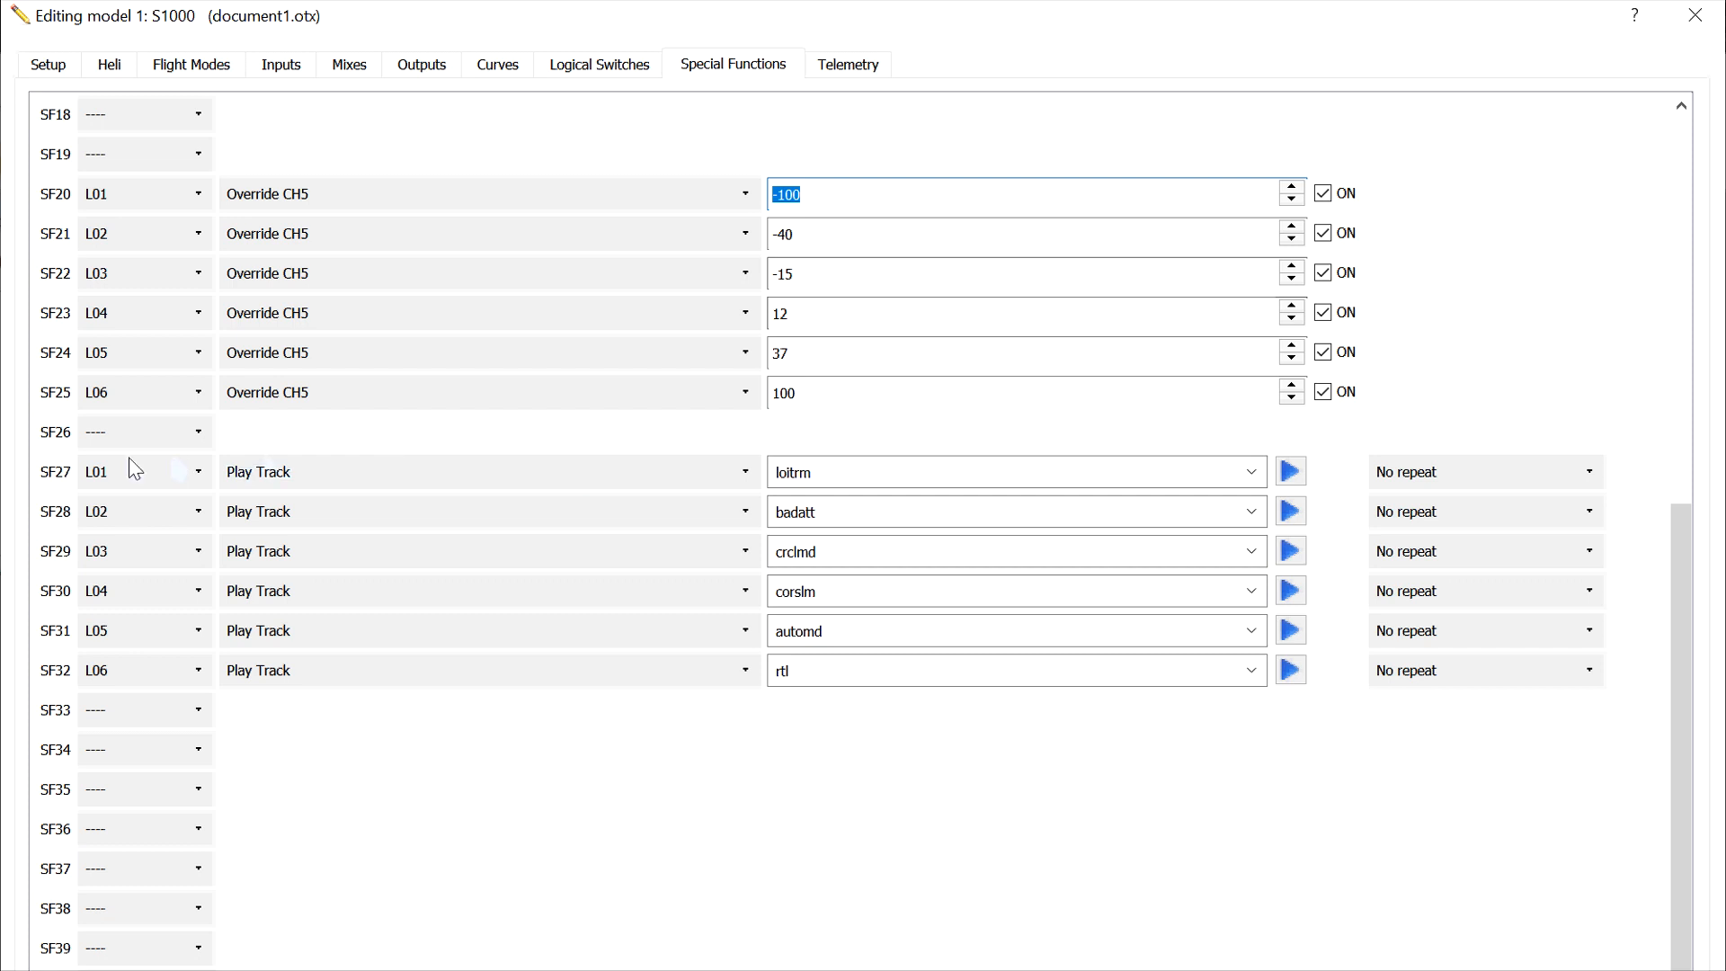
pyautogui.moveTo(99, 482)
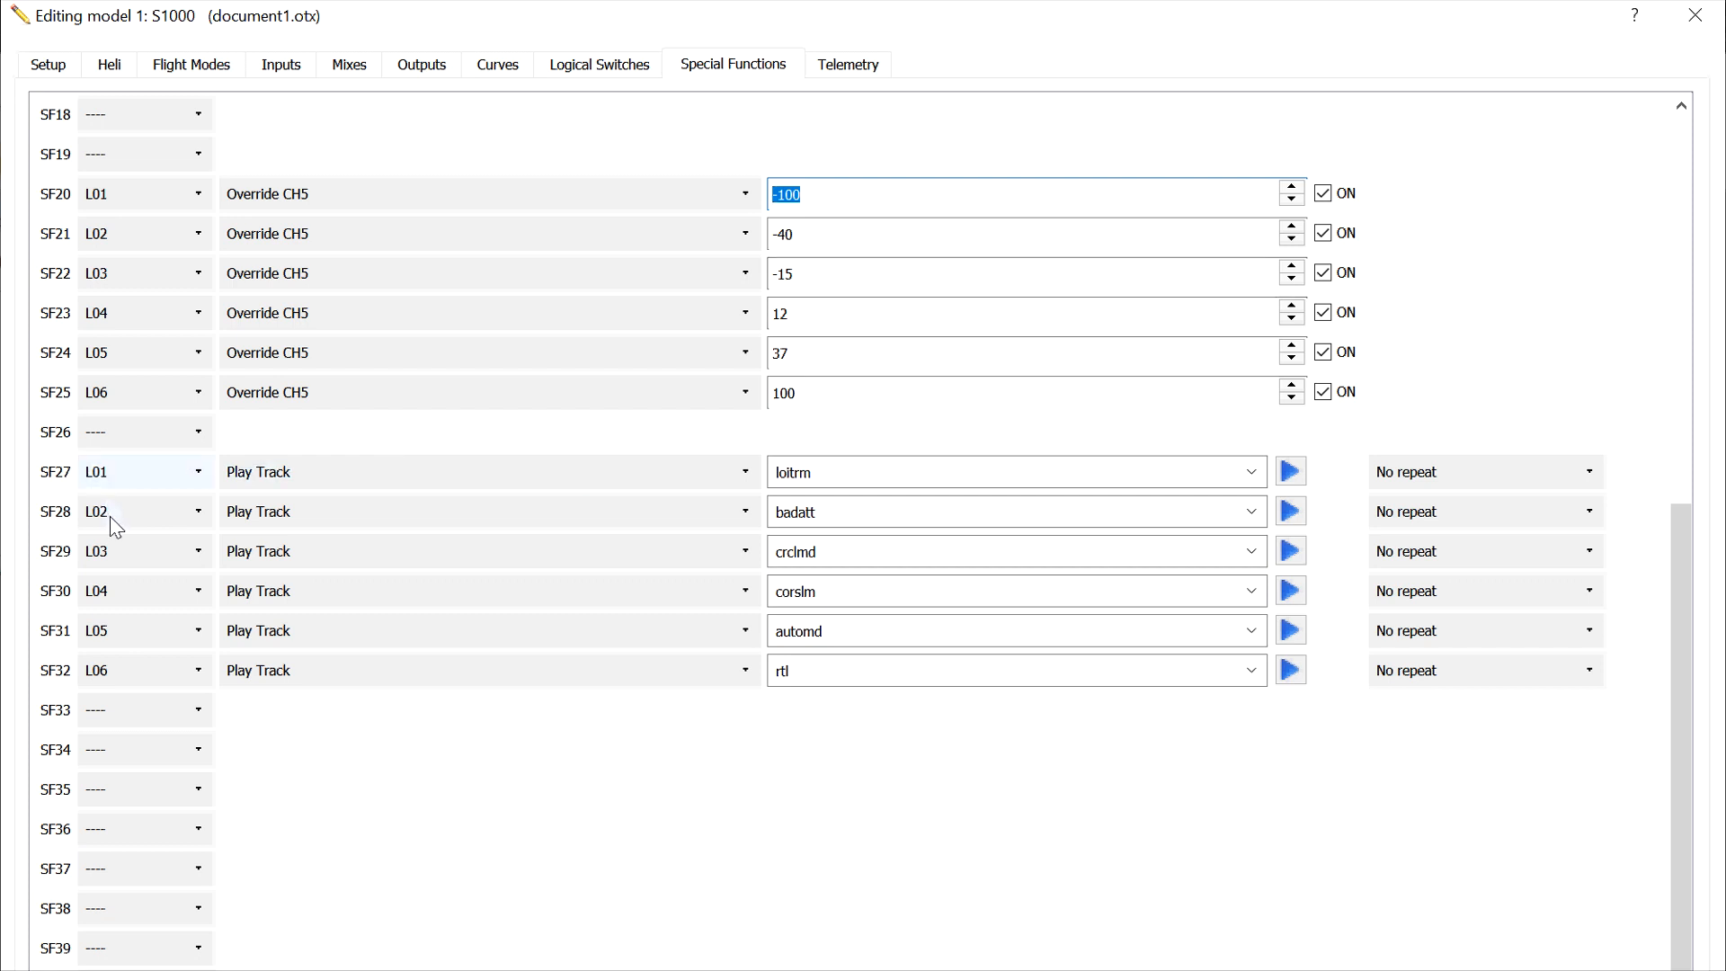
pyautogui.moveTo(123, 672)
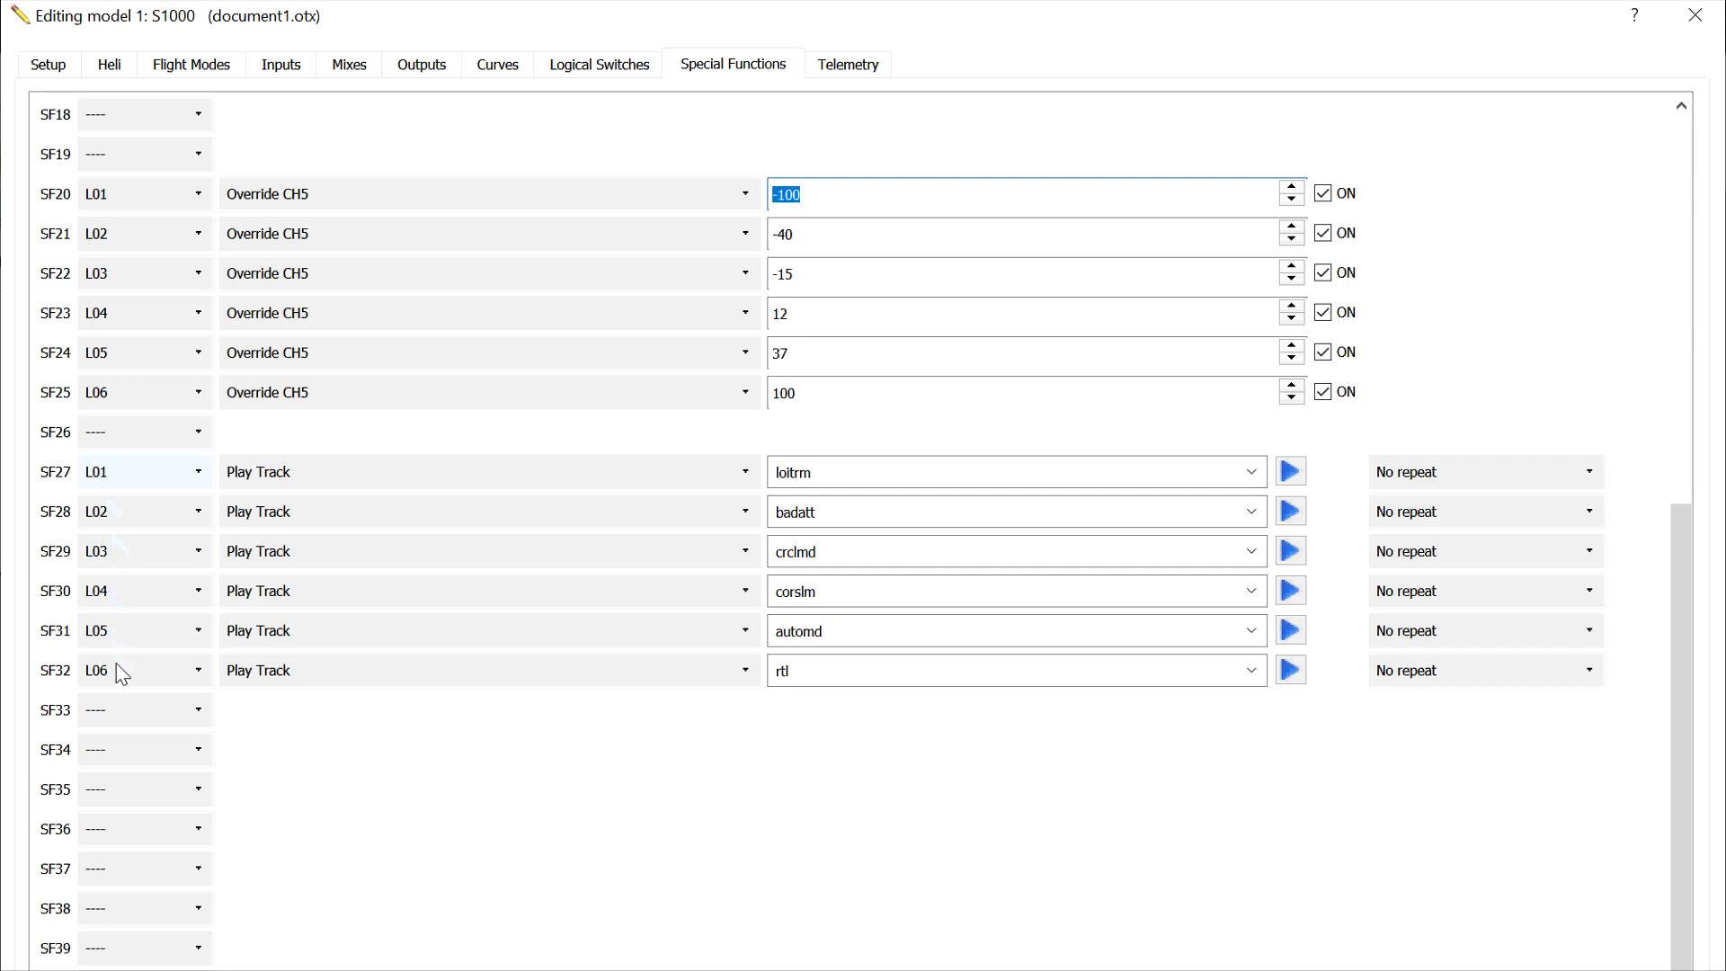
pyautogui.moveTo(129, 541)
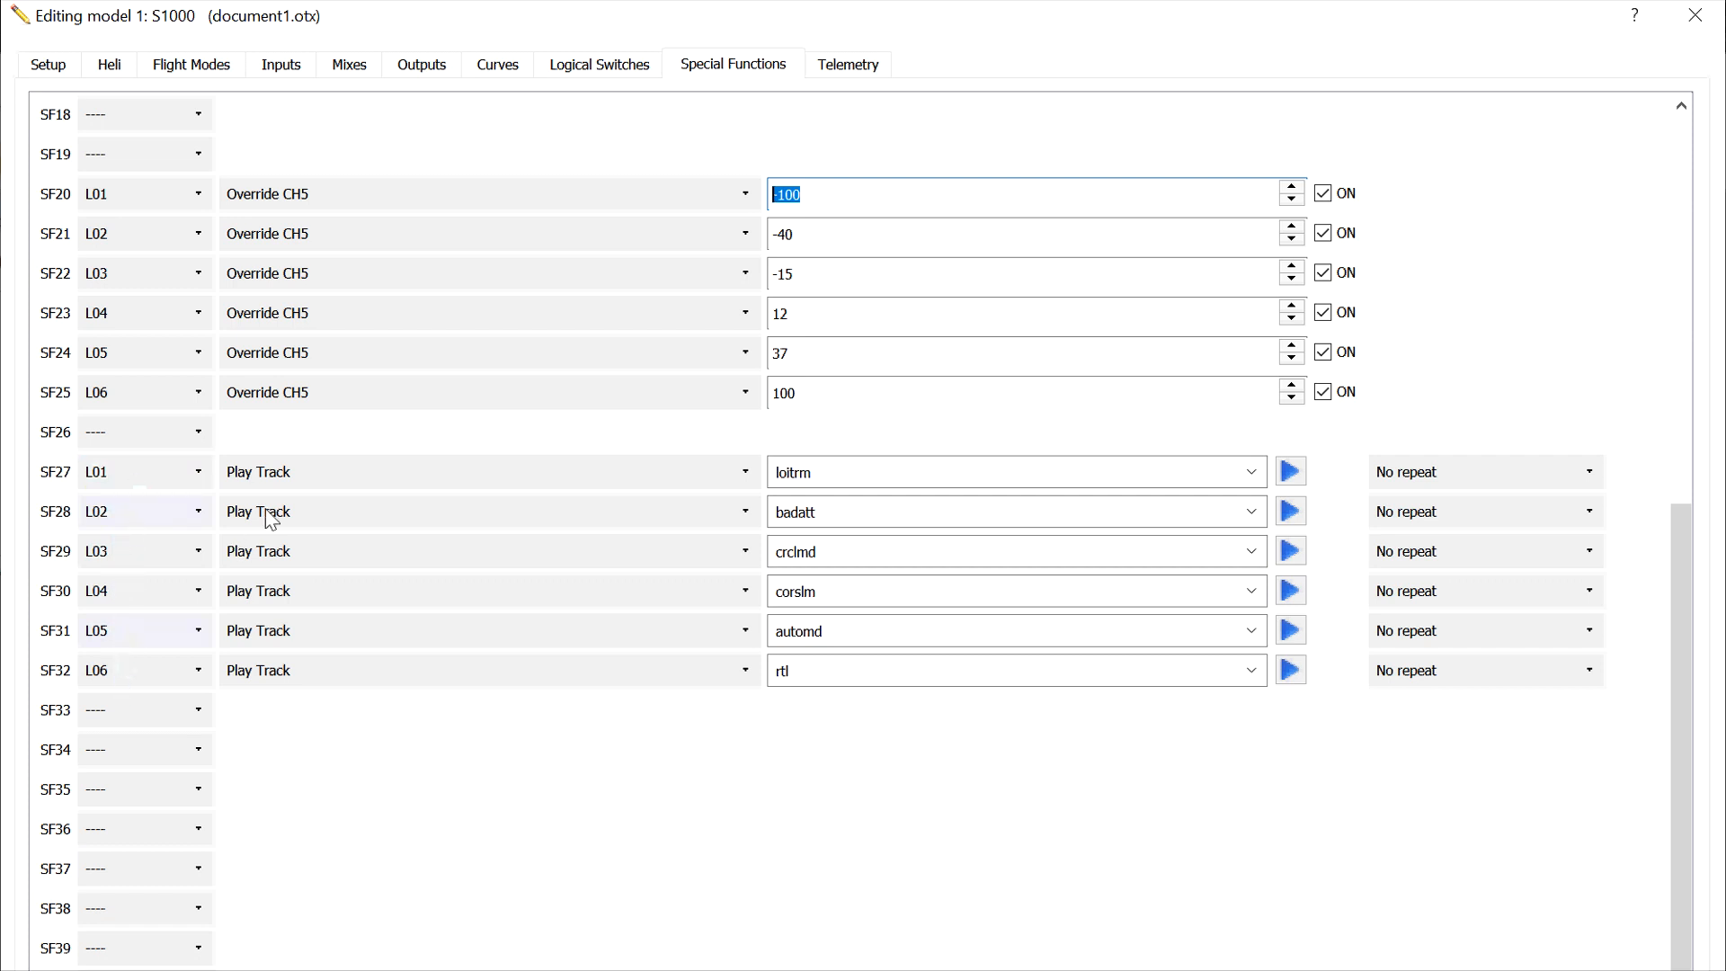
pyautogui.moveTo(428, 486)
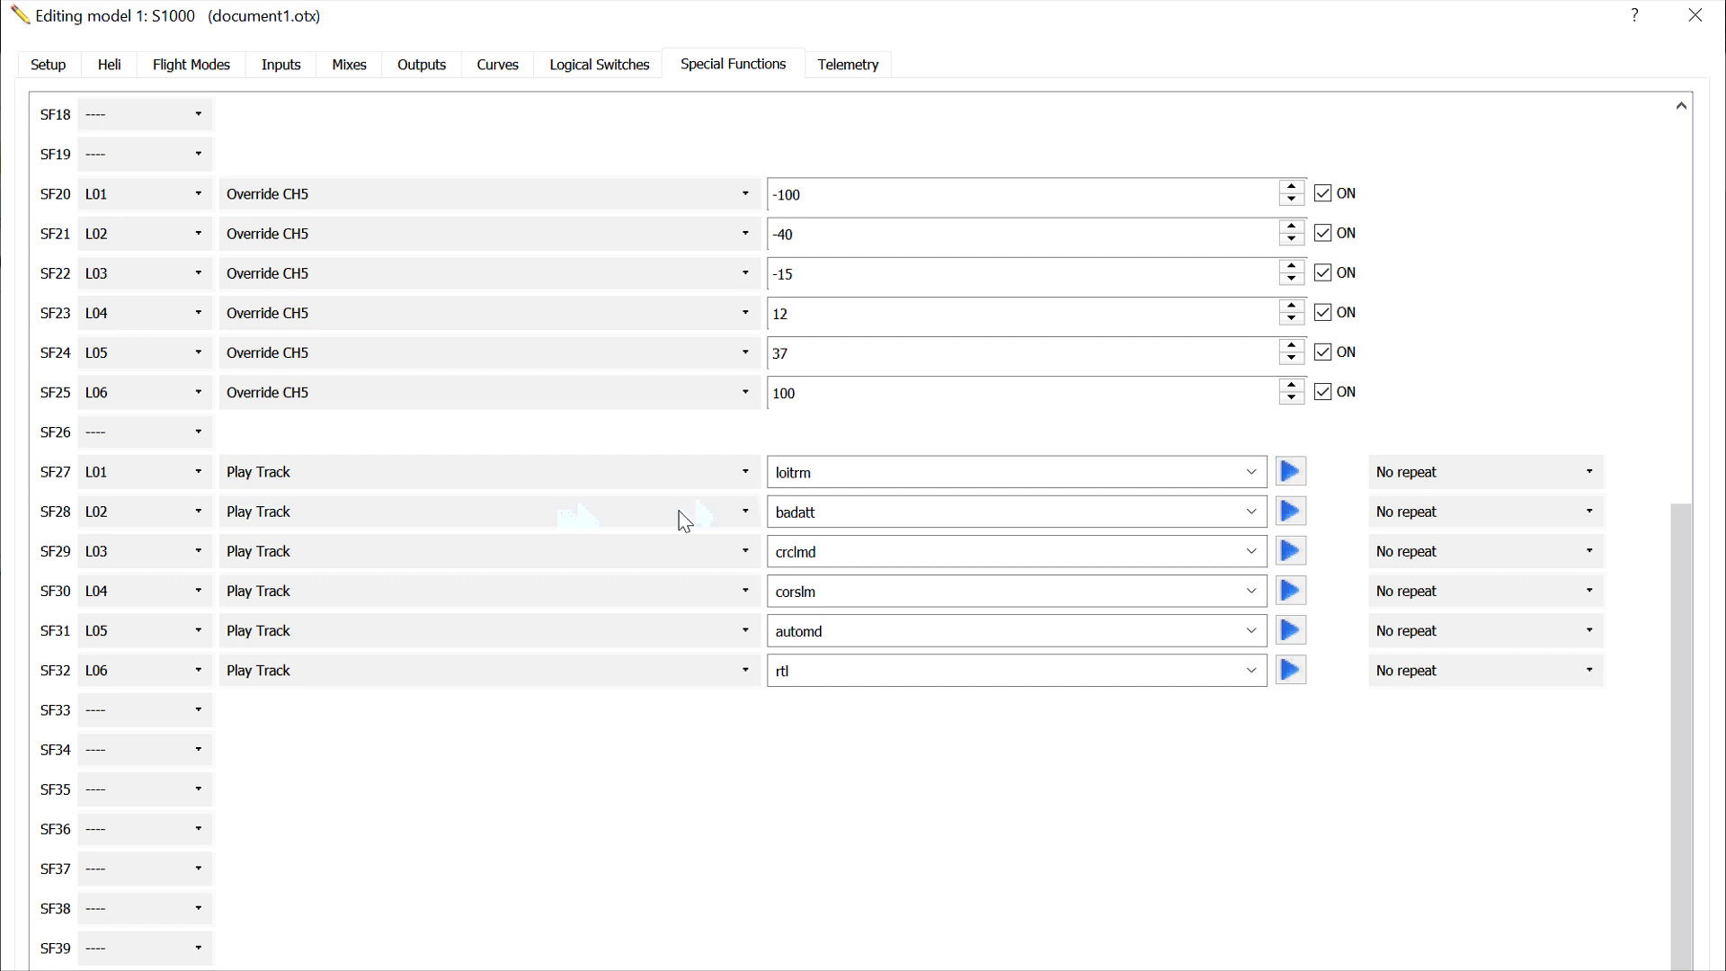
pyautogui.moveTo(421, 561)
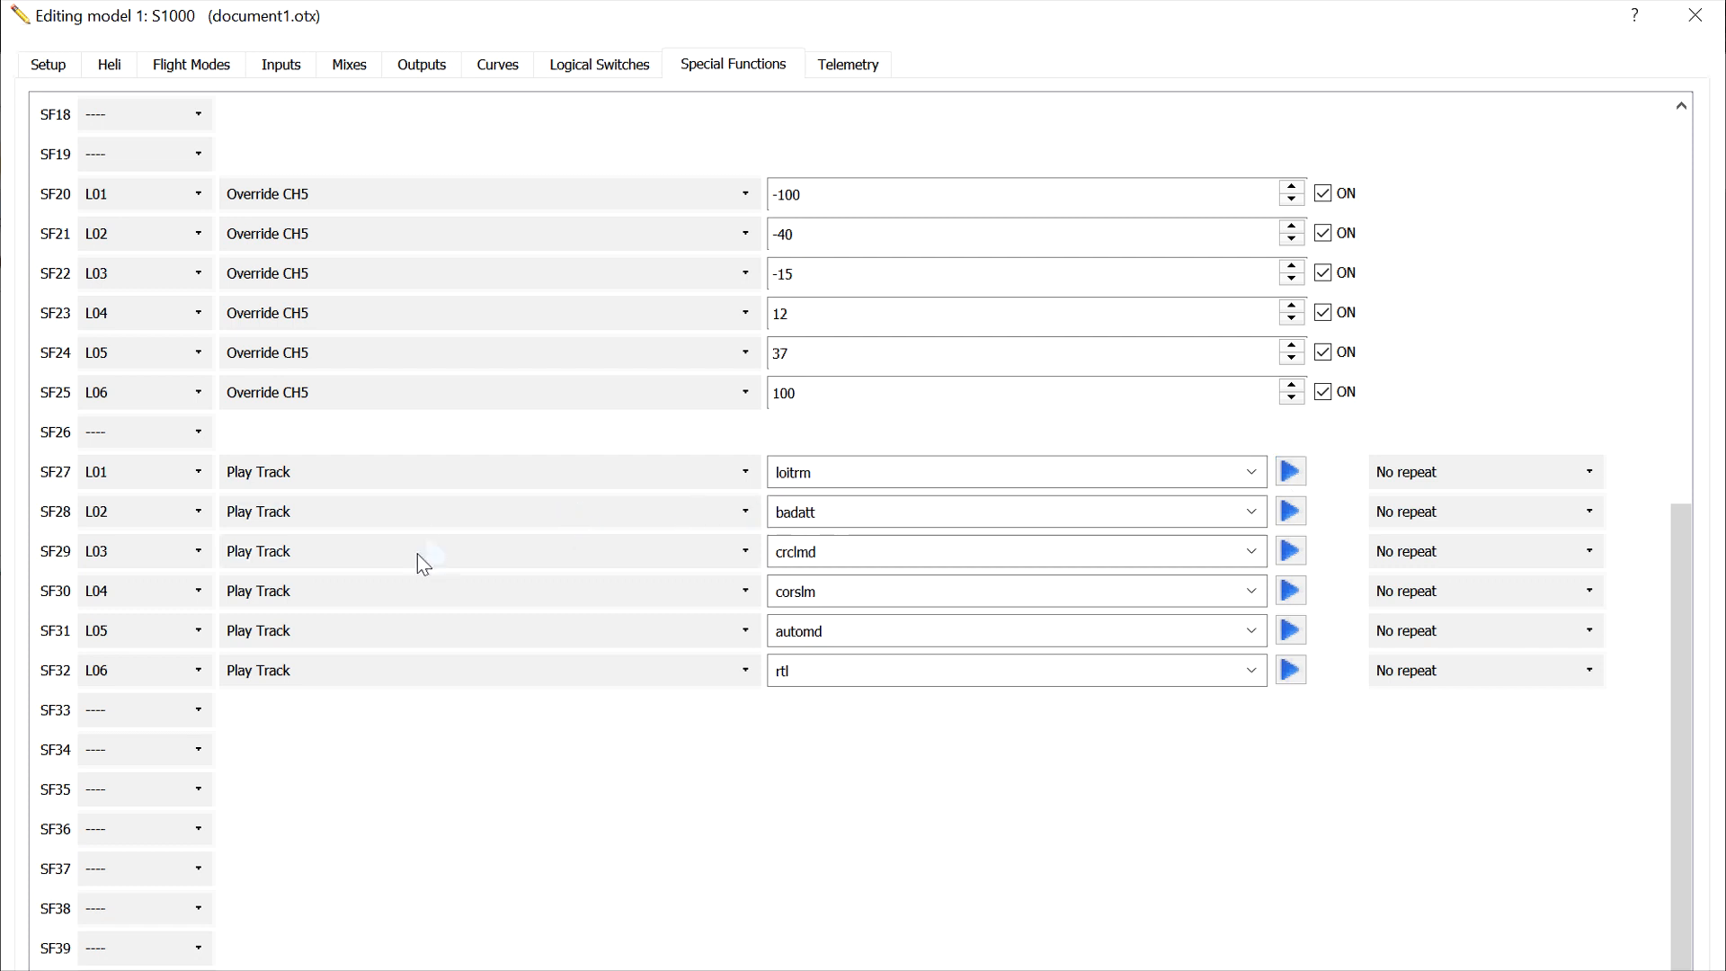
pyautogui.moveTo(575, 448)
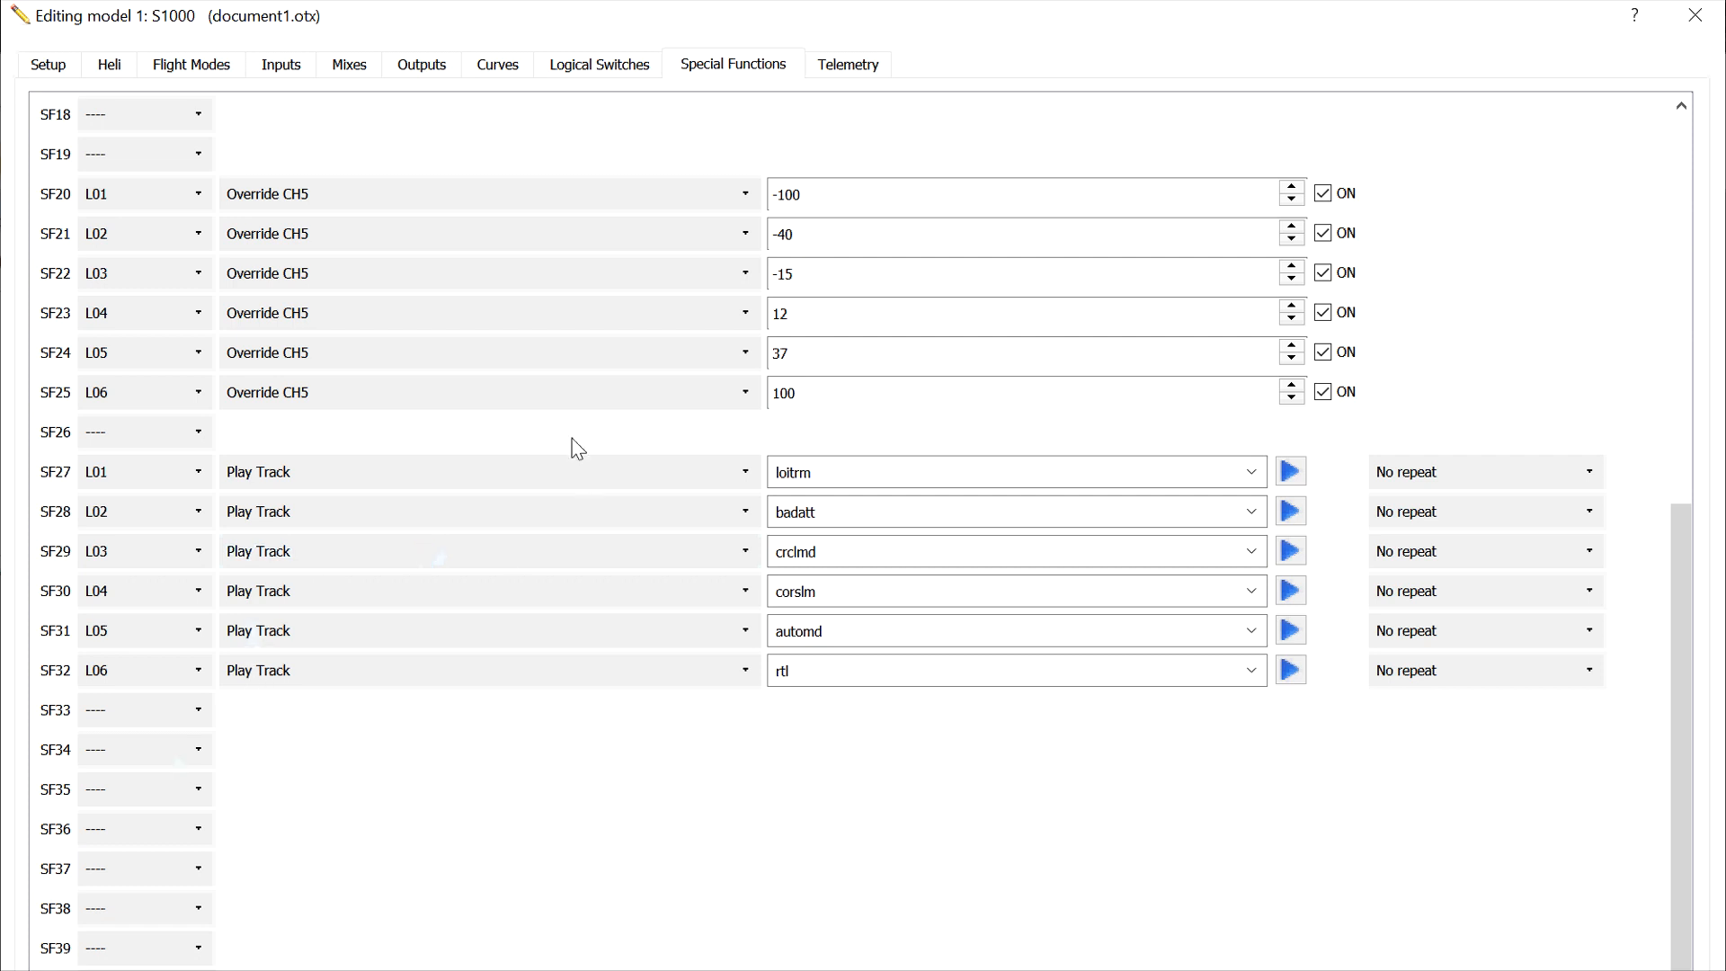
pyautogui.moveTo(309, 95)
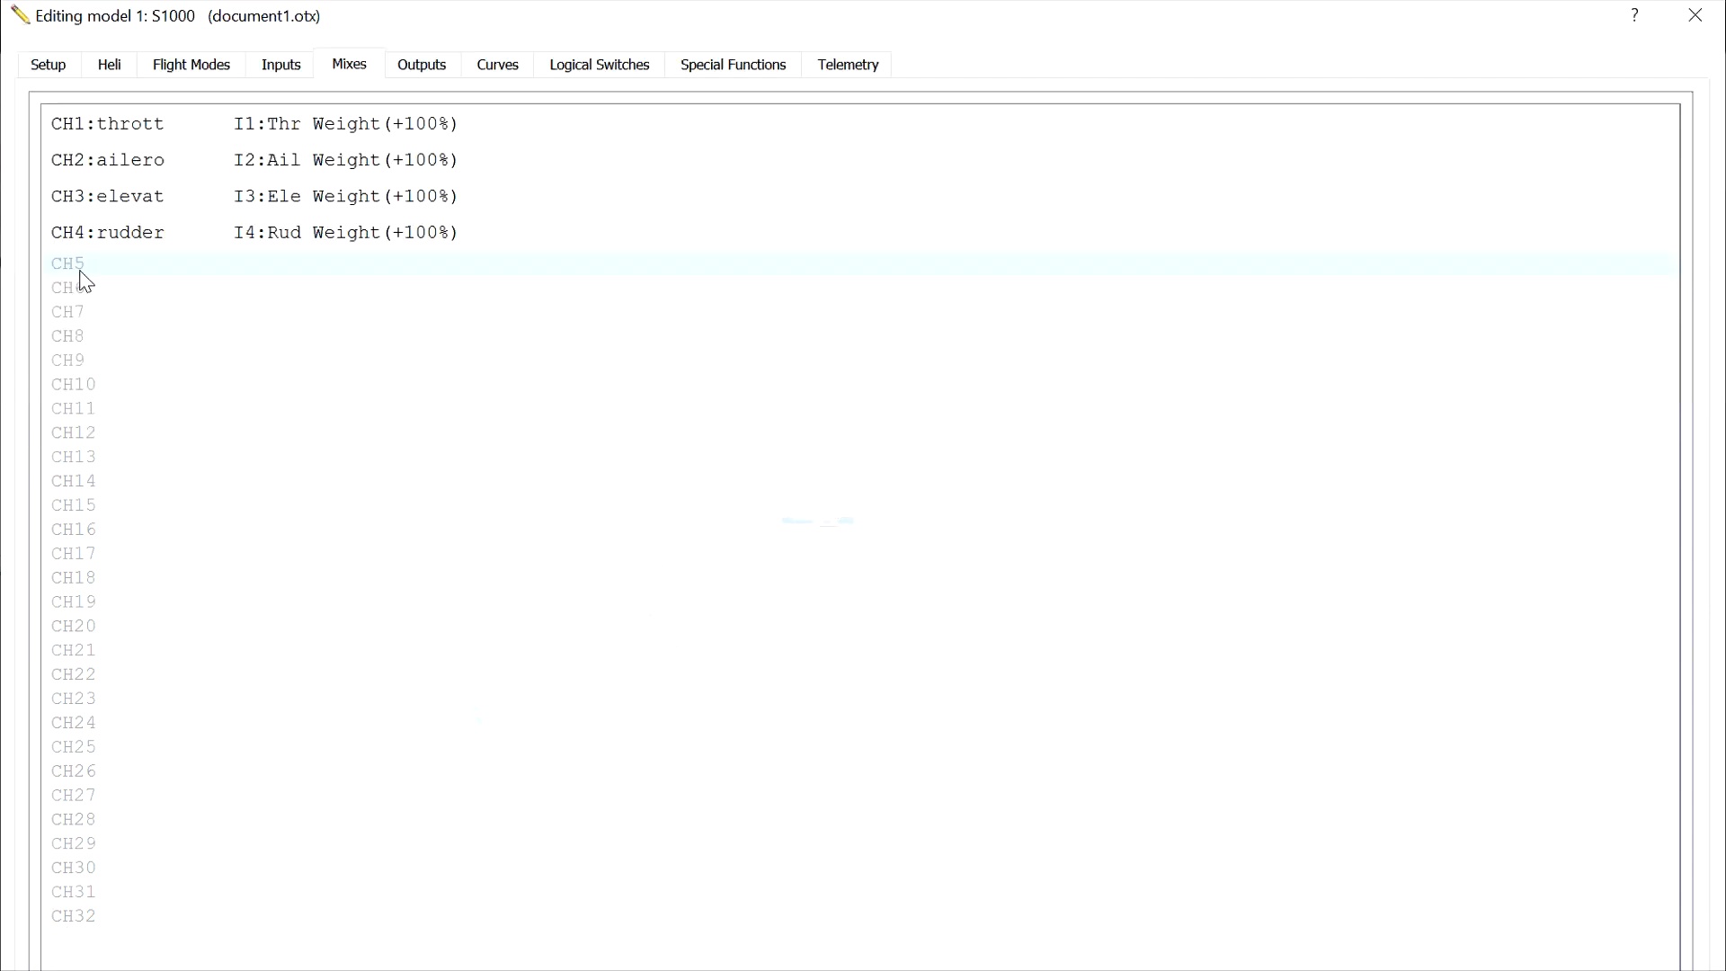
pyautogui.moveTo(86, 270)
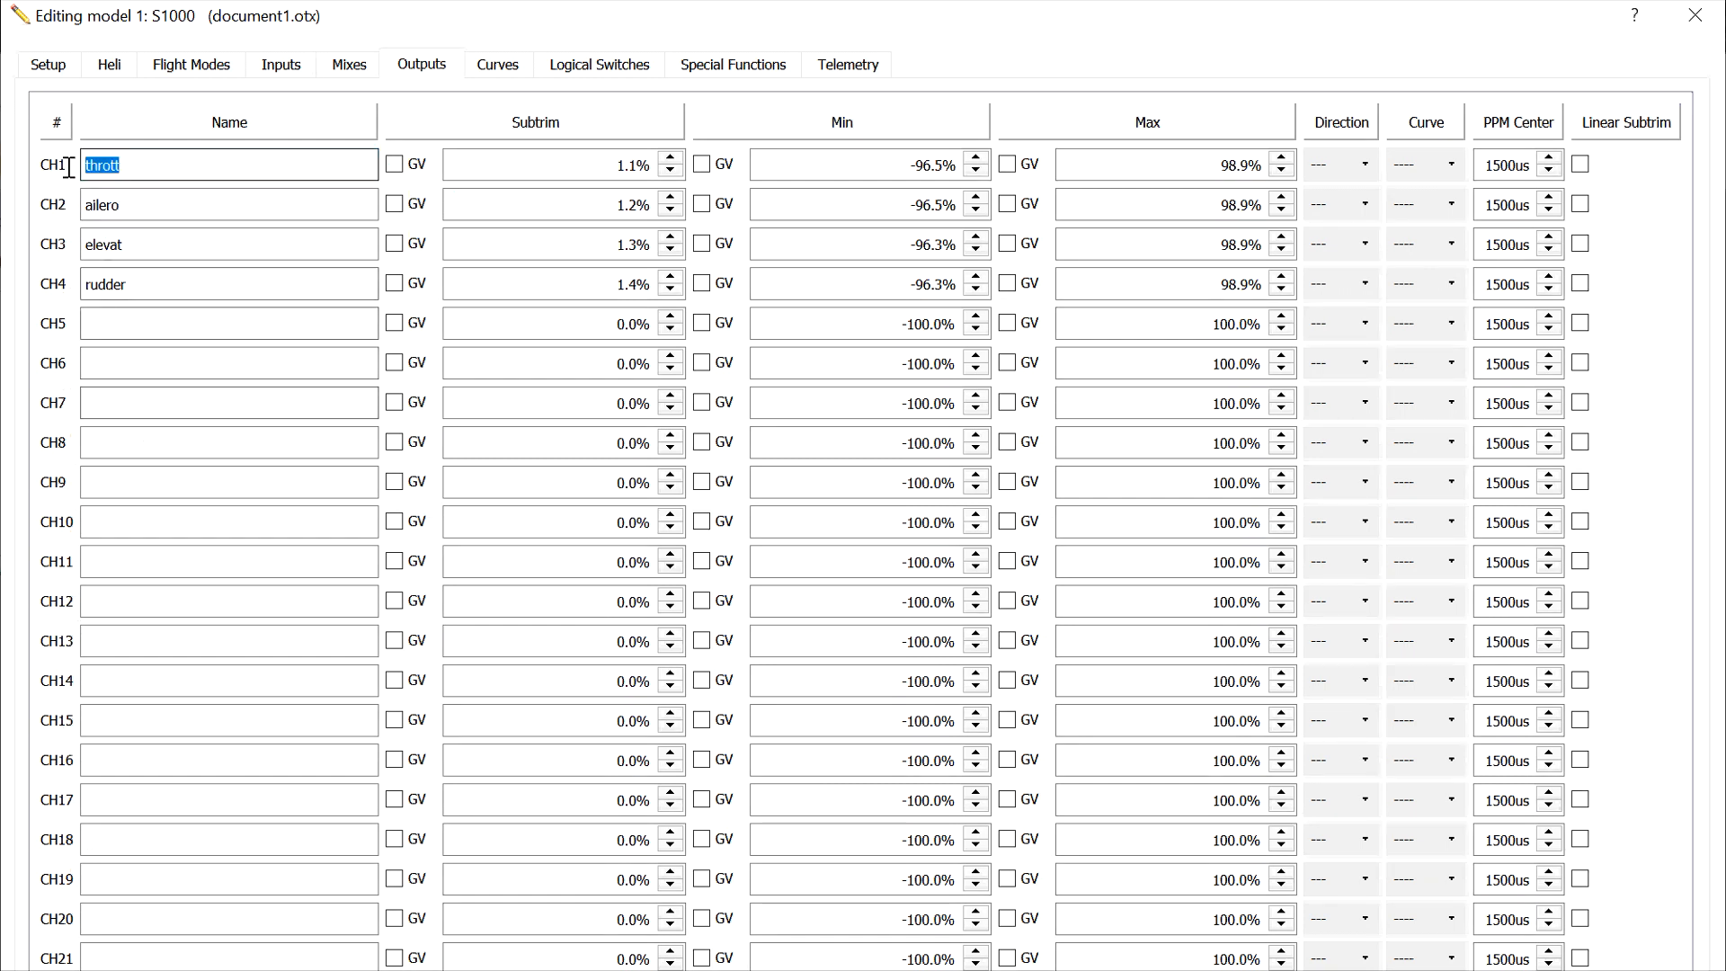
pyautogui.moveTo(421, 196)
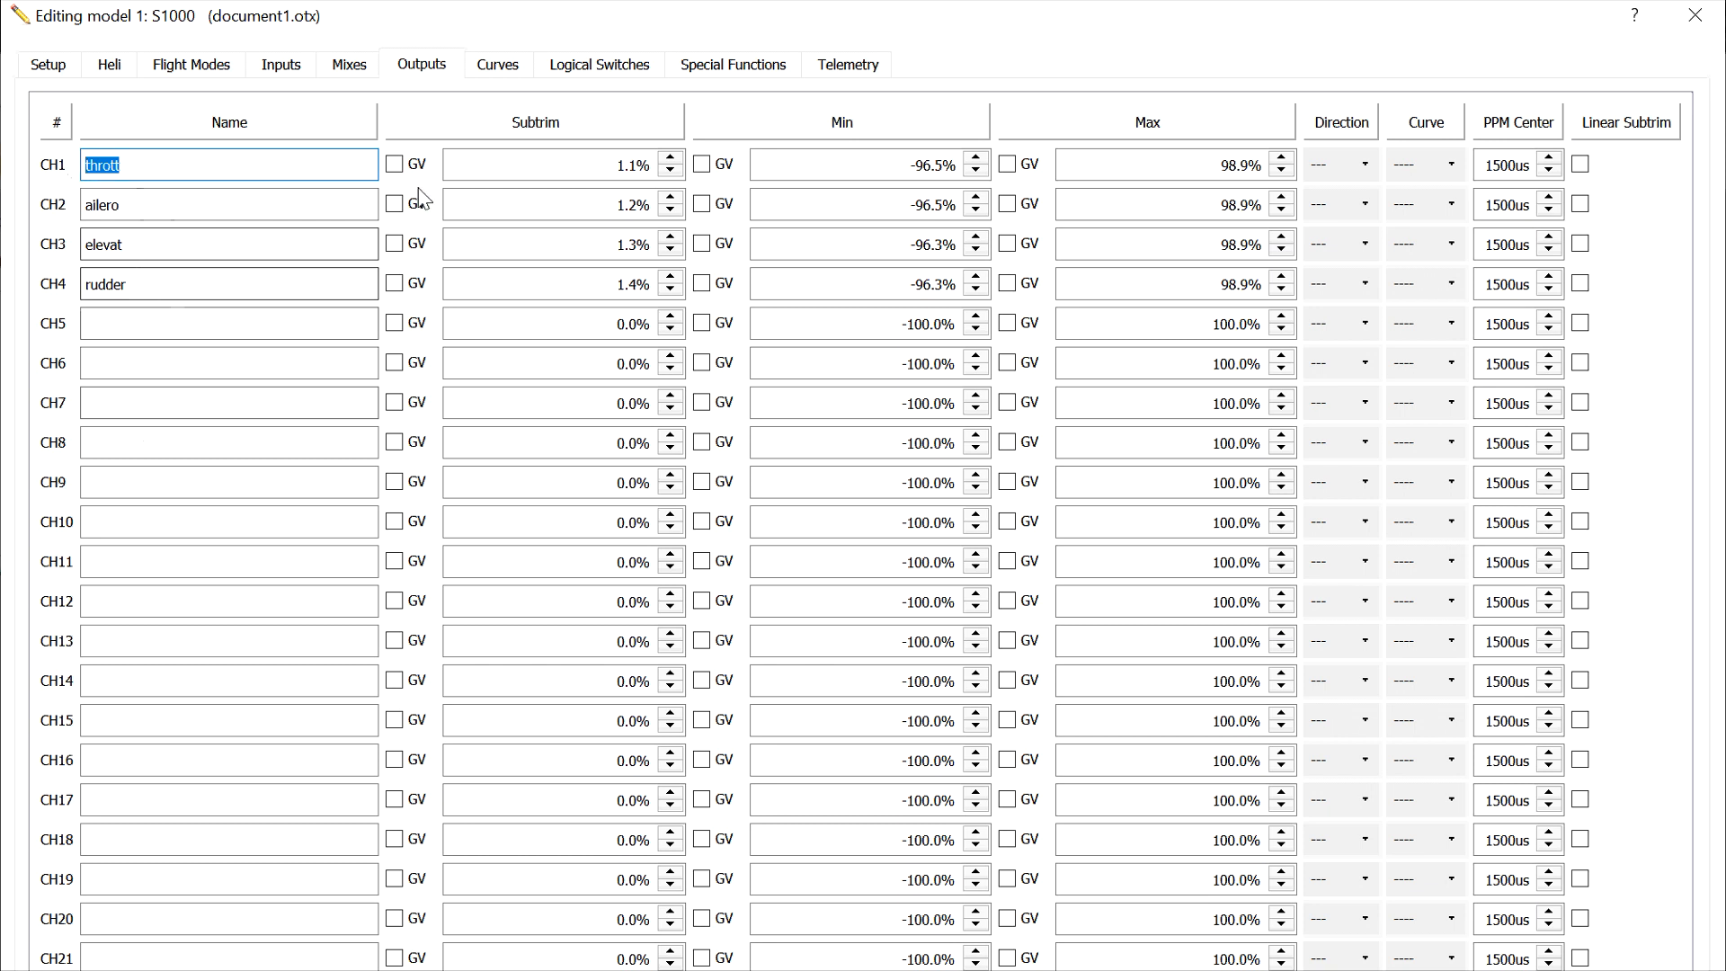
# Browse Curves, Logical Switches and Special Functions, then view Loiter's settings with switch L01.
pyautogui.click(496, 65)
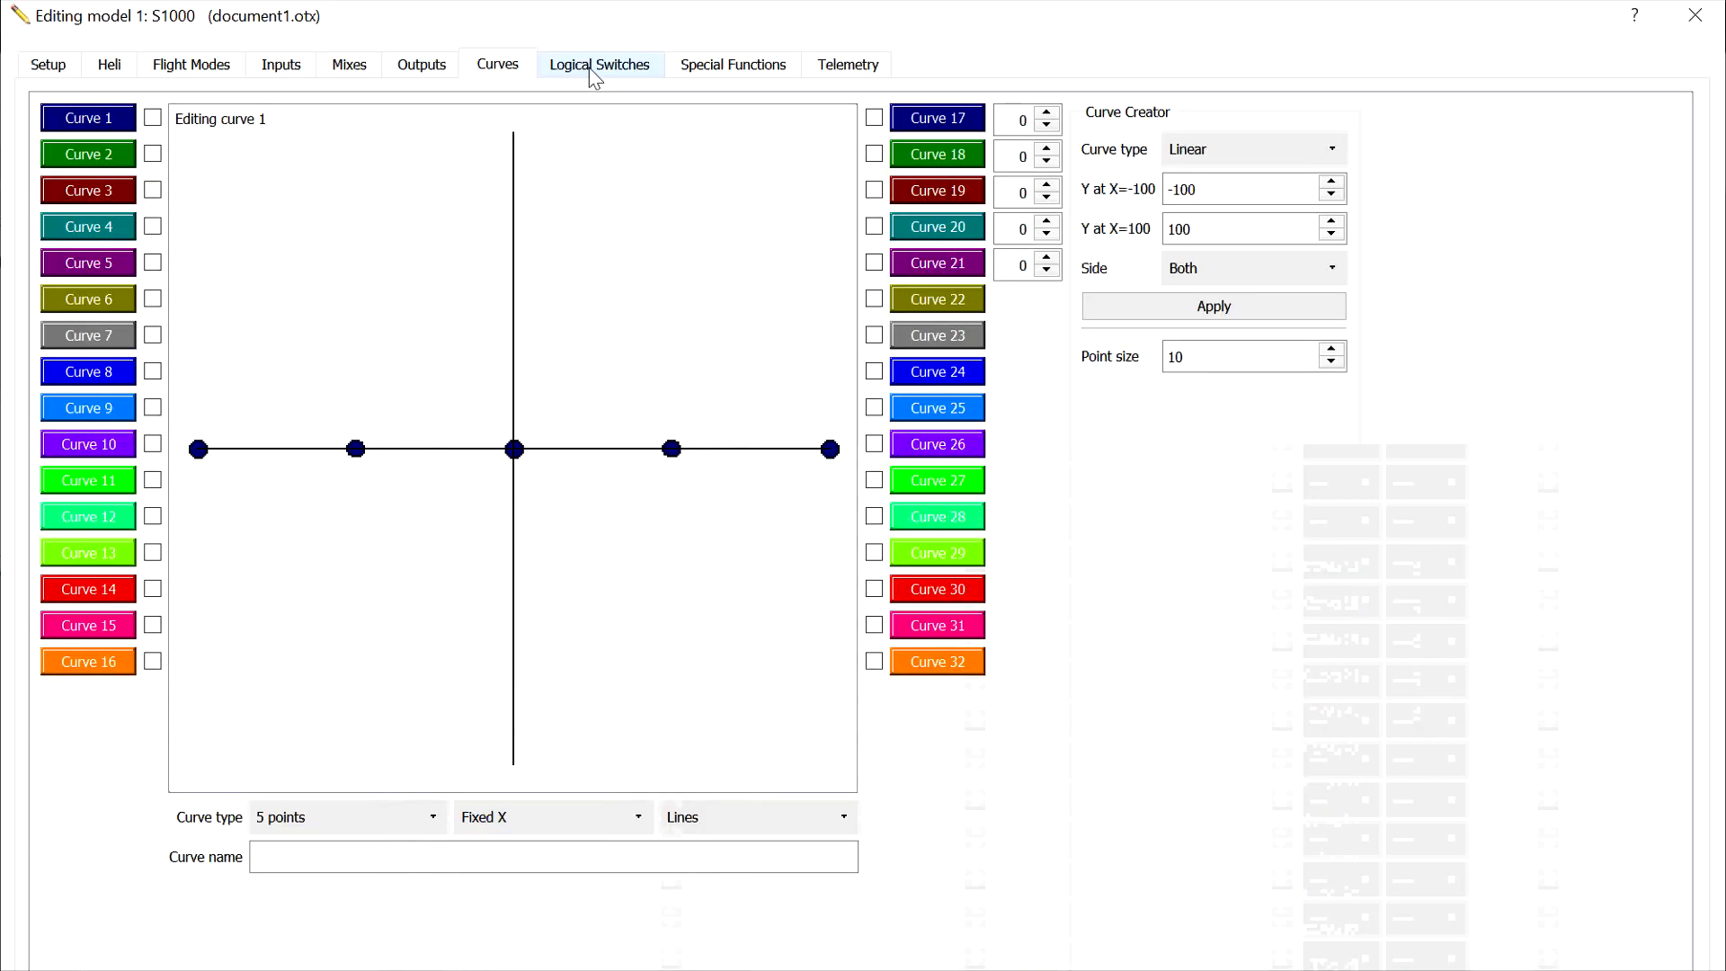
pyautogui.click(600, 64)
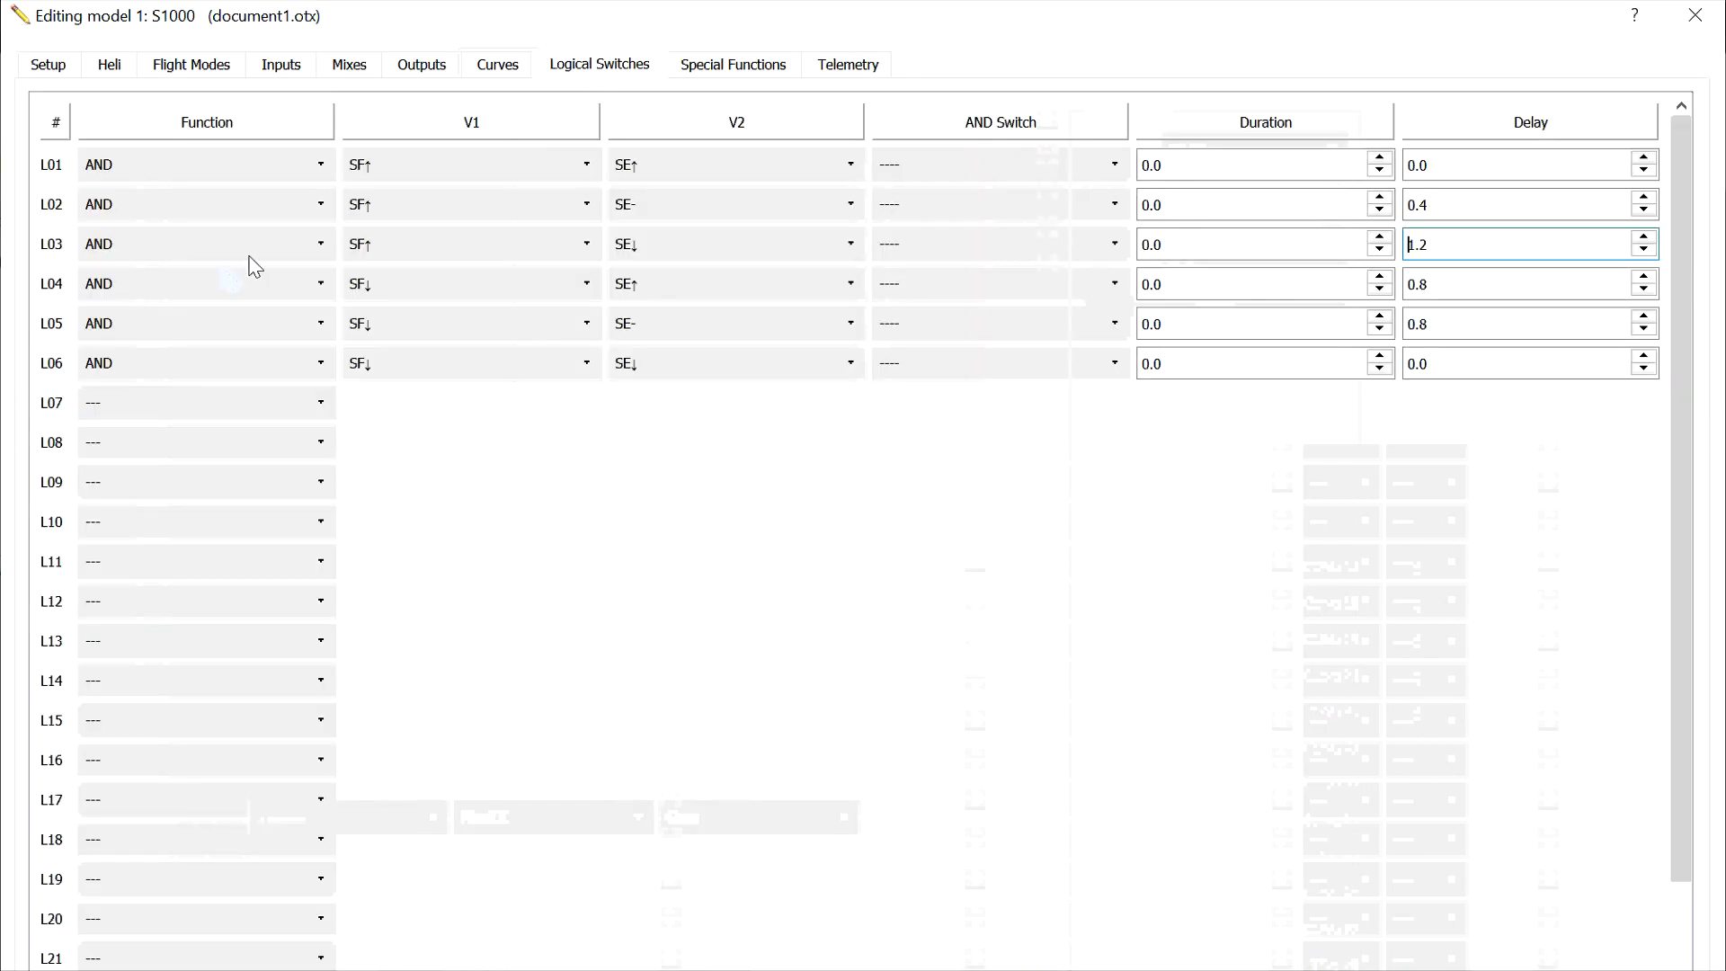
pyautogui.click(732, 65)
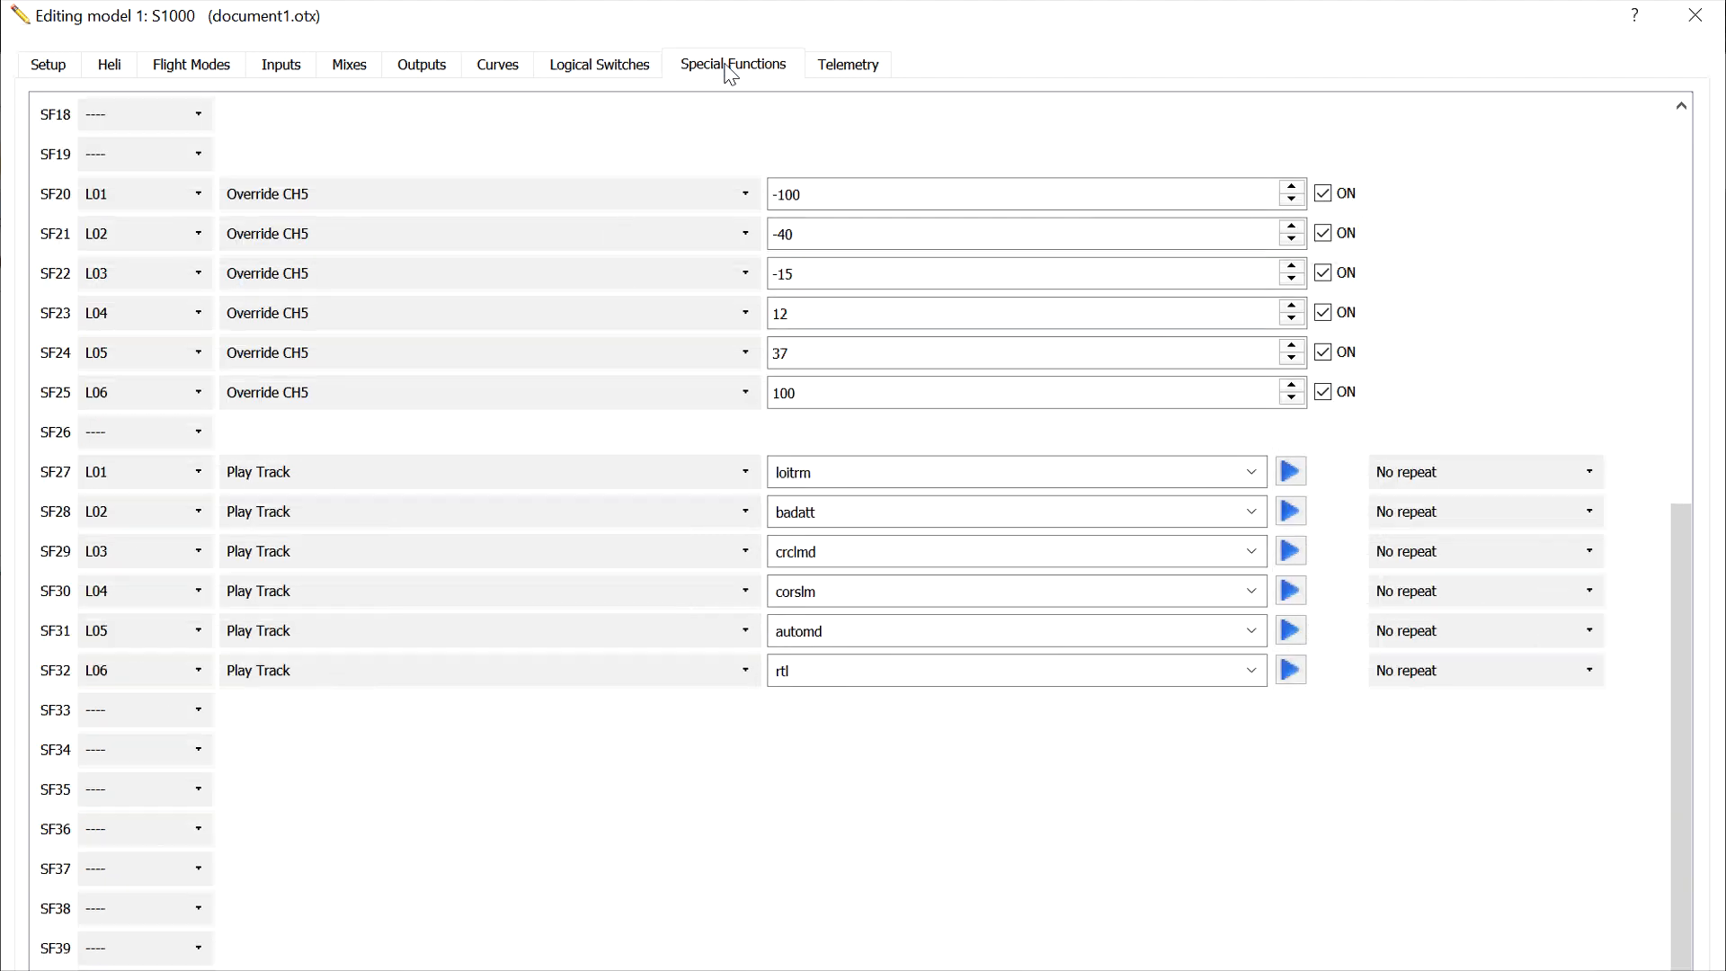
pyautogui.click(190, 64)
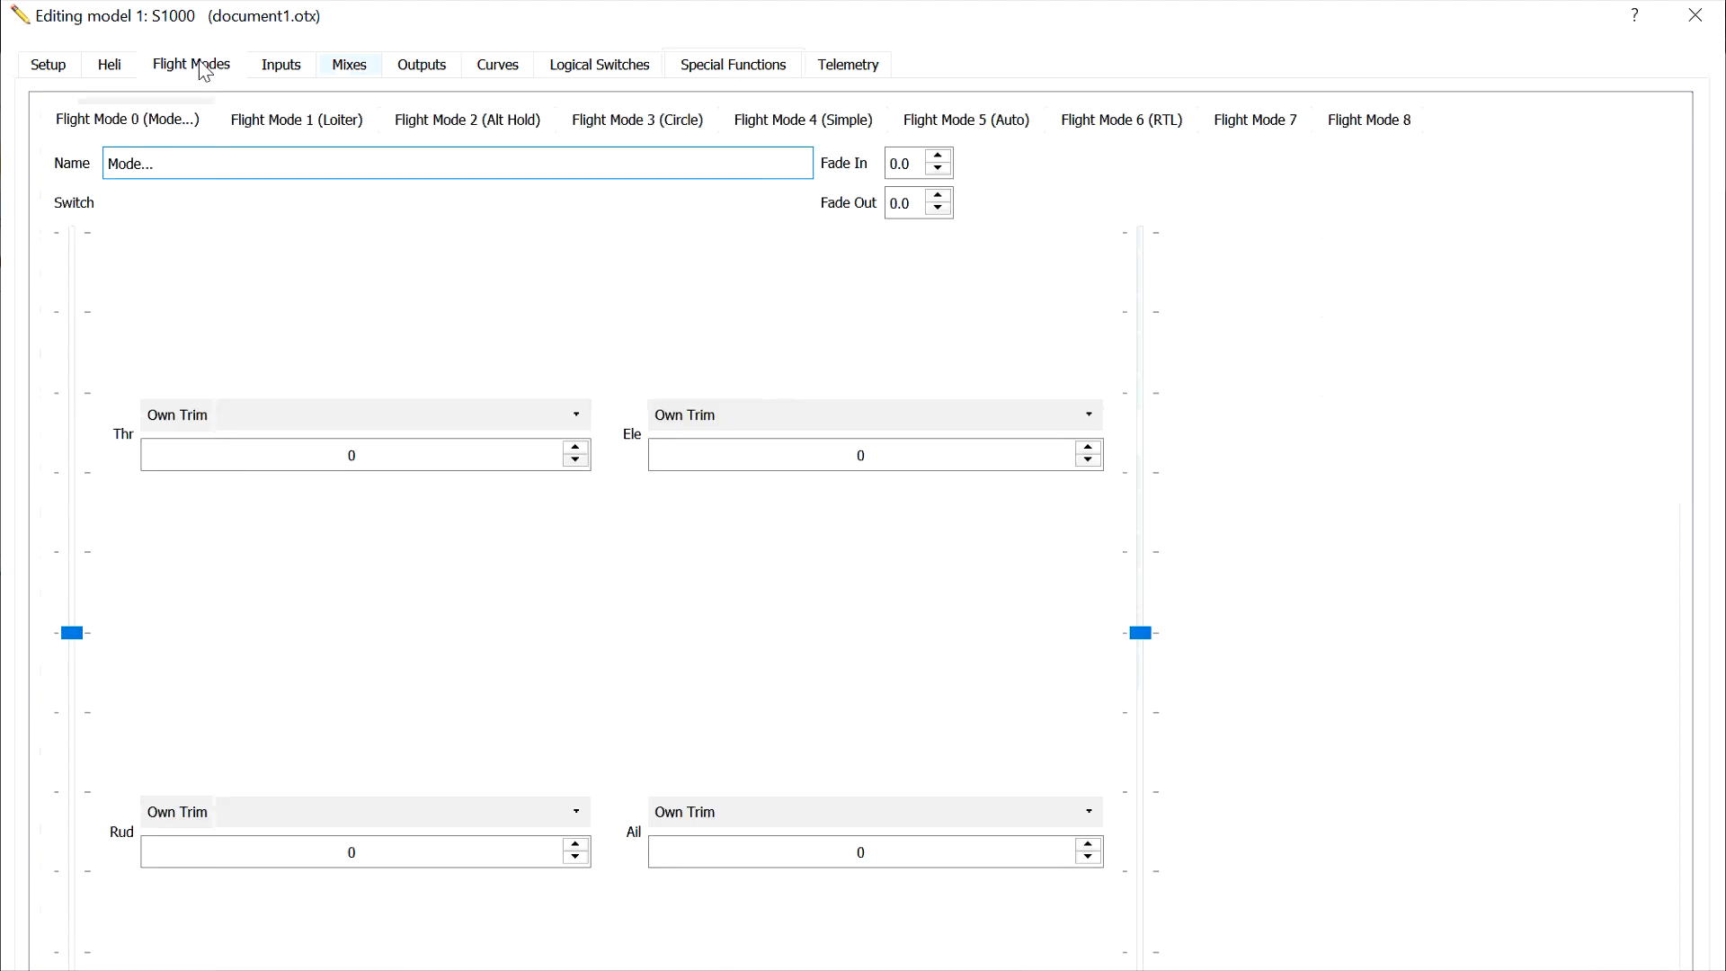
pyautogui.click(295, 119)
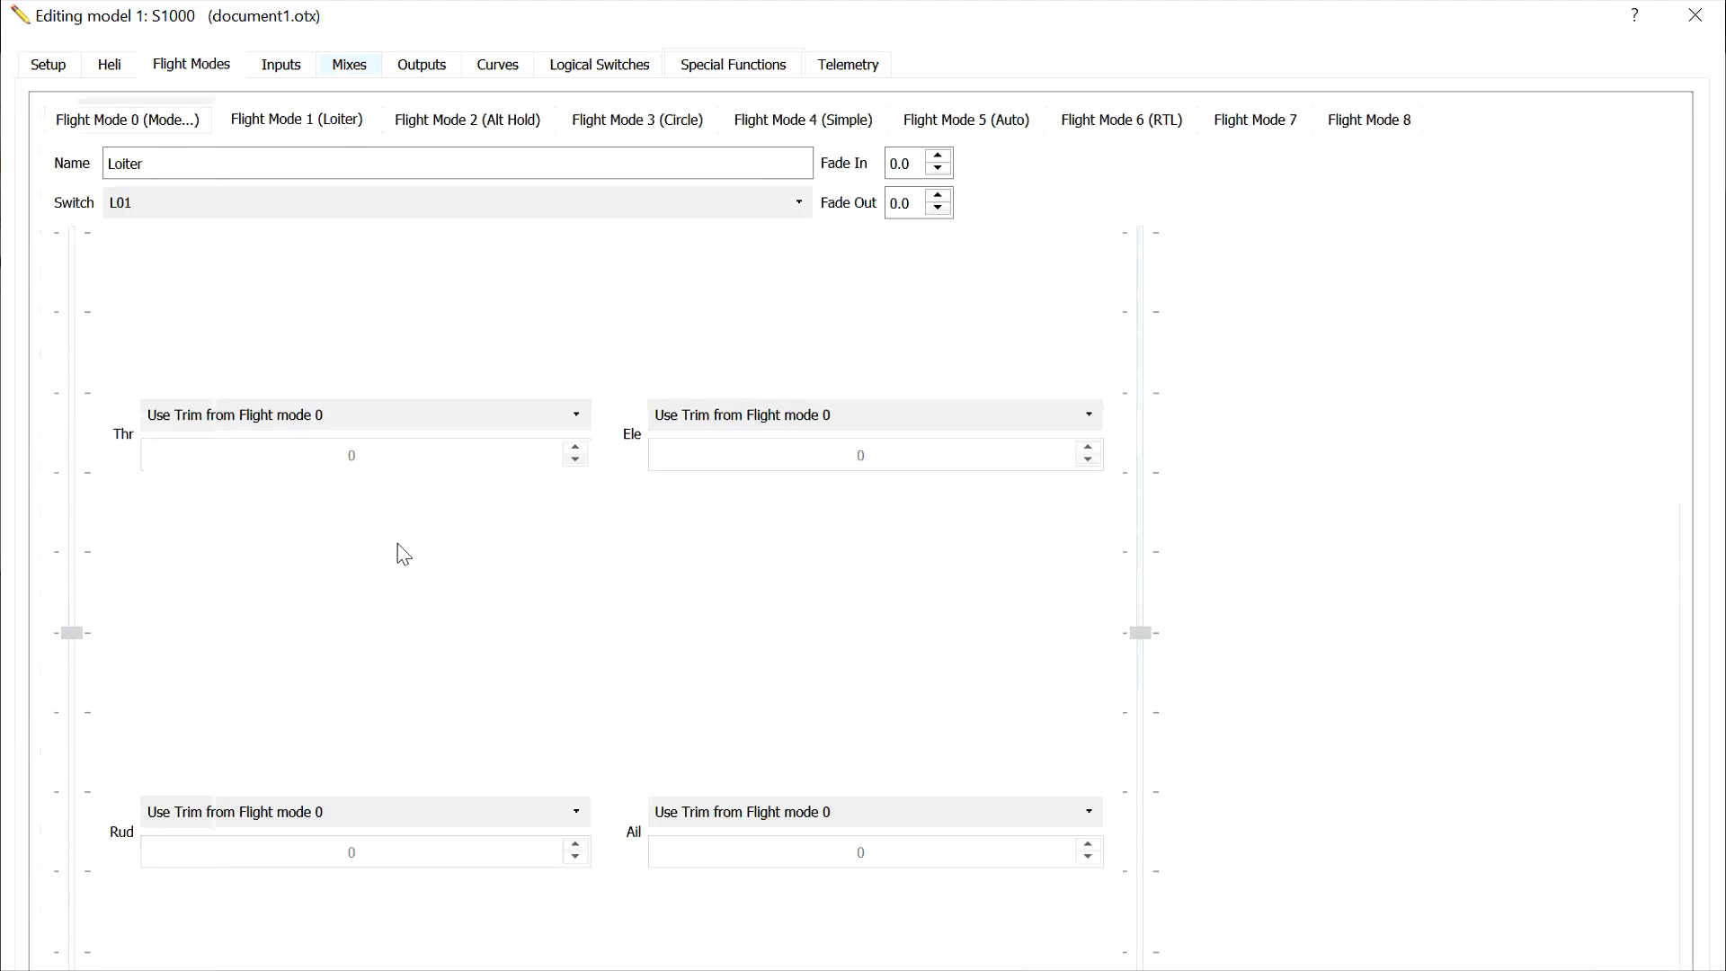